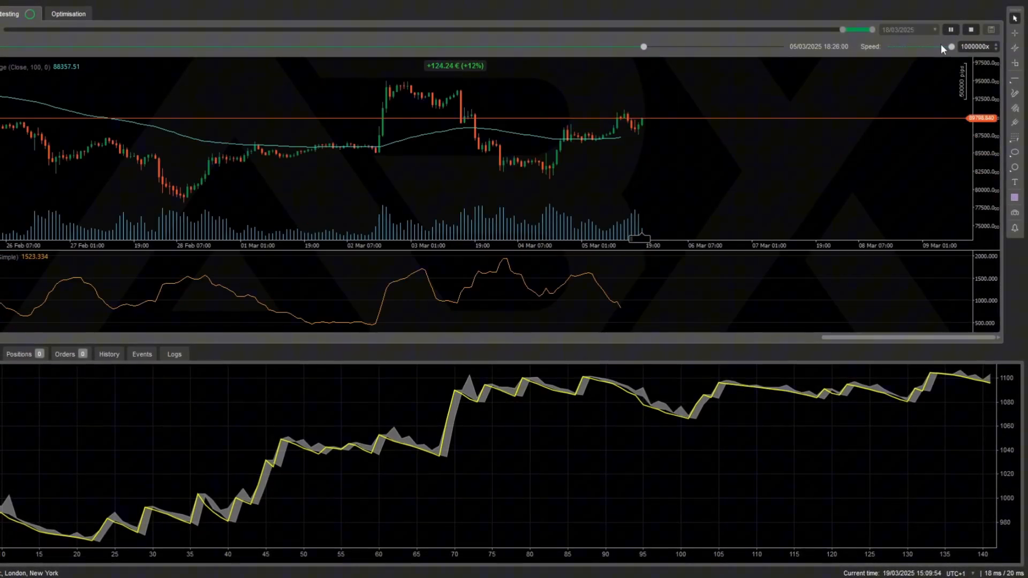
Place a Check Trades Count block on the On Tick canvas, set to No Trade
click(950, 29)
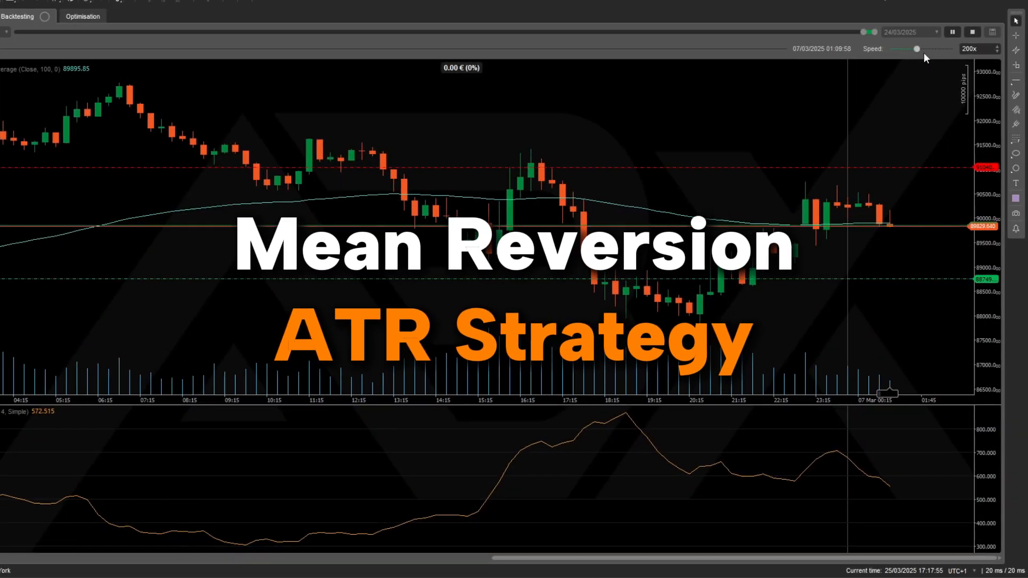
click(917, 49)
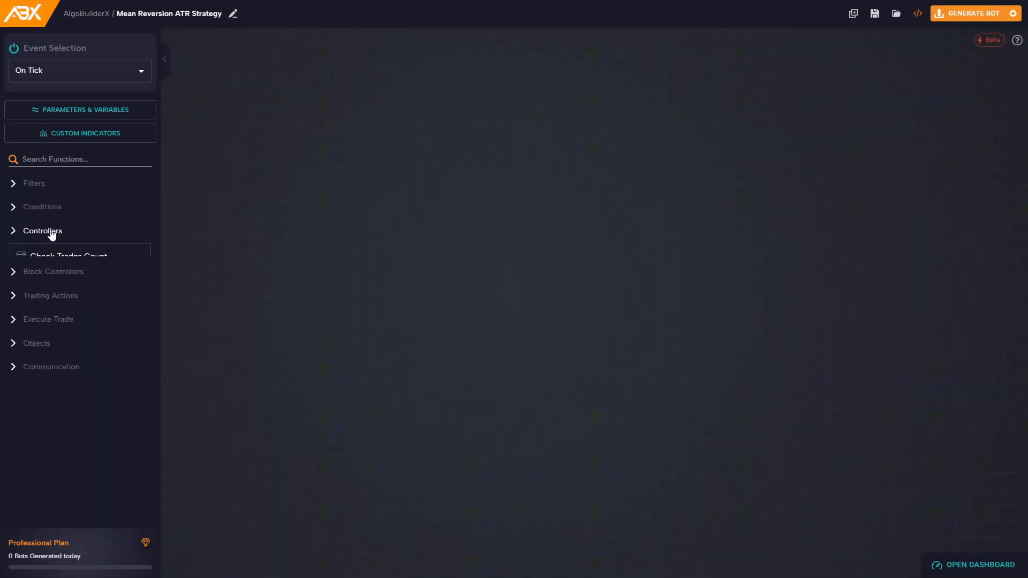
click(41, 231)
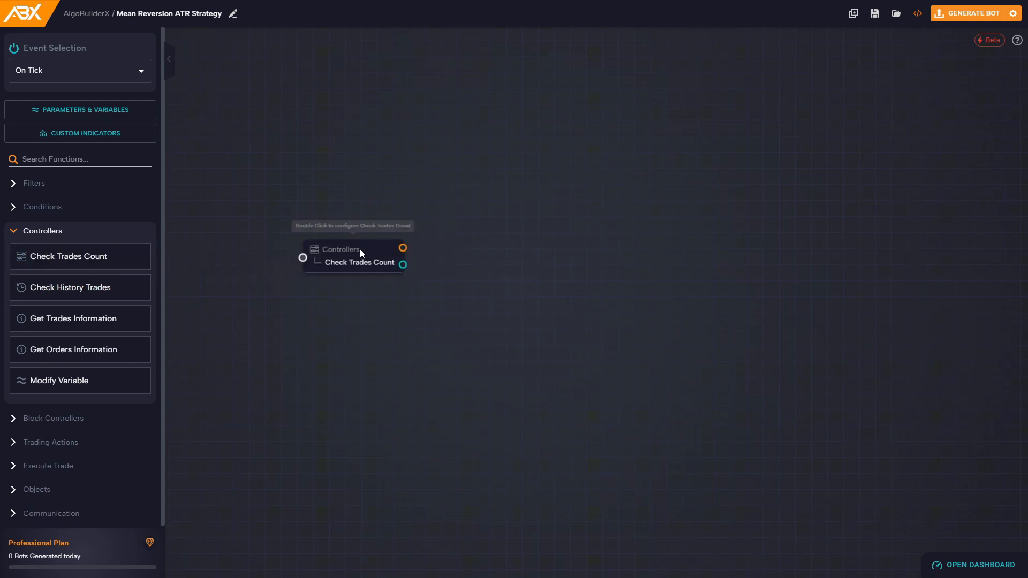
double_click(358, 262)
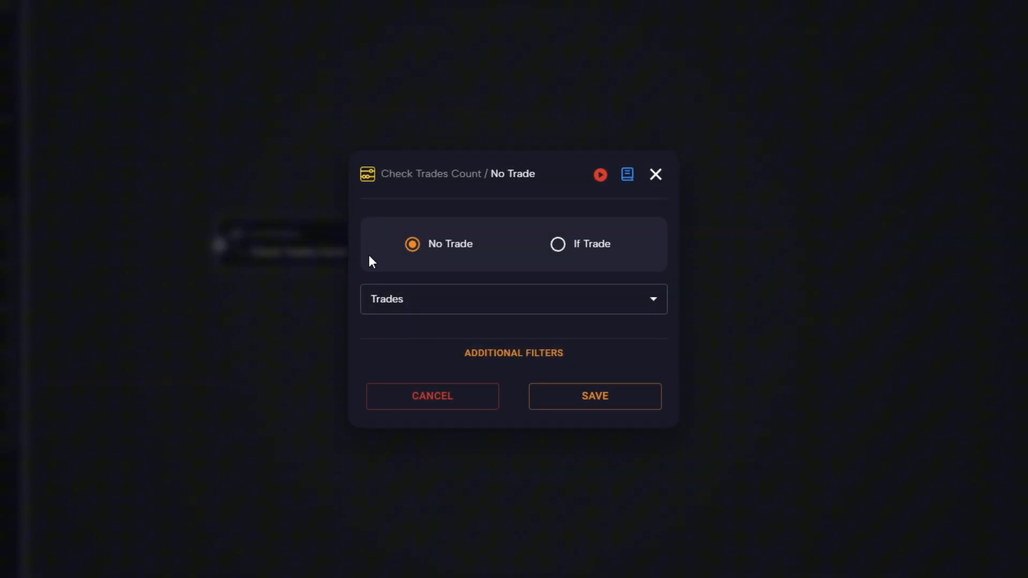
mouse_move(594, 396)
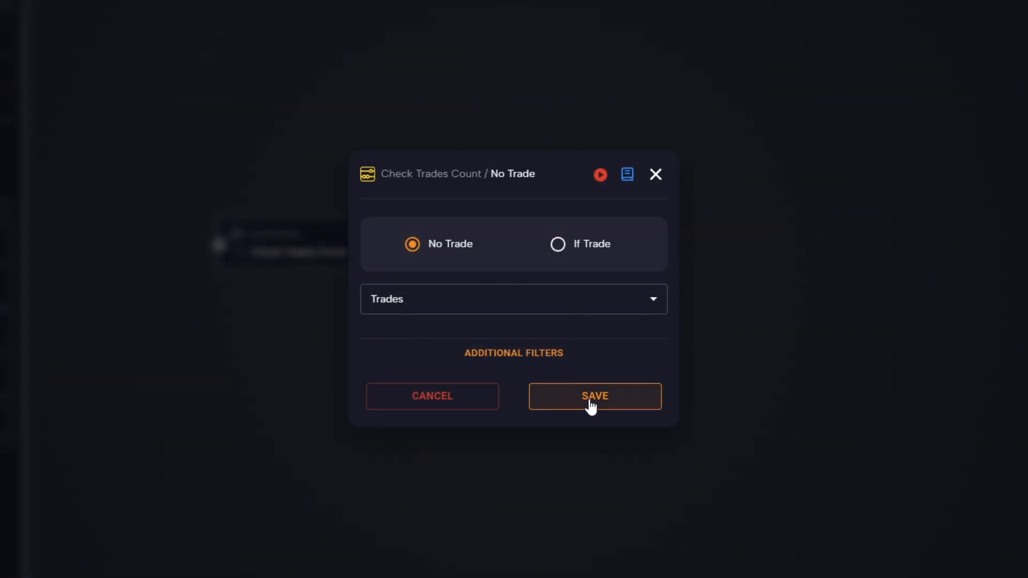
click(594, 396)
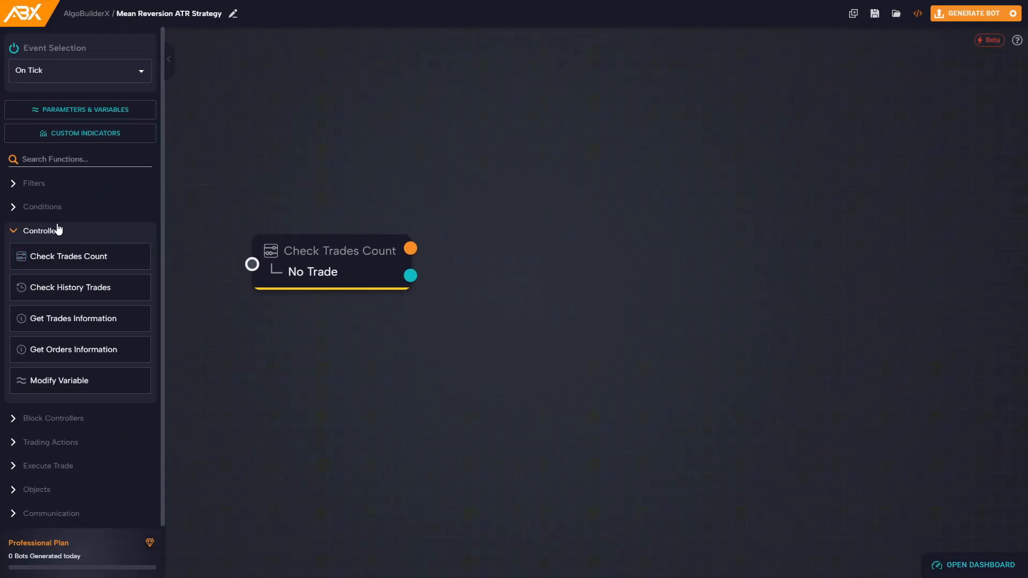
click(42, 207)
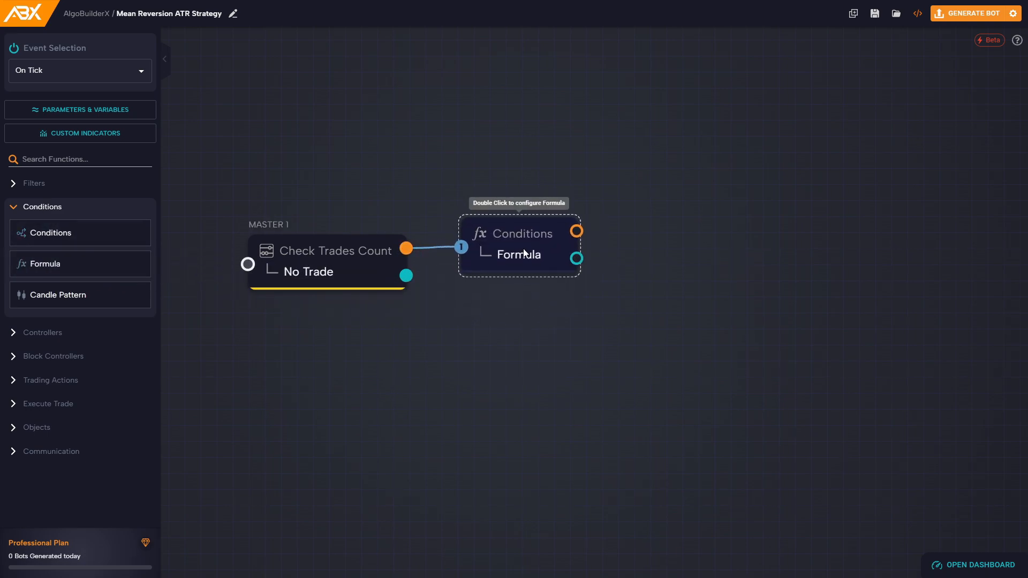
Make the Formula multiply the Average True Range by the value 2
double_click(518, 246)
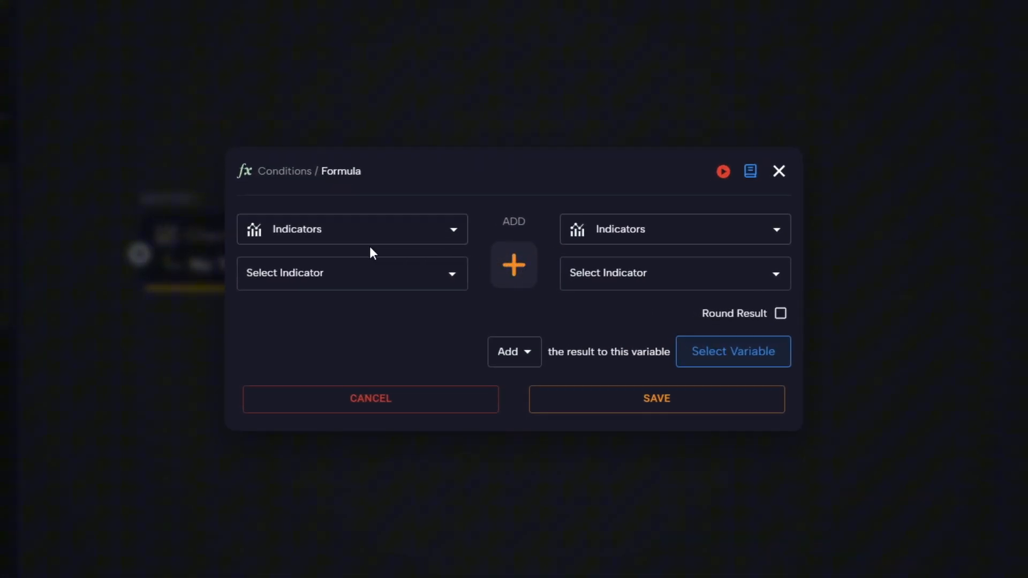
click(352, 274)
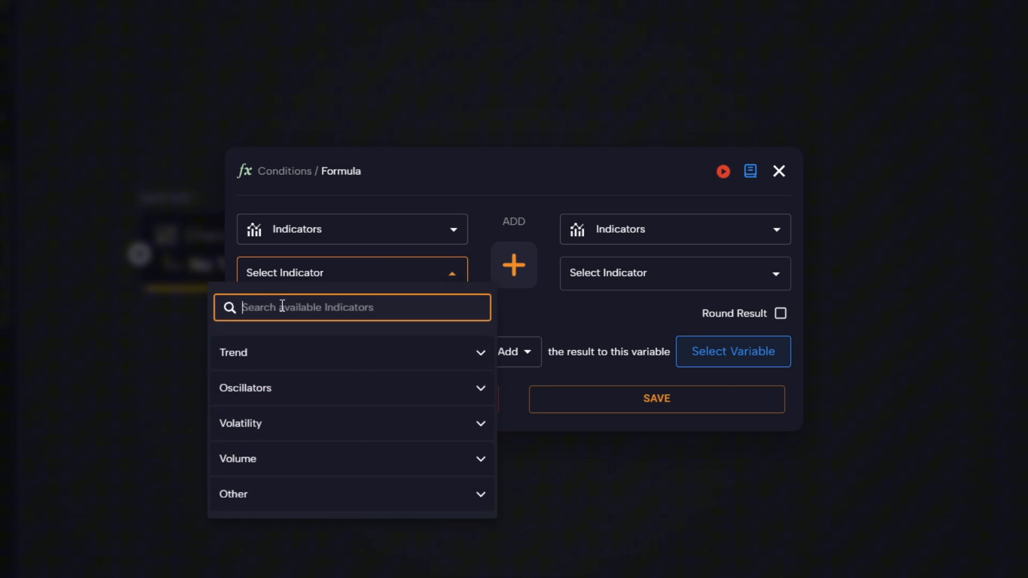
text(atr)
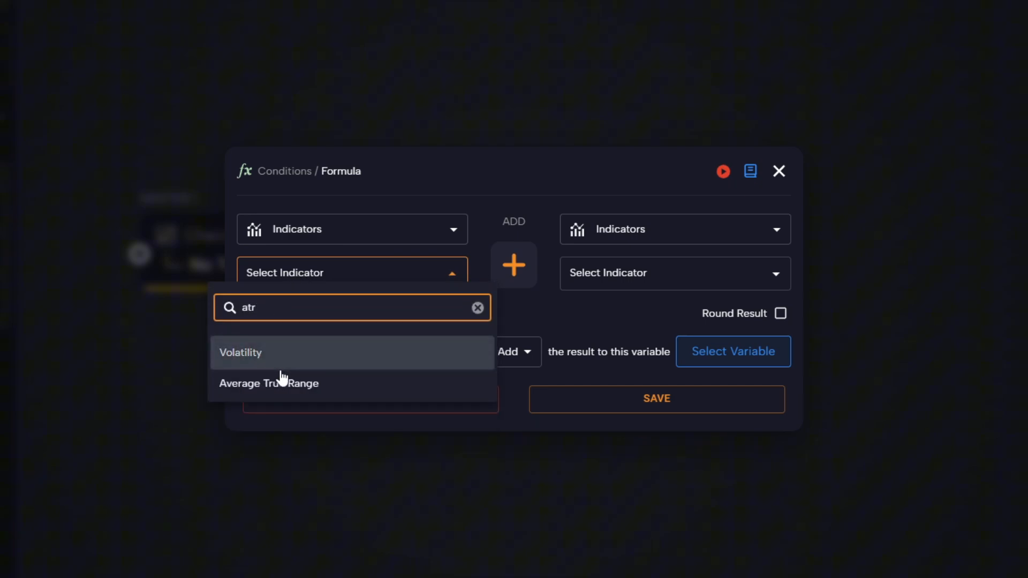
click(269, 383)
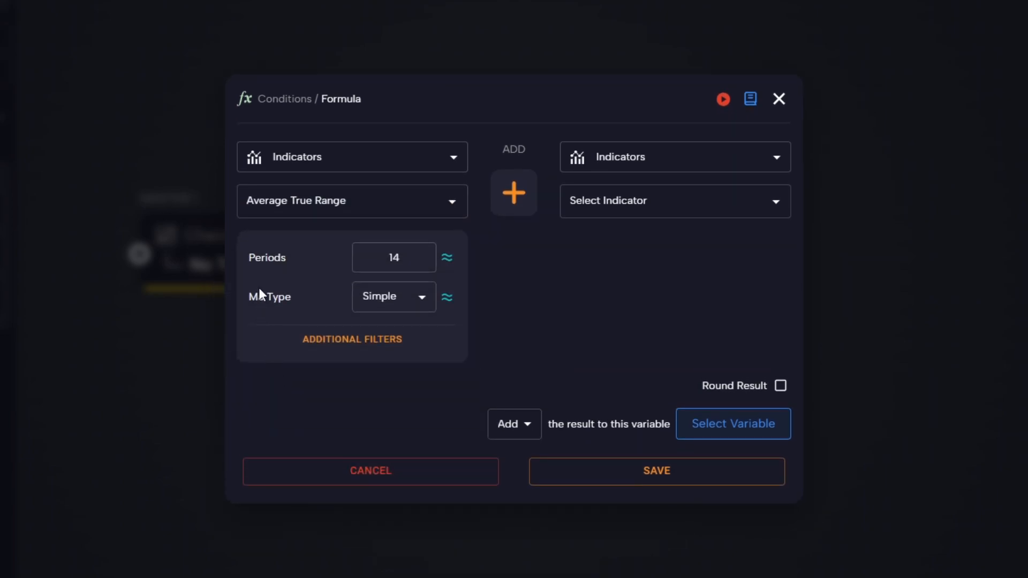
mouse_move(514, 193)
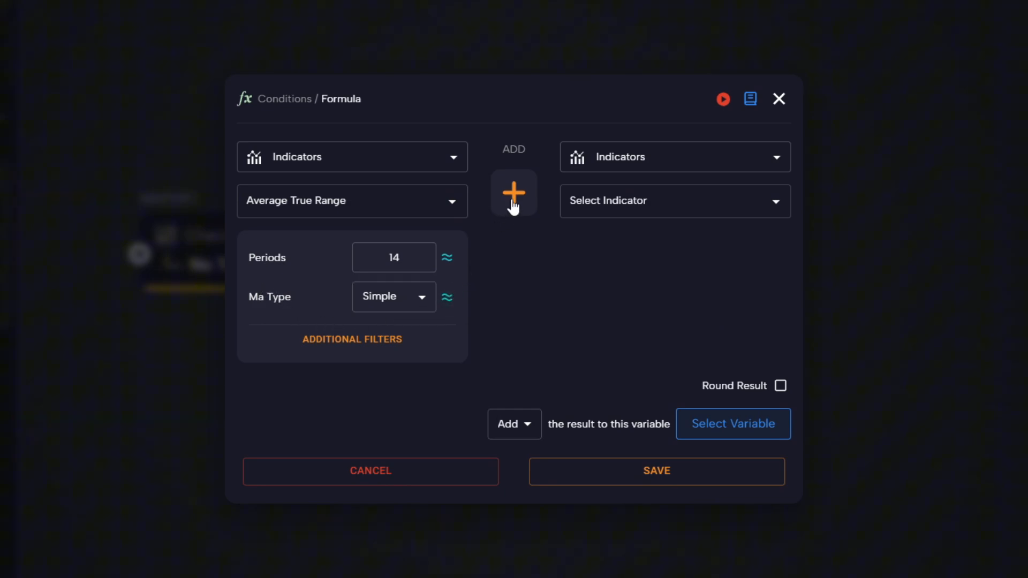
click(514, 193)
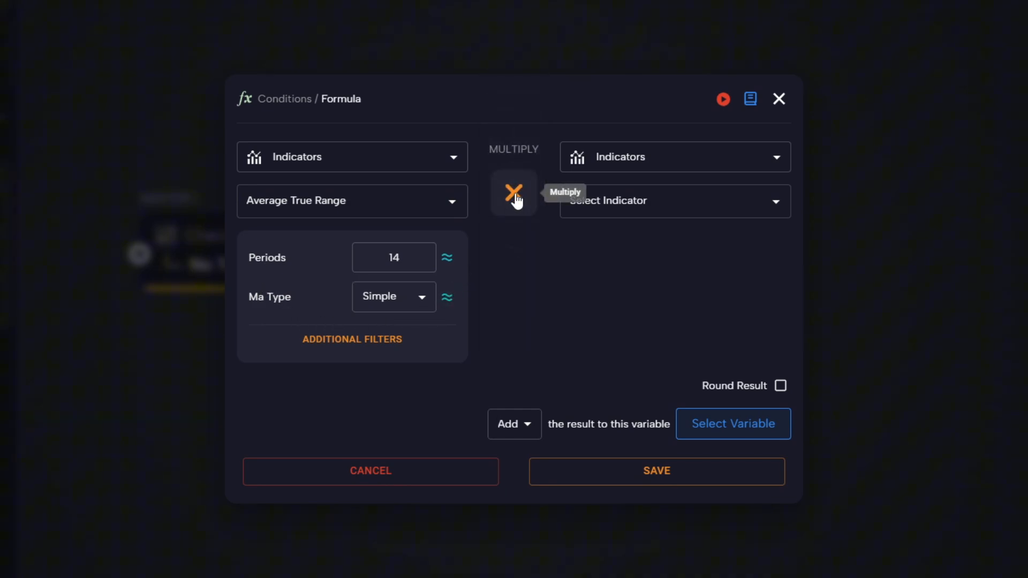
click(674, 156)
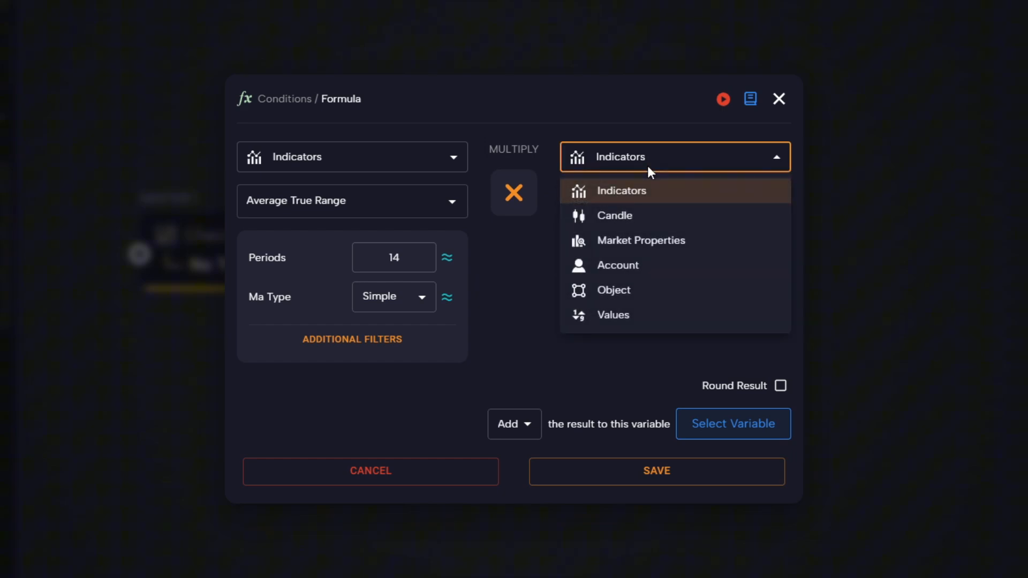
click(612, 315)
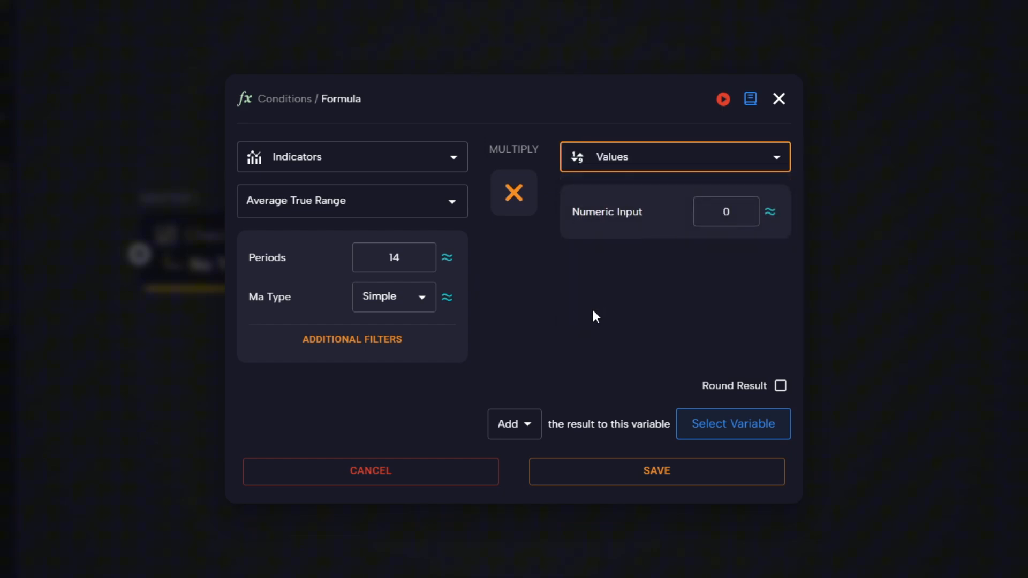
click(725, 210)
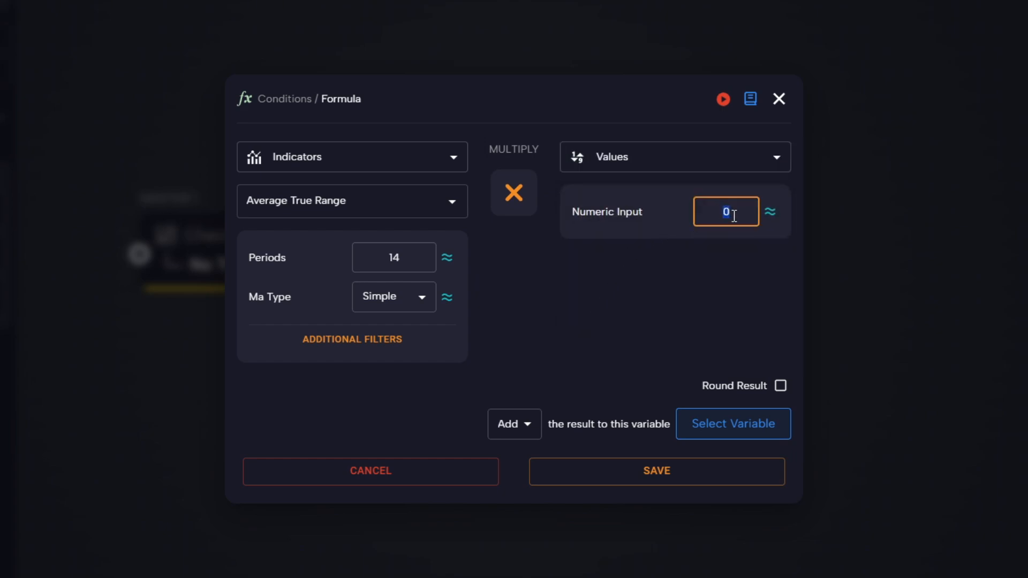
text(2)
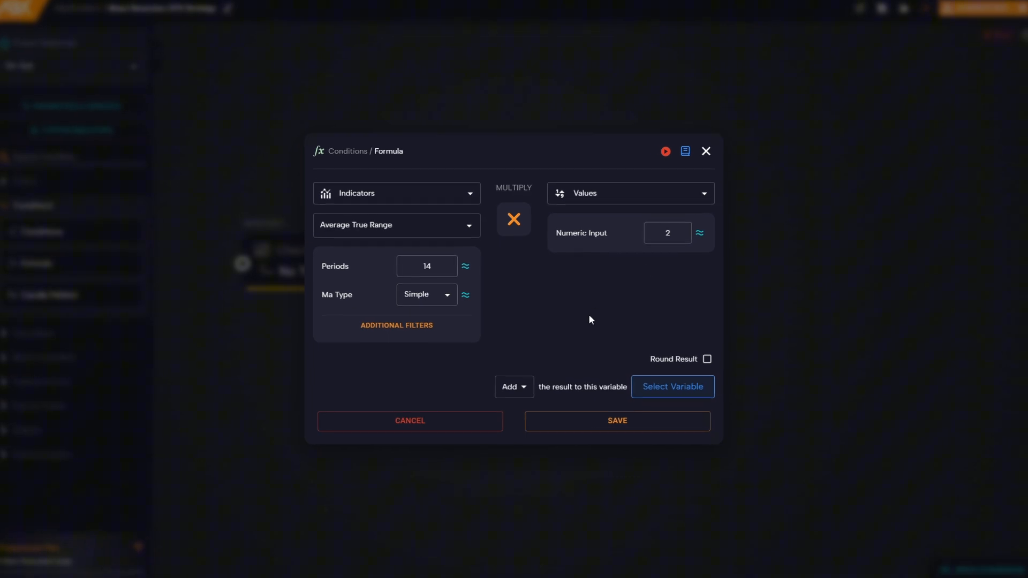
Set the result into a new variable 'ATR x 2' and save the formula
click(514, 386)
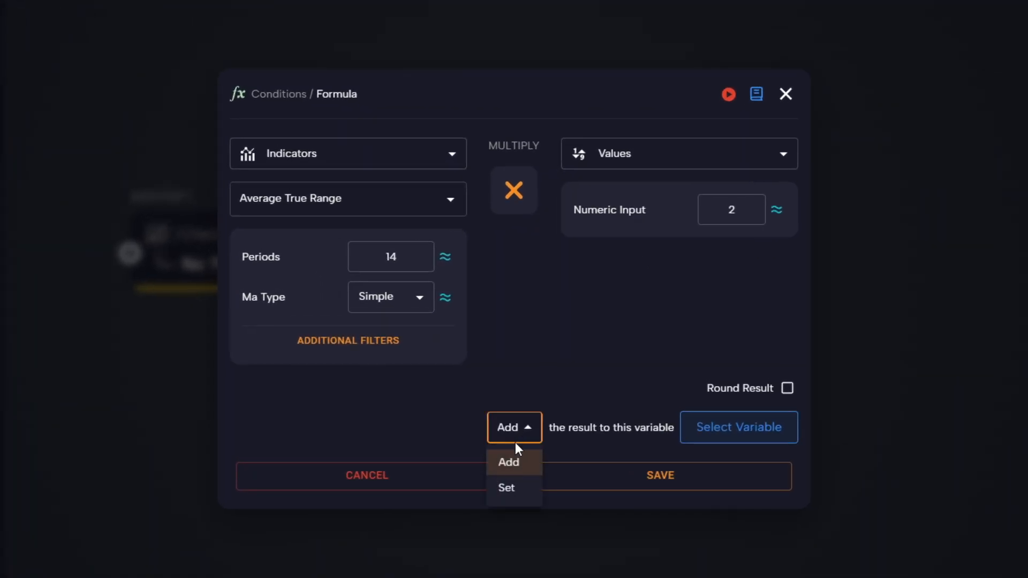
click(506, 487)
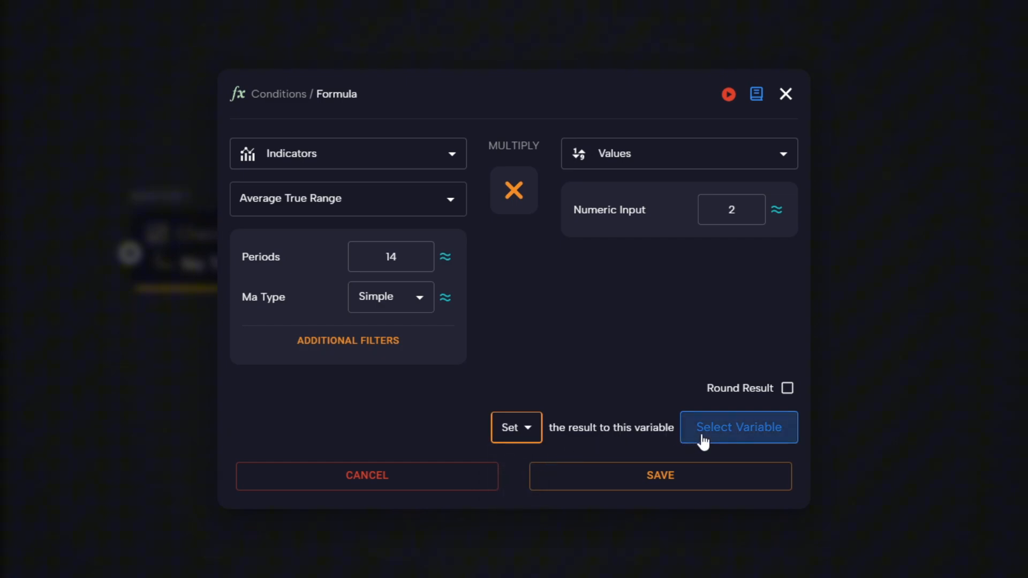
click(738, 427)
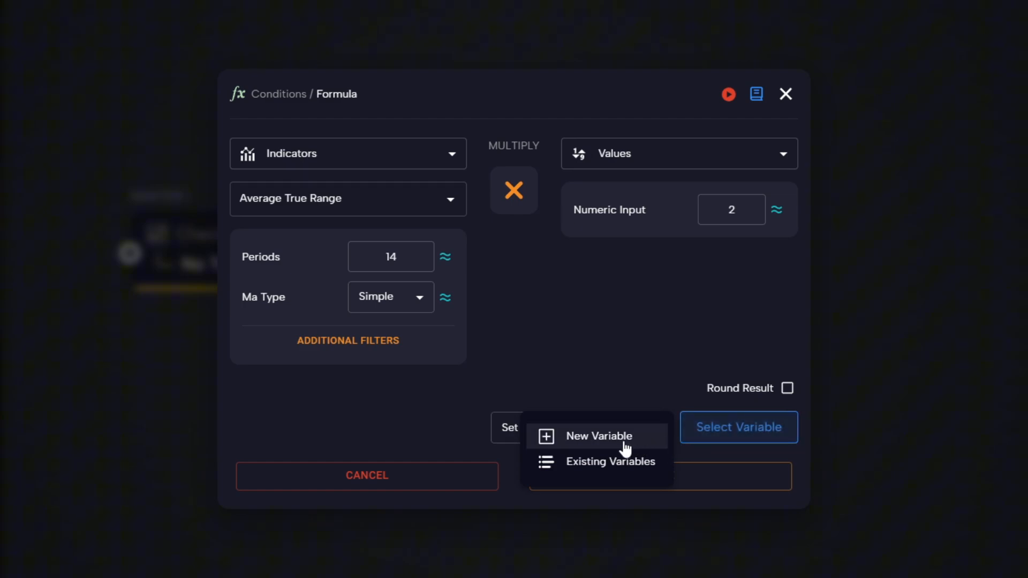
click(596, 436)
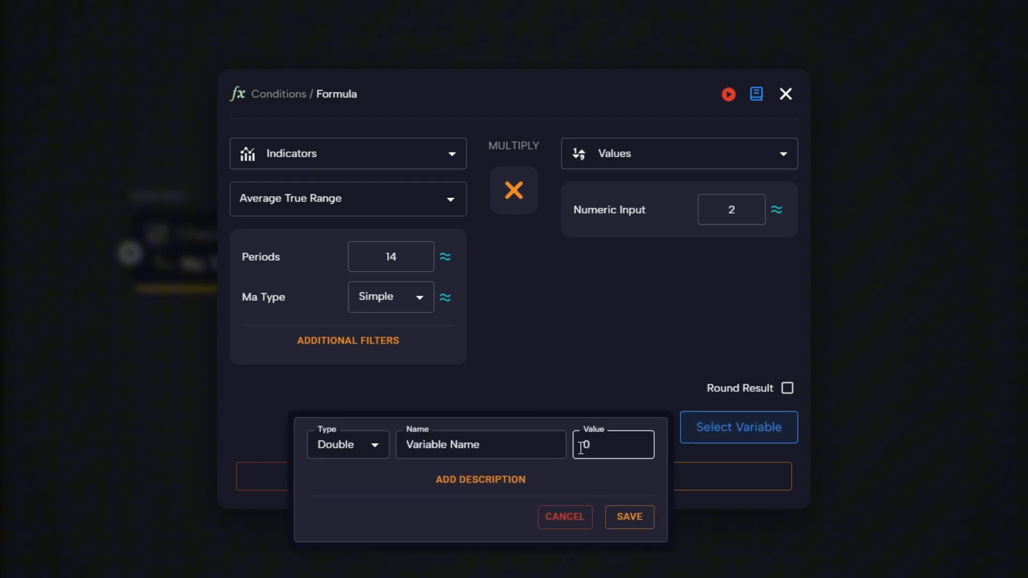
text(A)
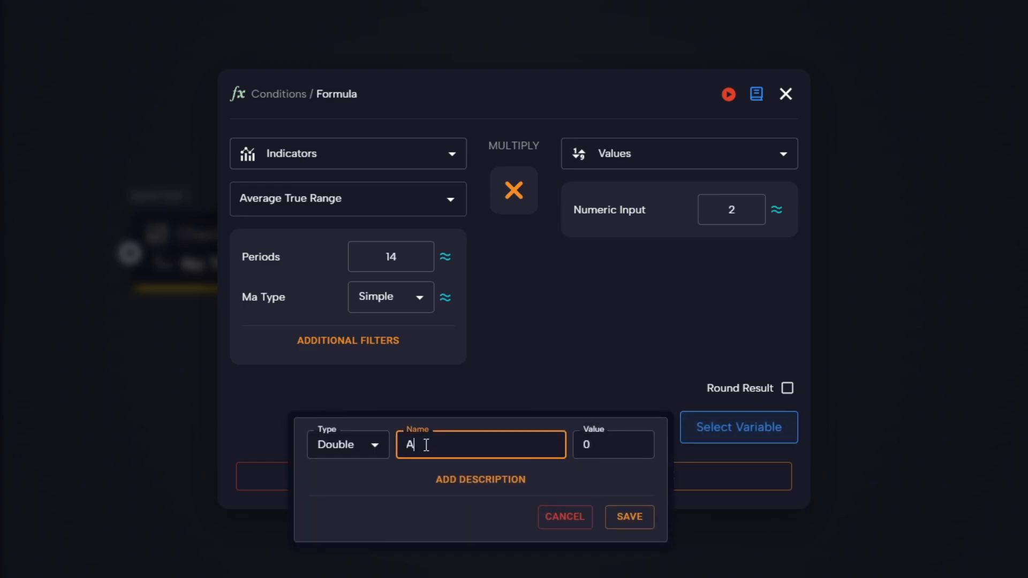
text(TR x 2)
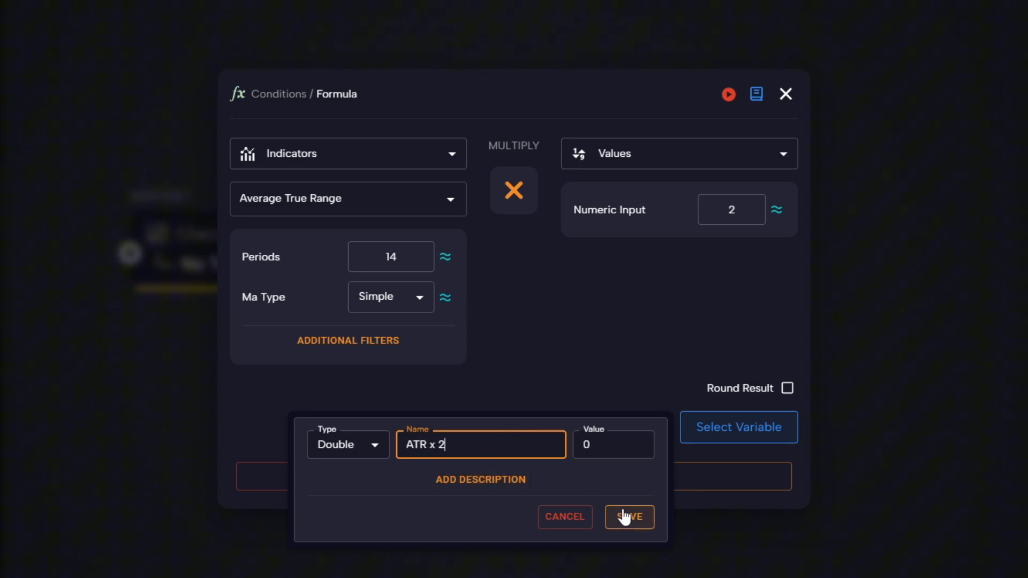
click(628, 517)
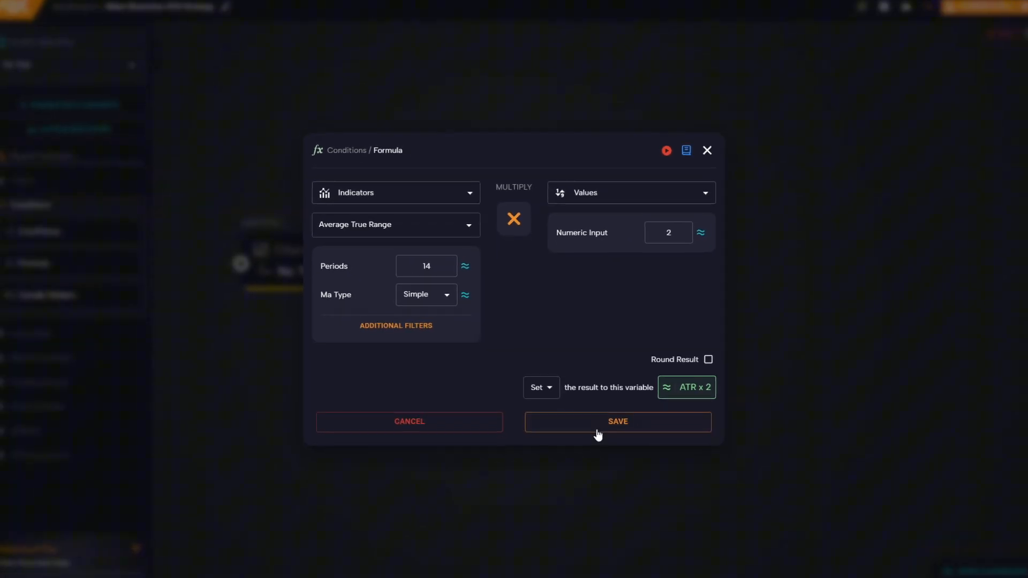
click(616, 421)
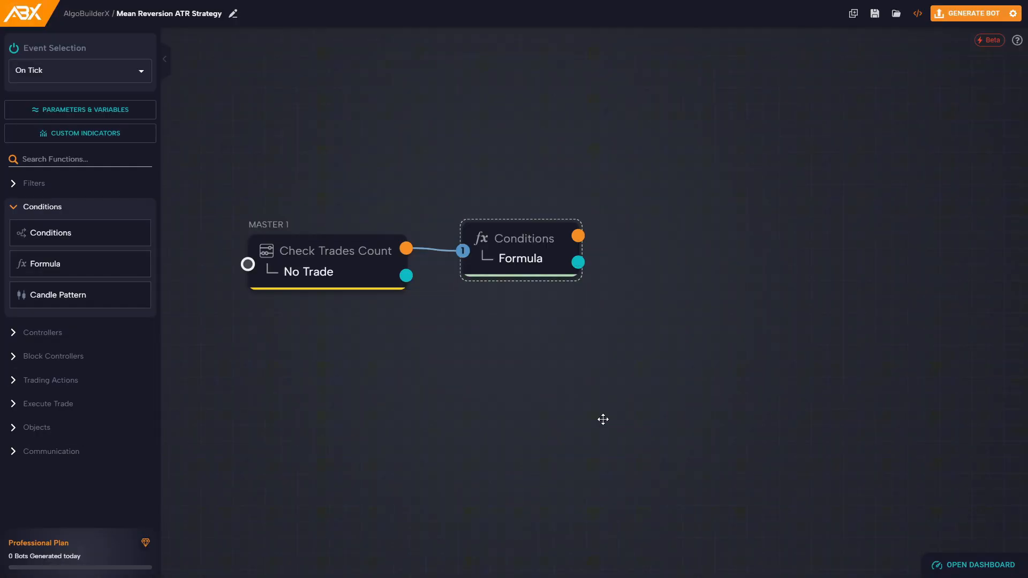
mouse_move(152, 289)
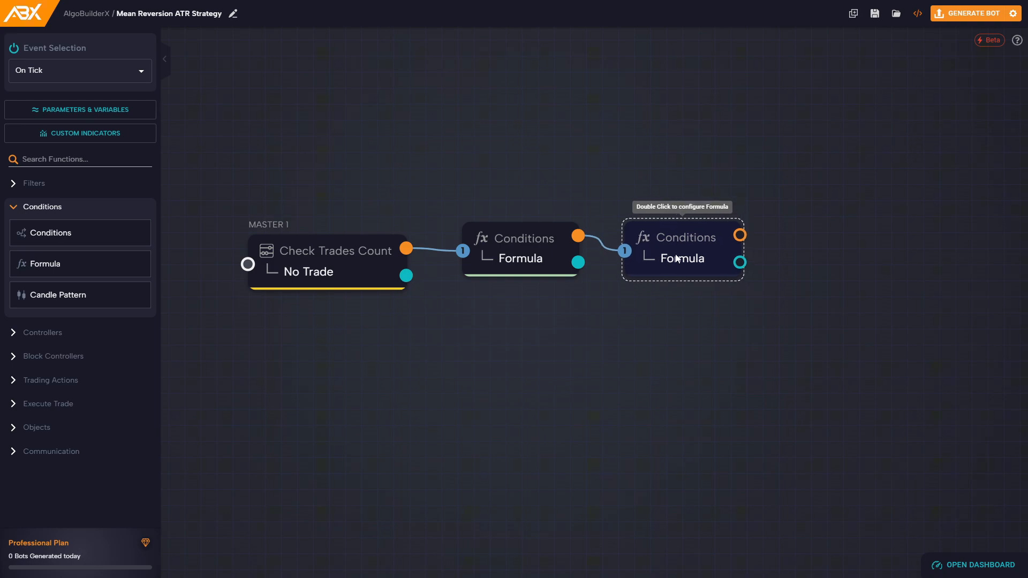
Use a 100-period Exponential Moving Average as the second Formula's first operand
double_click(682, 249)
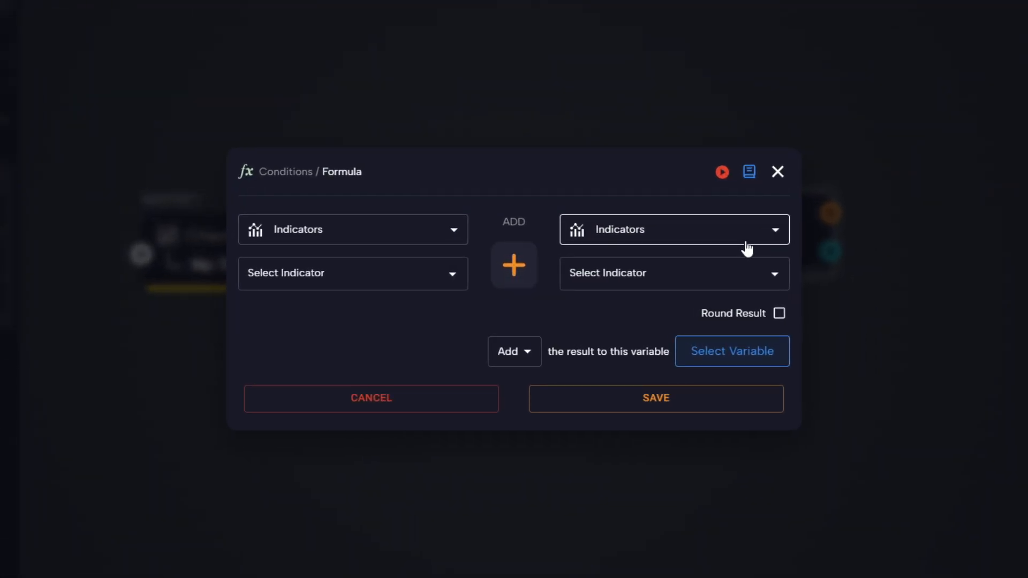
mouse_move(577, 320)
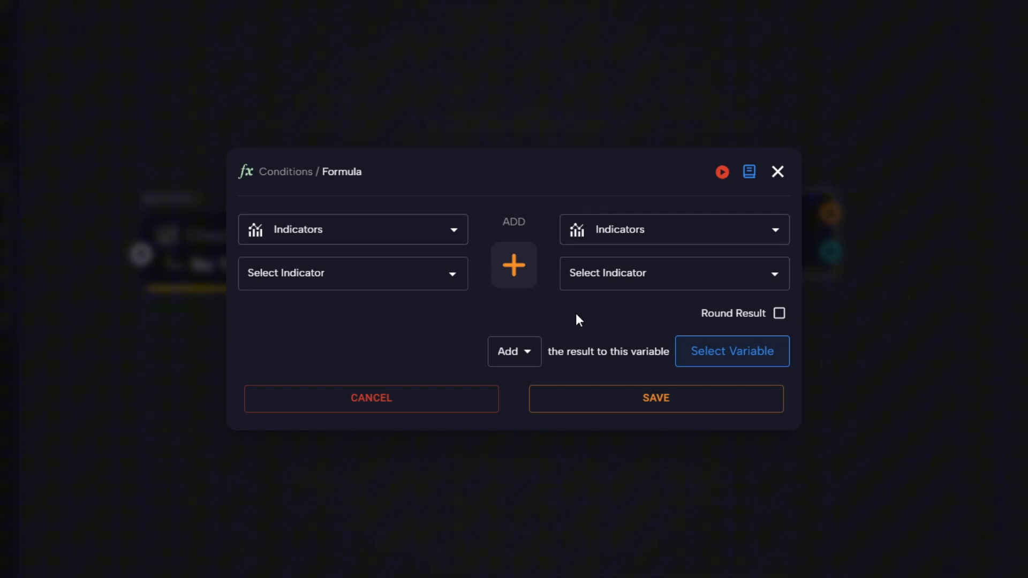
click(353, 273)
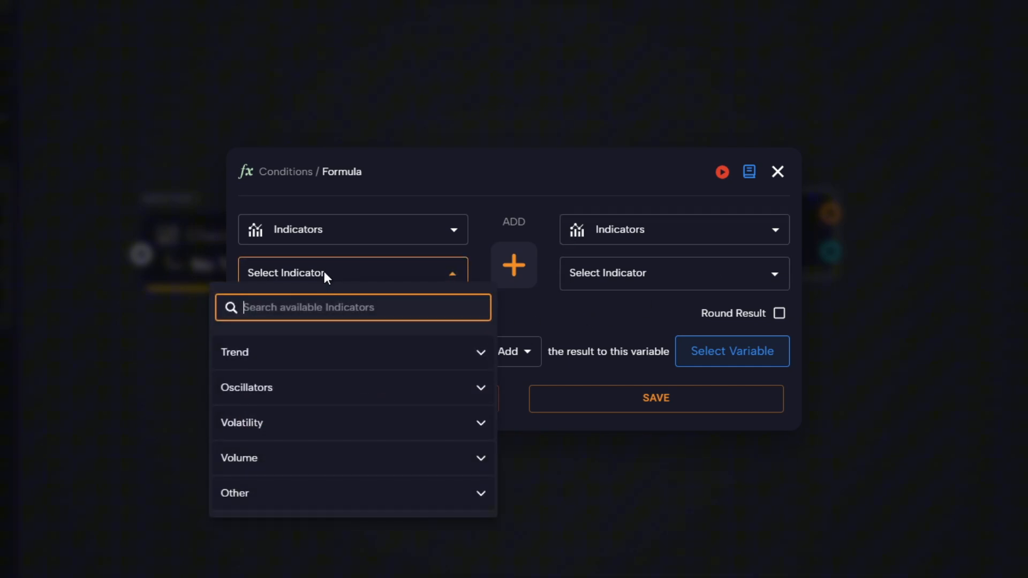
text(ema)
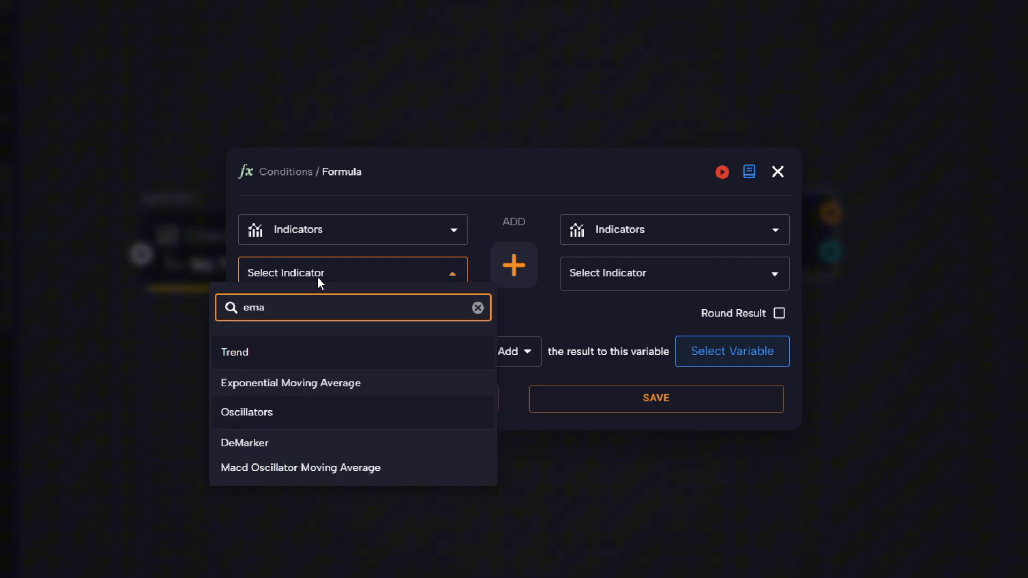
click(290, 383)
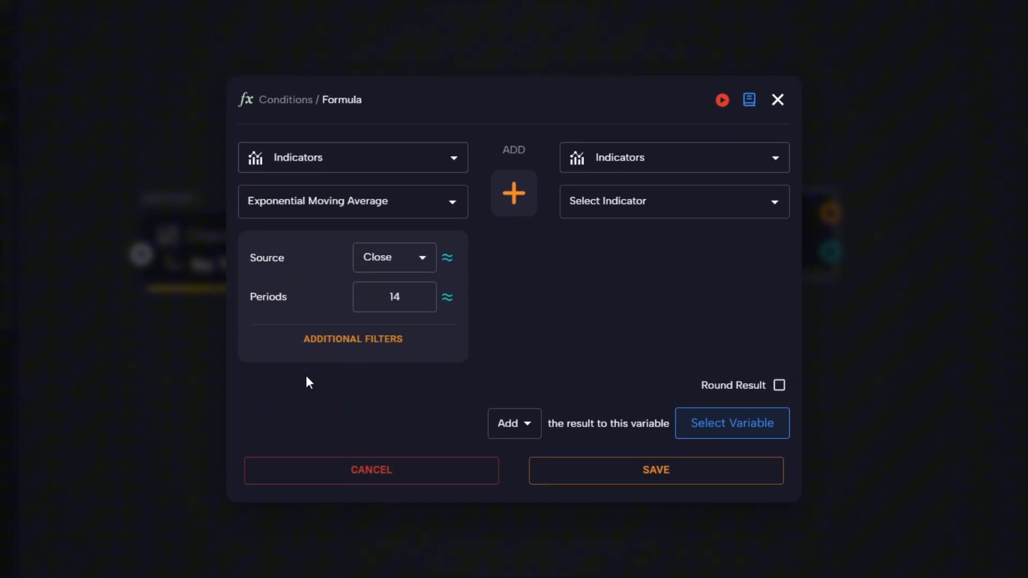
click(394, 298)
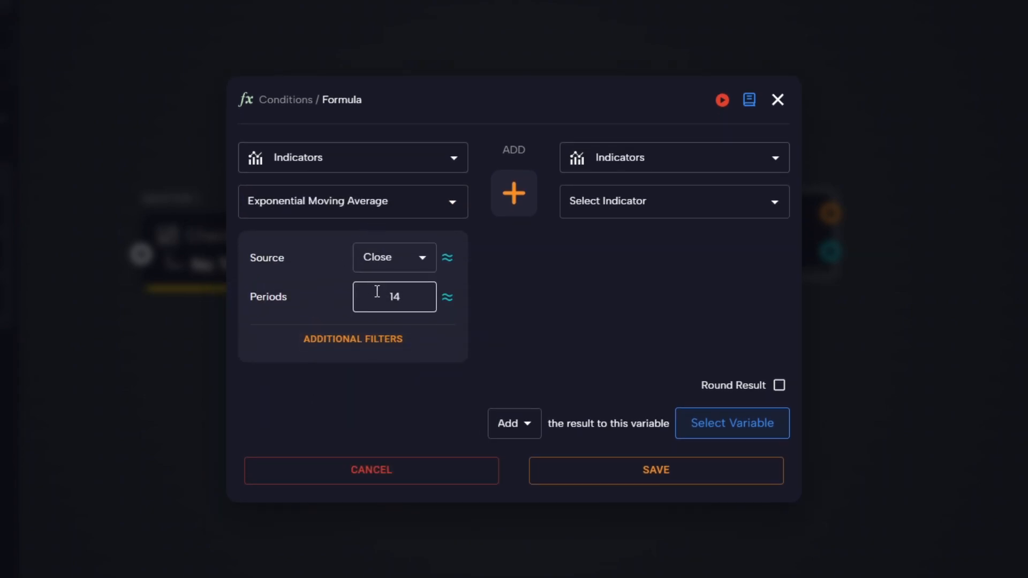
text(100)
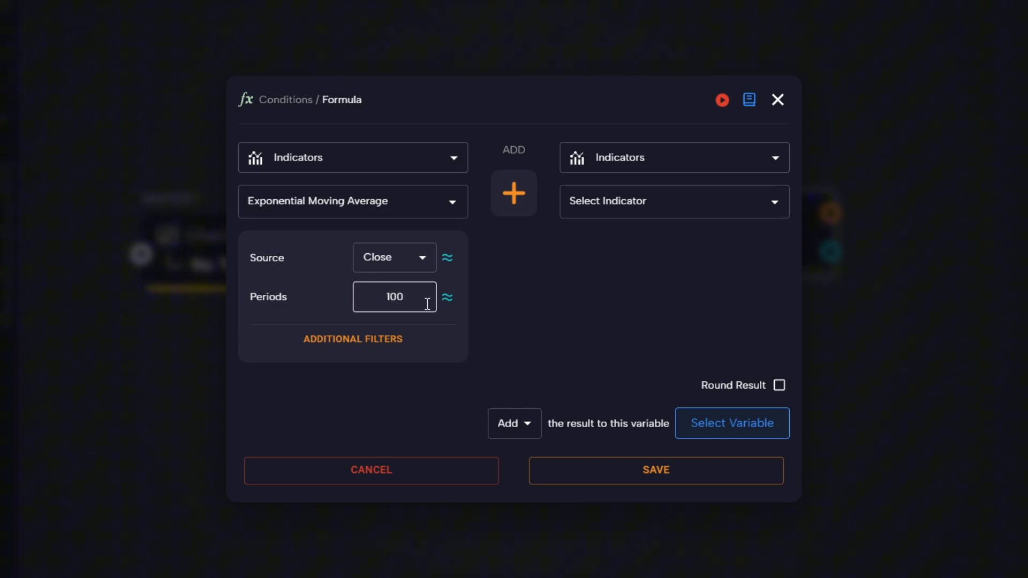
Add the existing variable ATR x 2 as the second operand
click(672, 157)
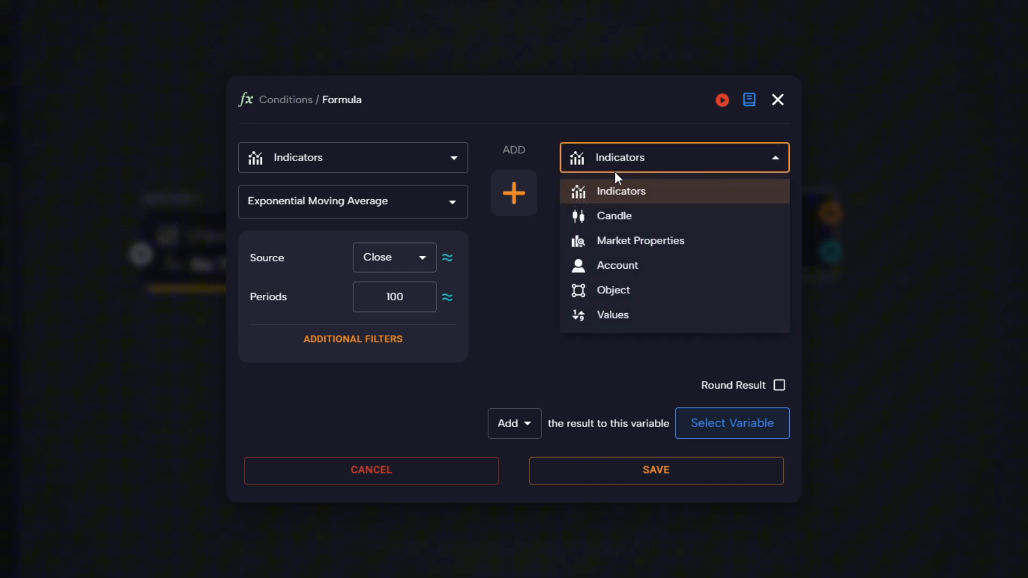
click(612, 314)
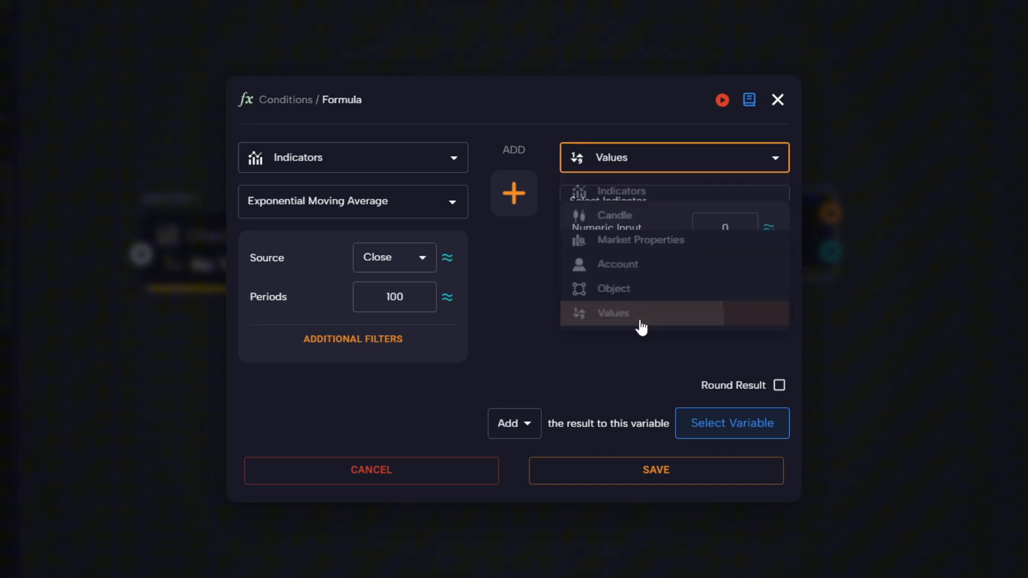
click(612, 312)
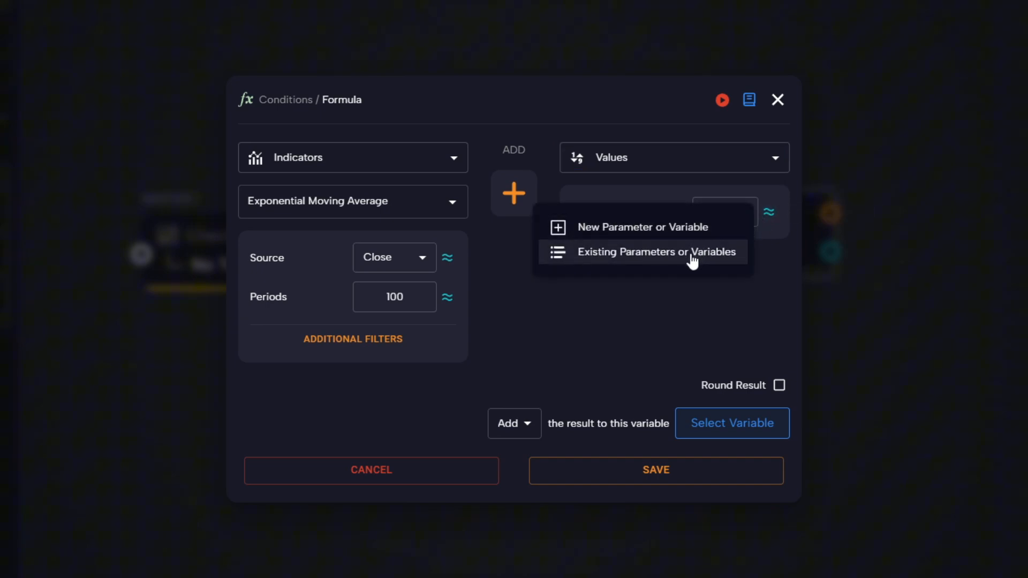
click(652, 252)
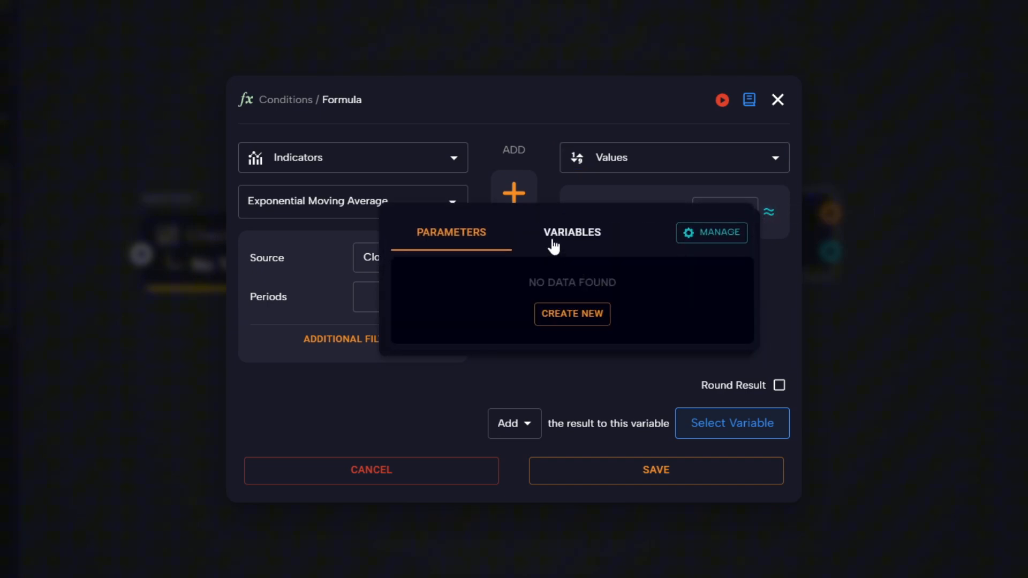
click(571, 231)
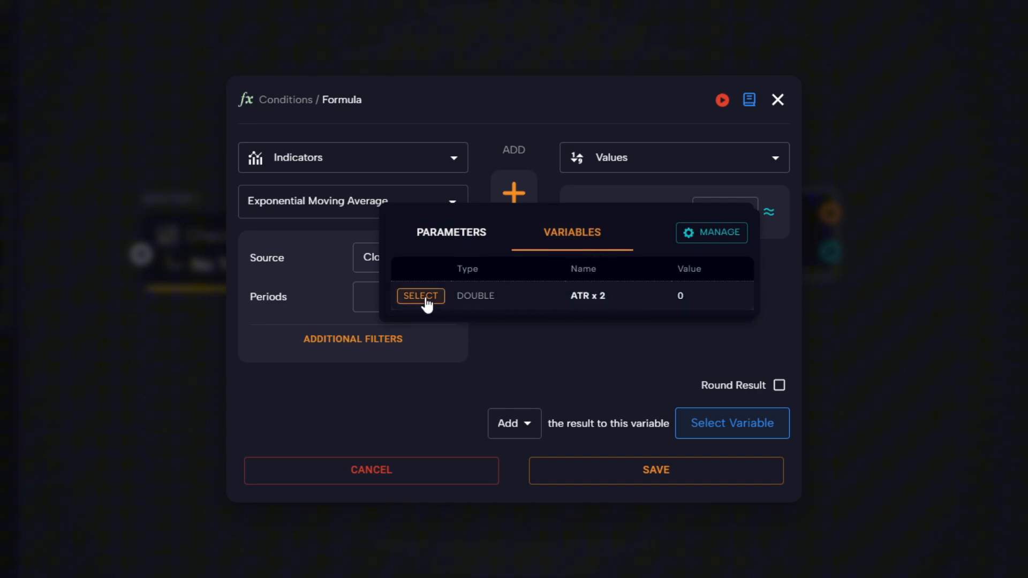
click(420, 295)
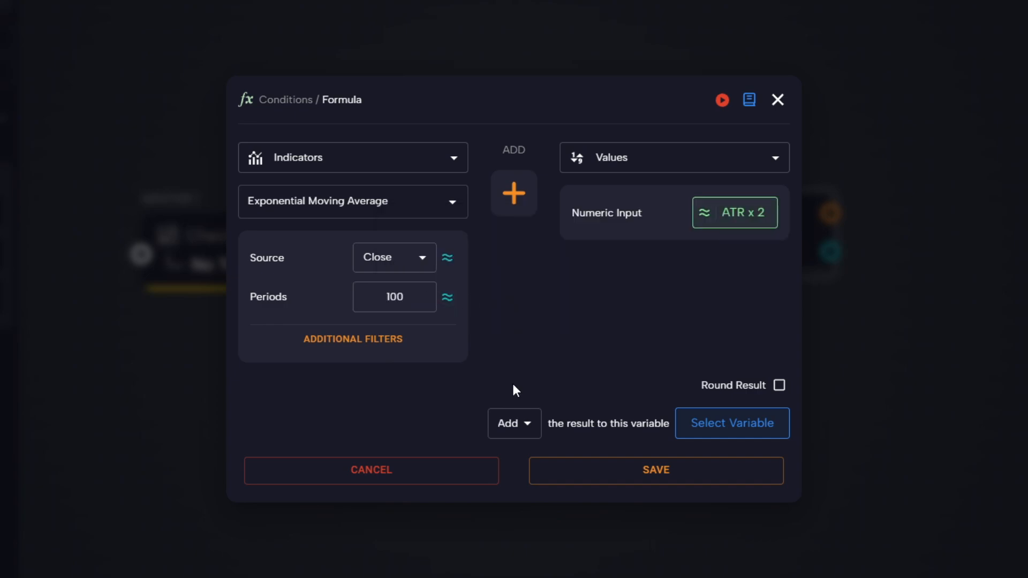
Set the result into a new variable 'EMA + ATR' and save it
click(513, 423)
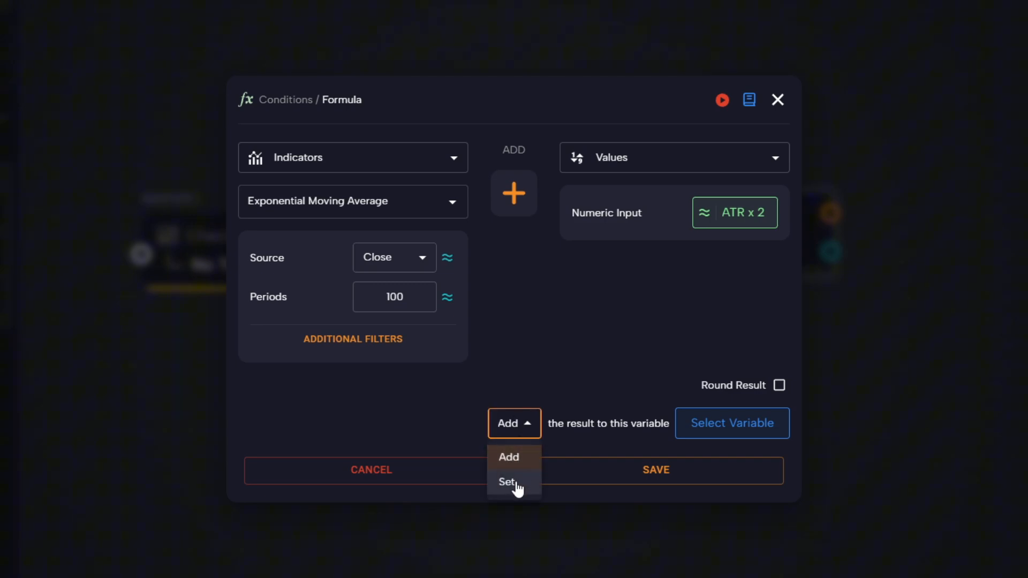
click(507, 482)
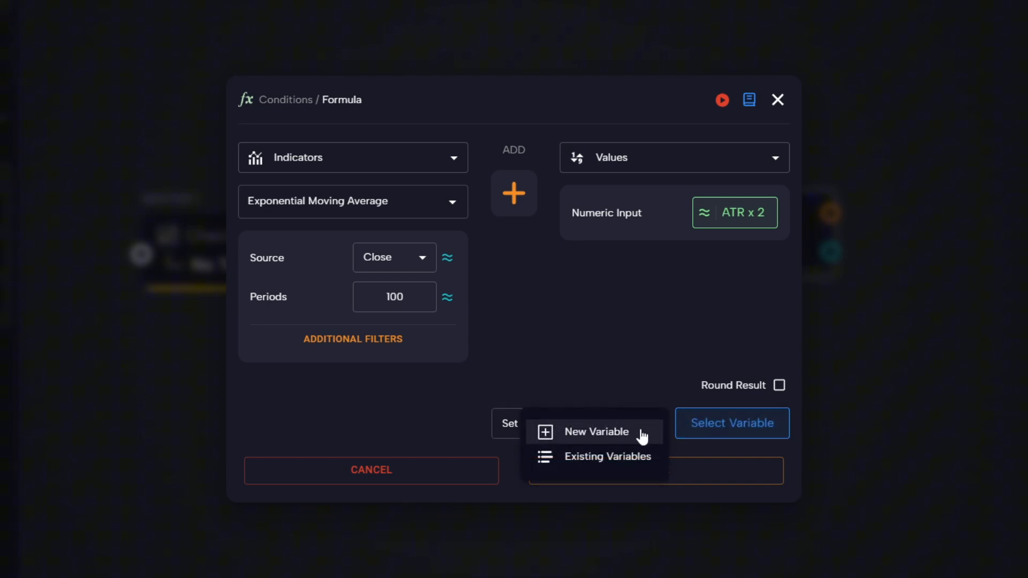
click(596, 432)
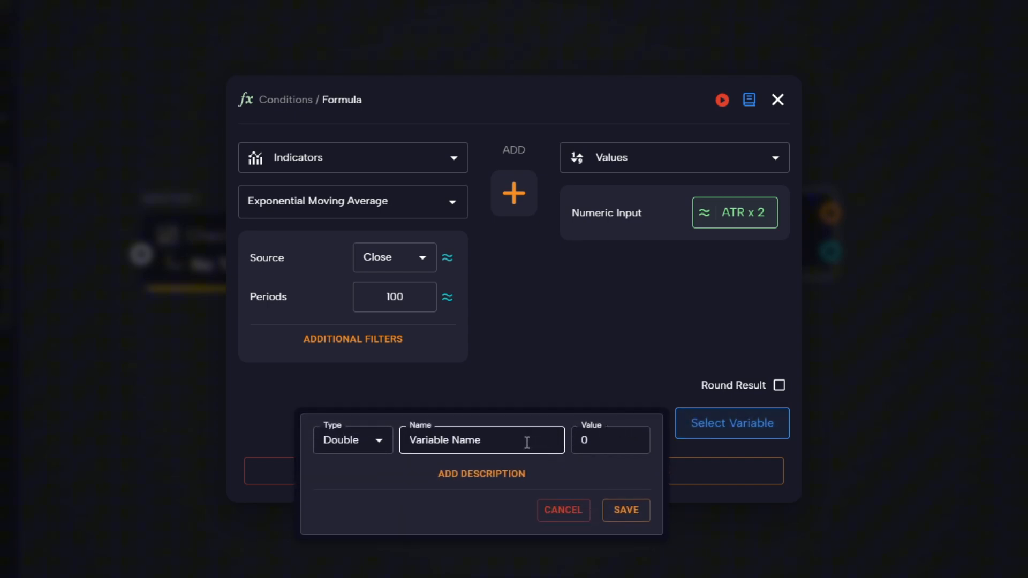
text(EMA)
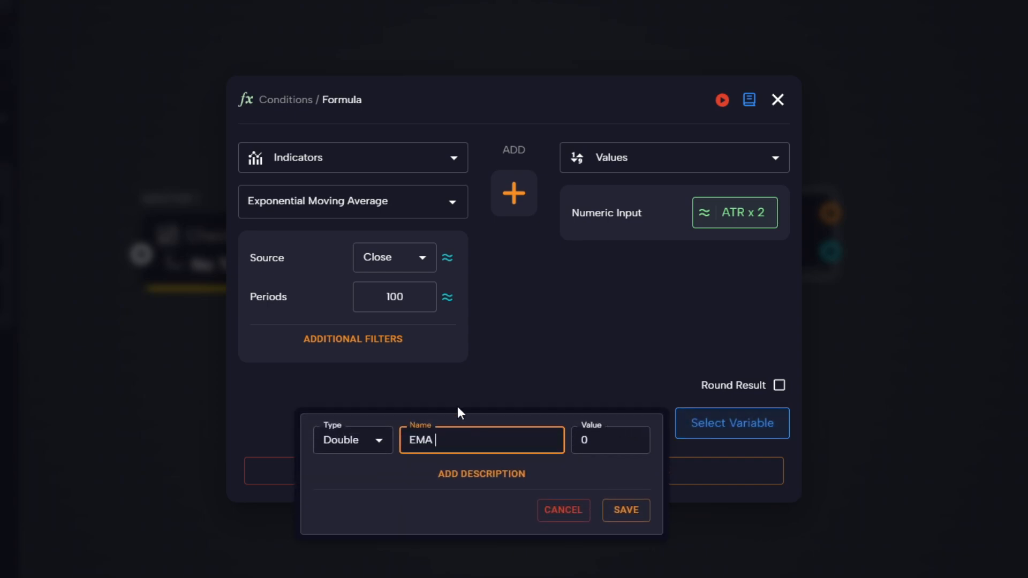
text(+ ATR)
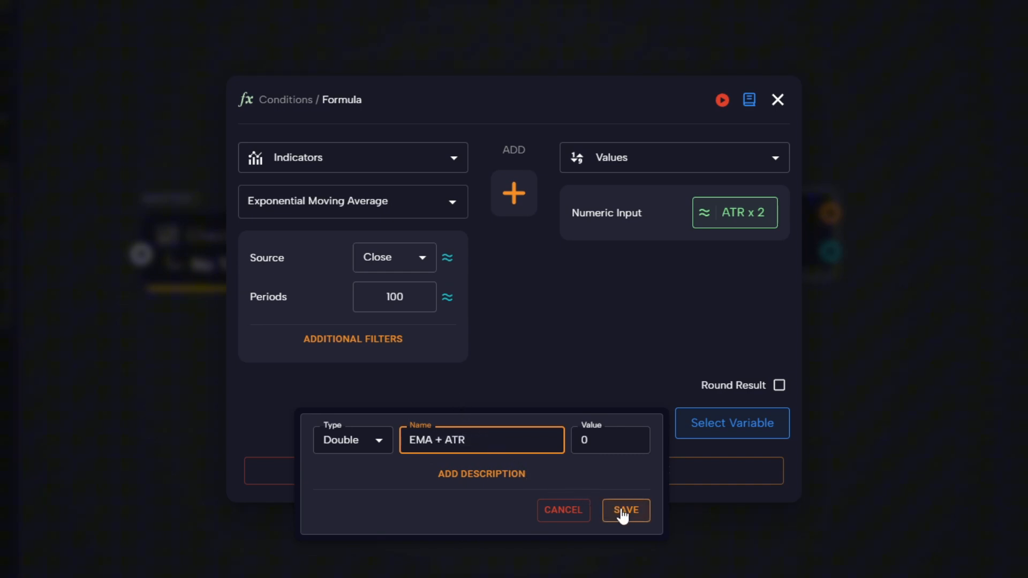
click(625, 510)
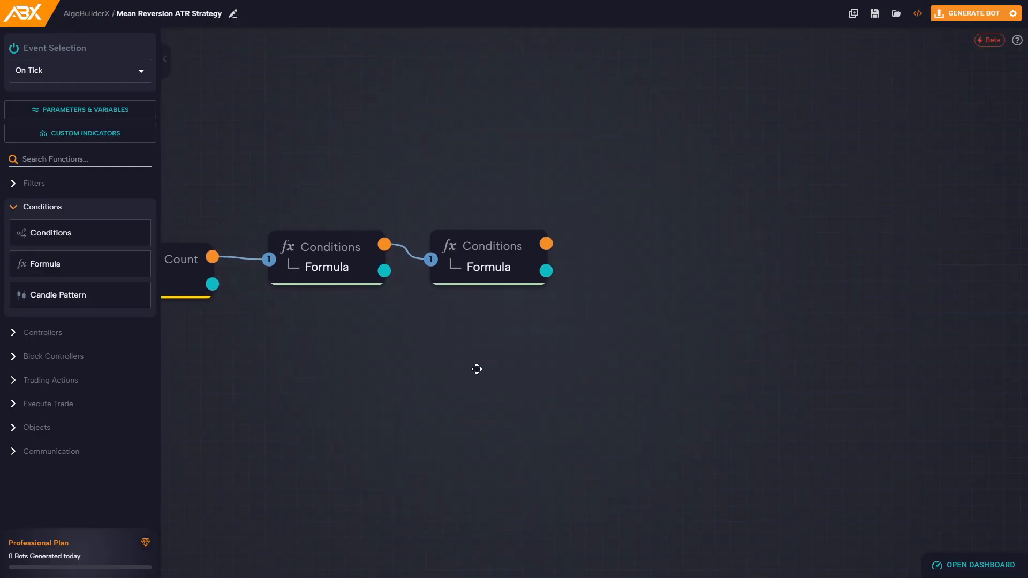
Duplicate the EMA + ATR Formula block and change its operation to subtraction
right_click(490, 256)
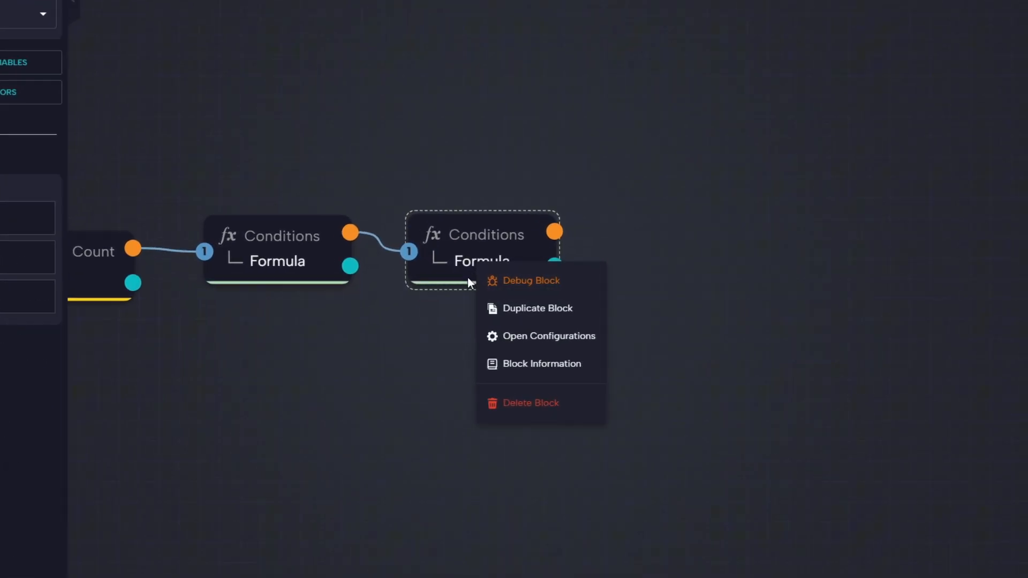
click(537, 309)
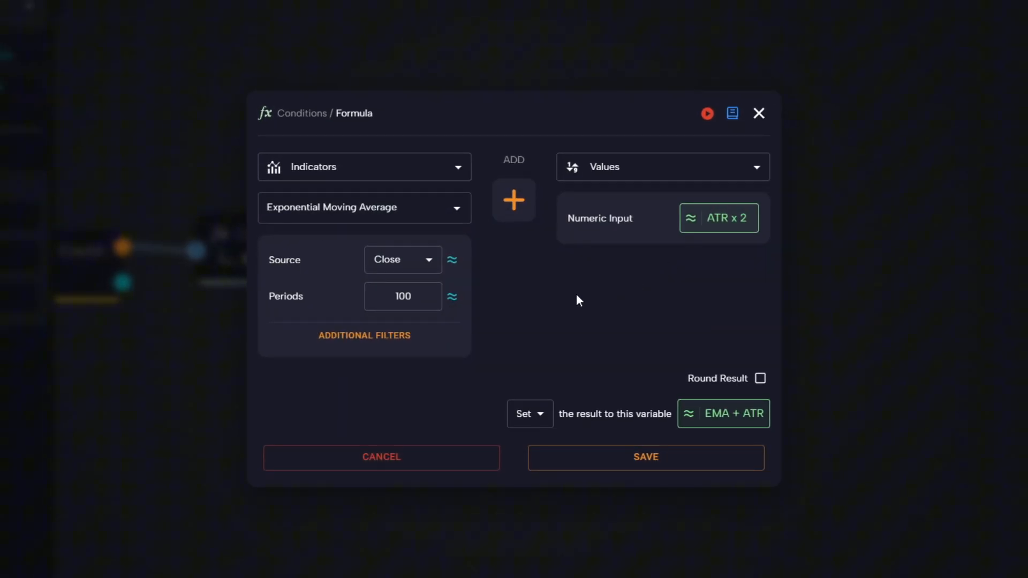
click(514, 200)
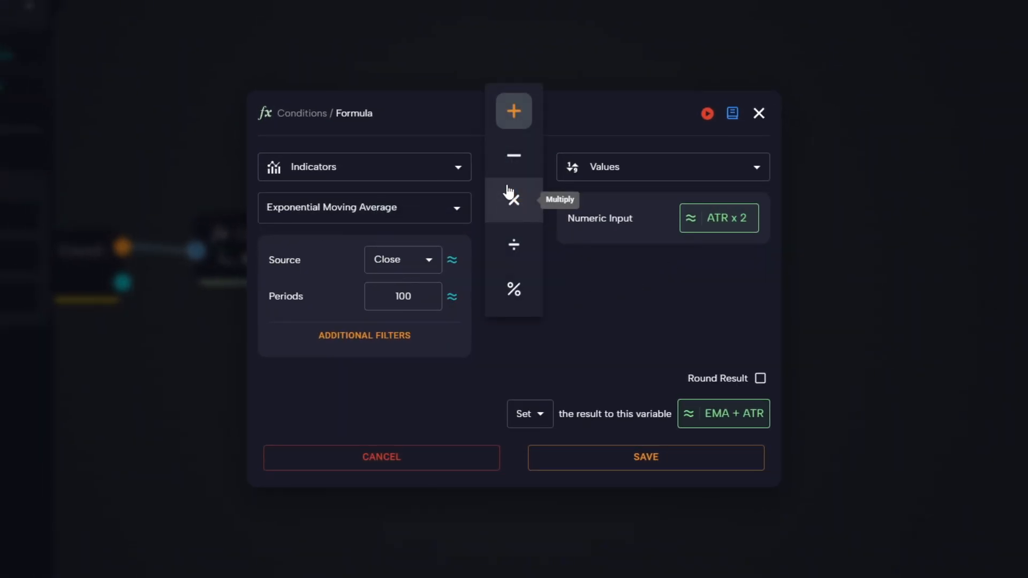
click(513, 155)
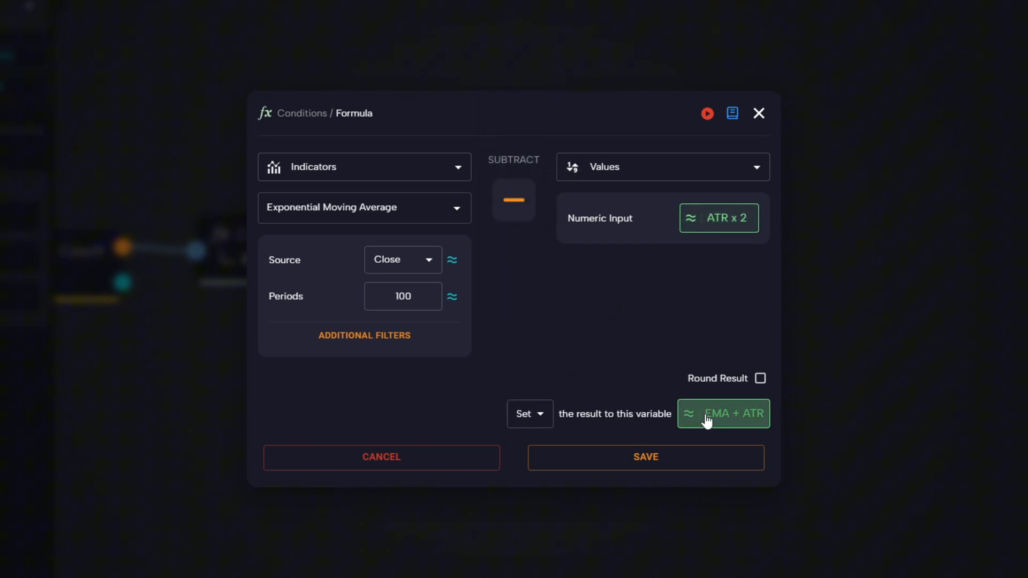
Replace the result variable with a new 'EMA - ATR' variable and save
click(724, 413)
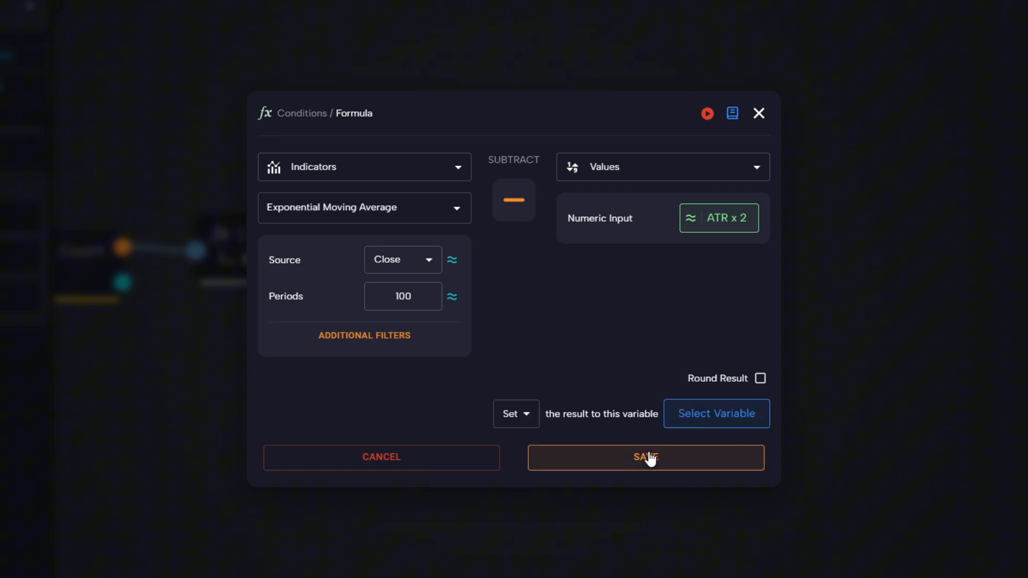
click(716, 414)
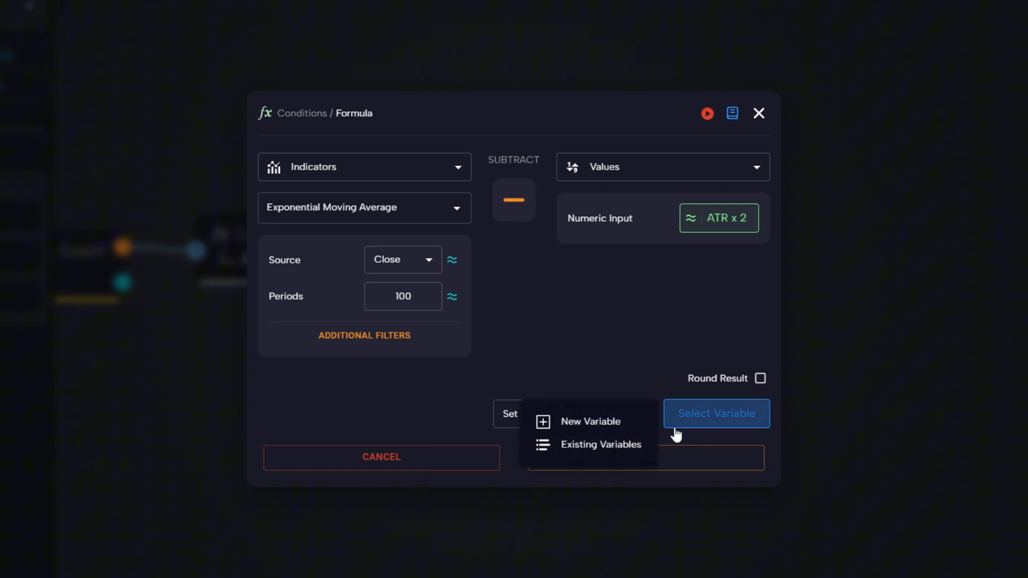
click(590, 421)
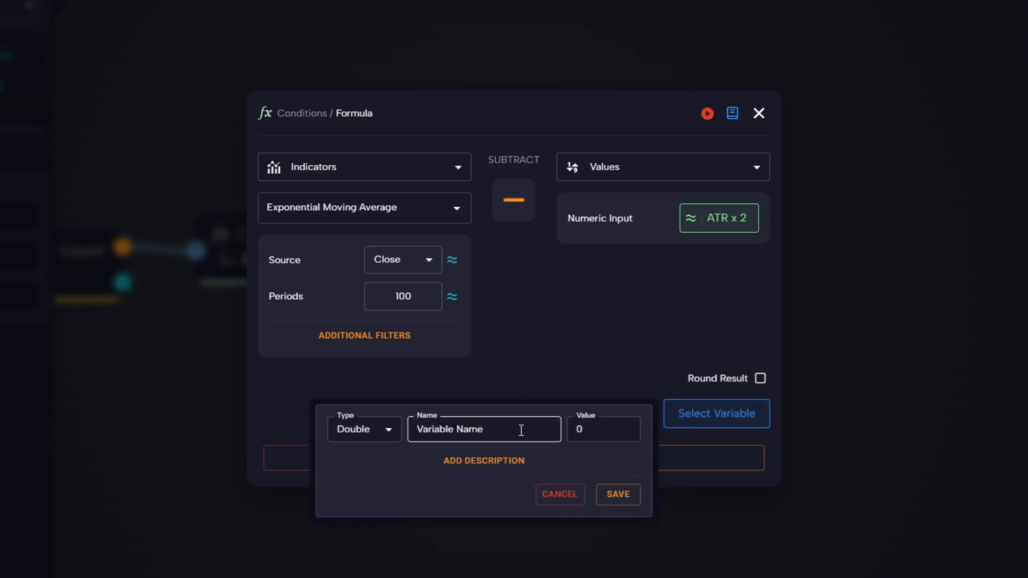
text(EMA)
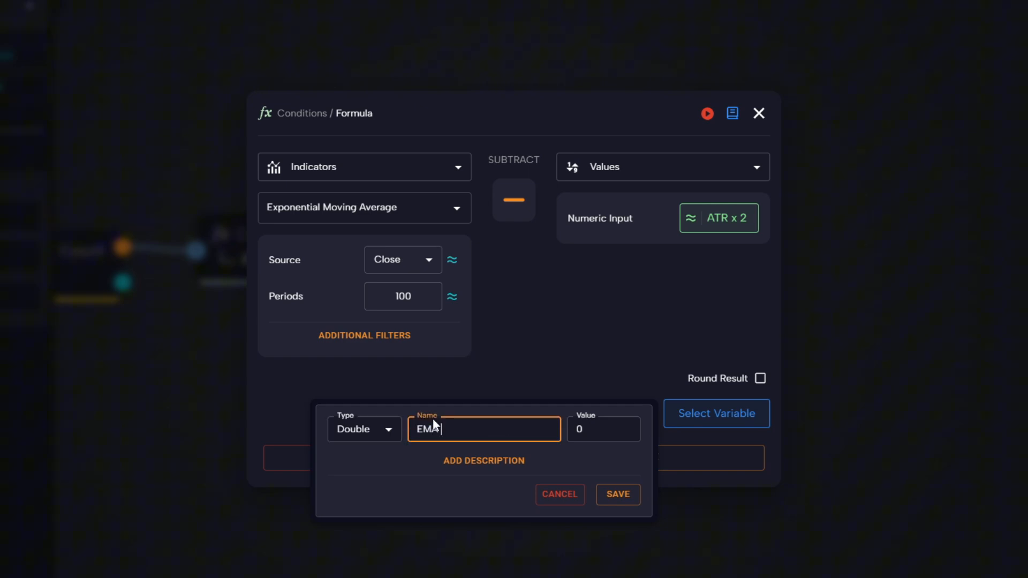
text(- ATR)
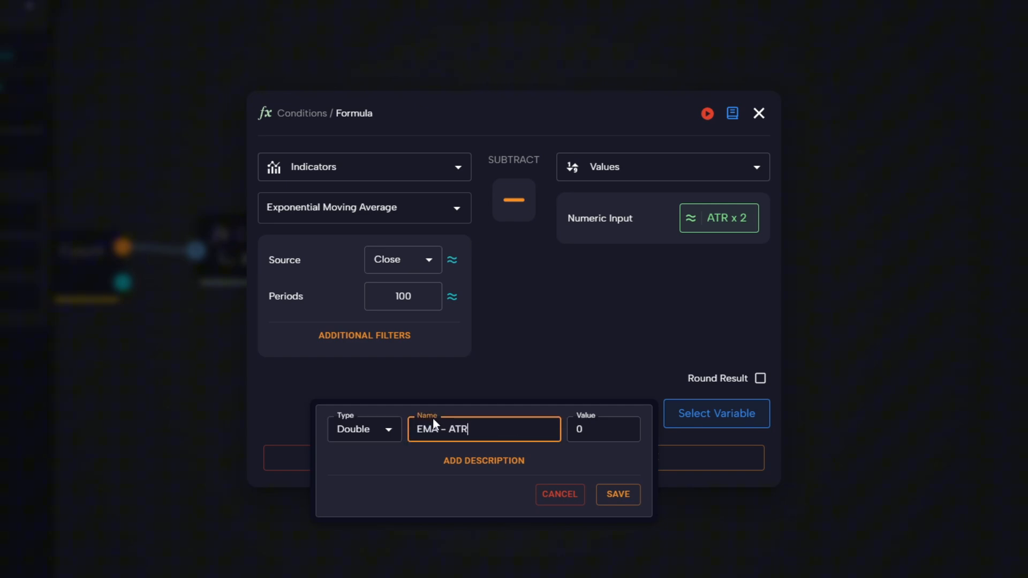
mouse_move(617, 495)
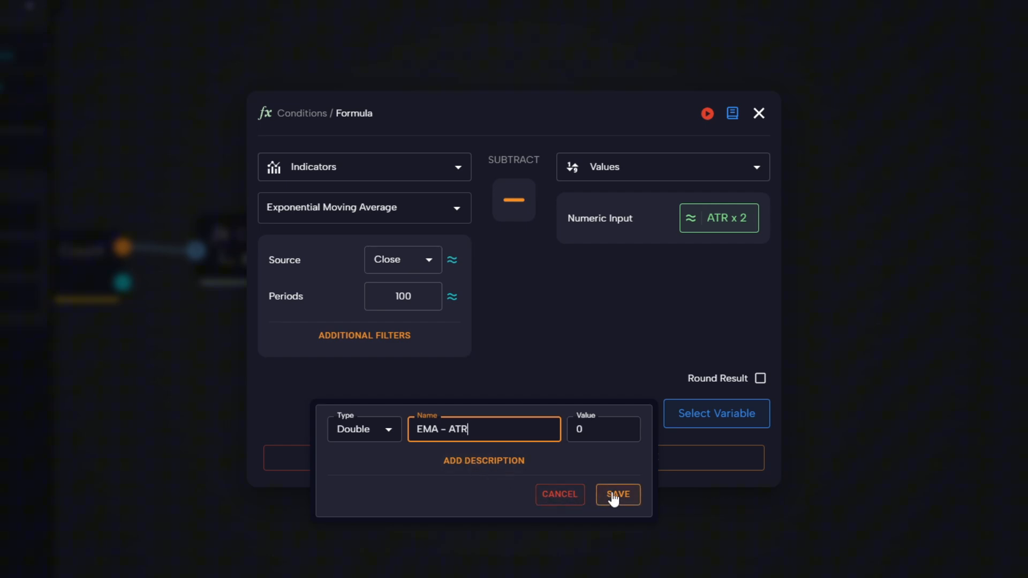
click(617, 494)
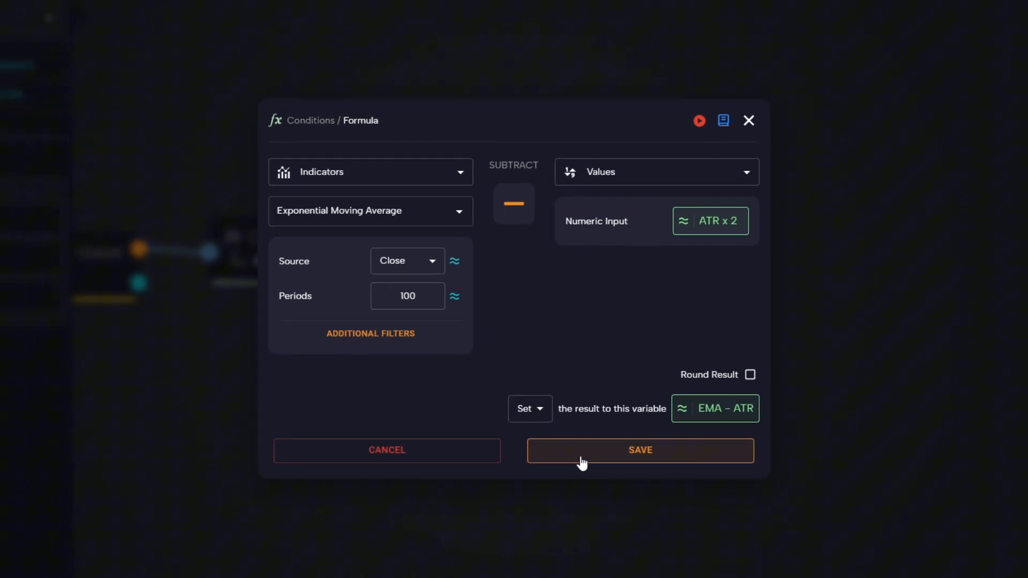
click(639, 451)
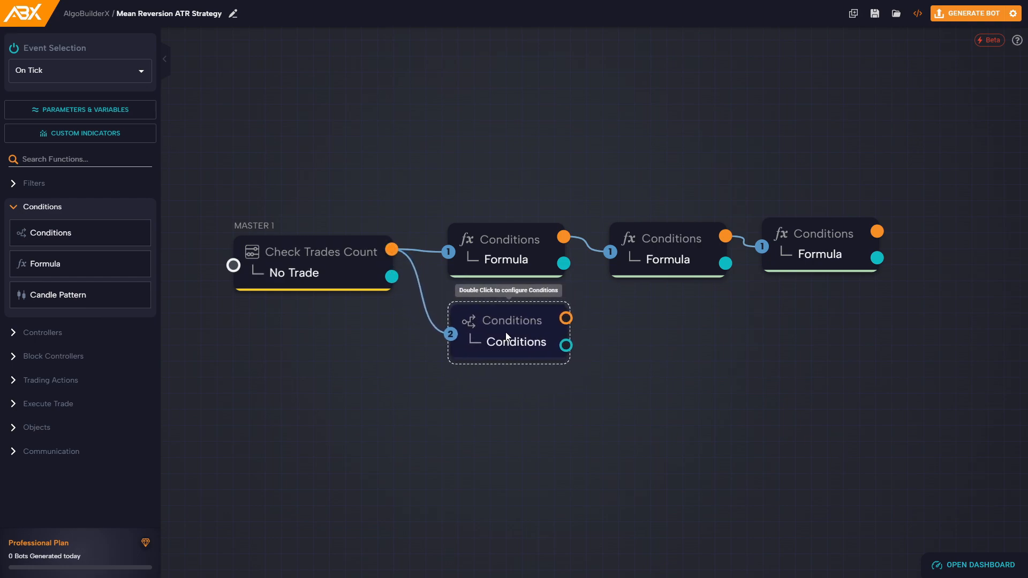
Make the condition's left side Candle Close with a less-than operator
double_click(508, 331)
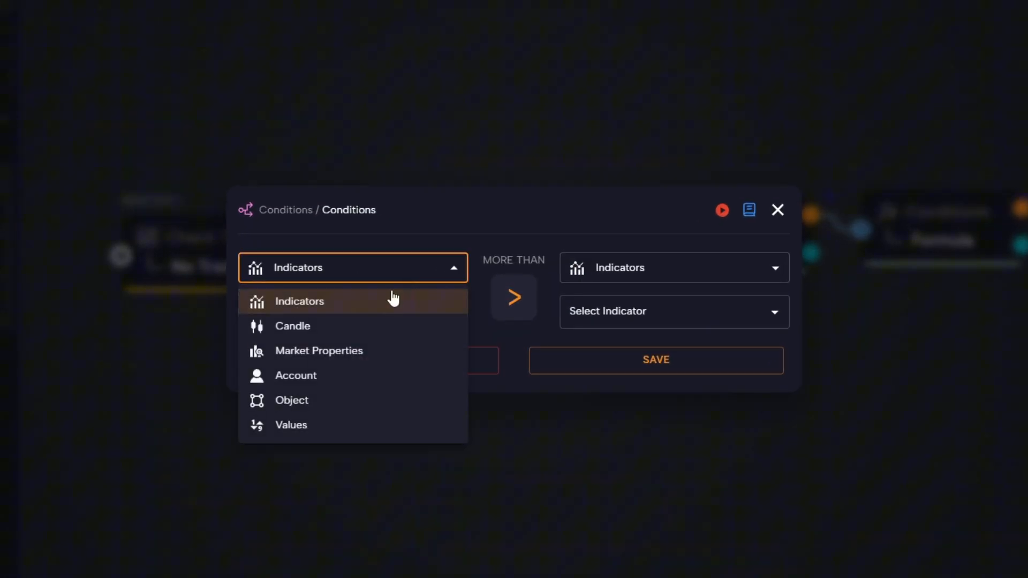
click(293, 326)
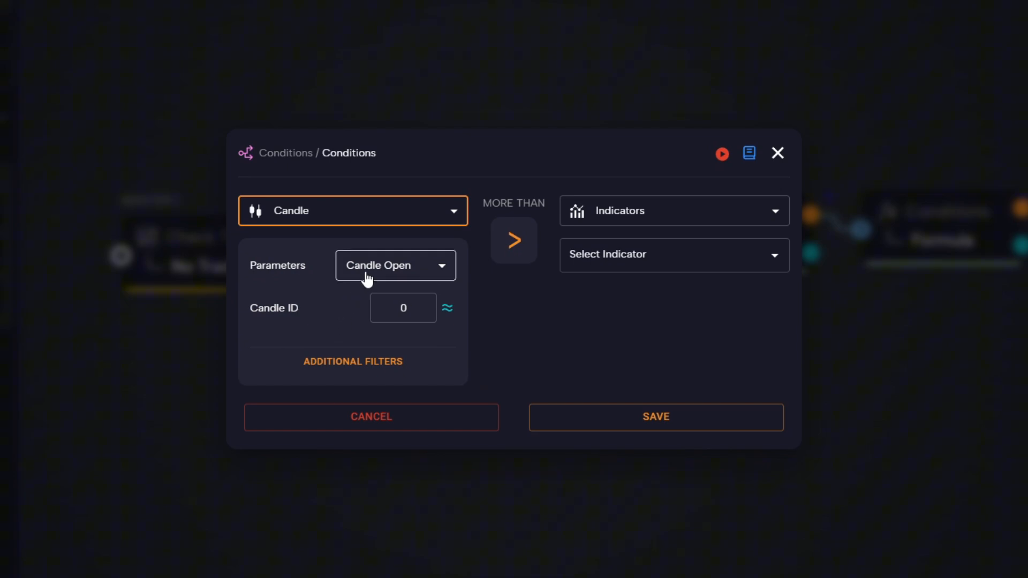
click(395, 265)
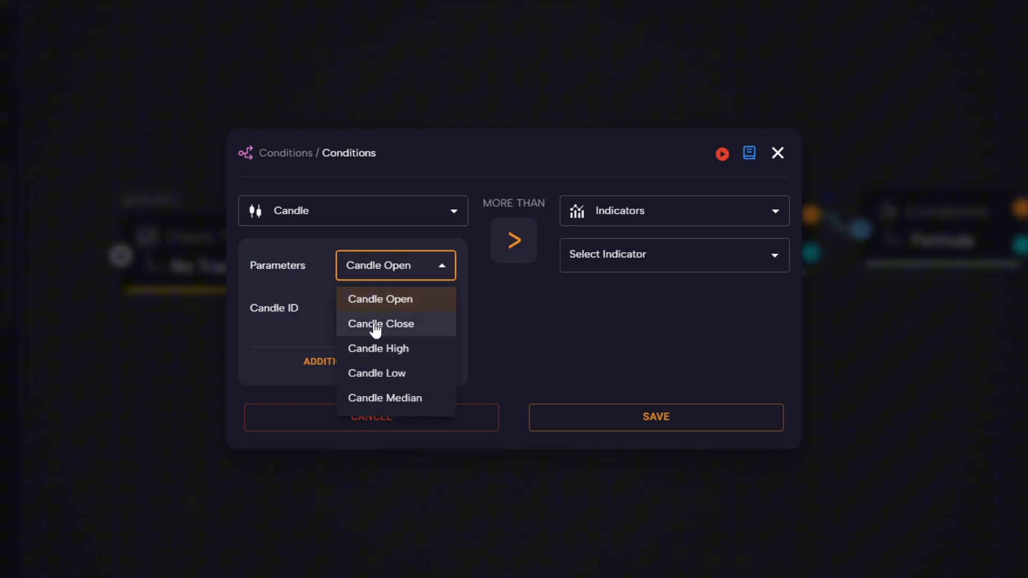
click(381, 323)
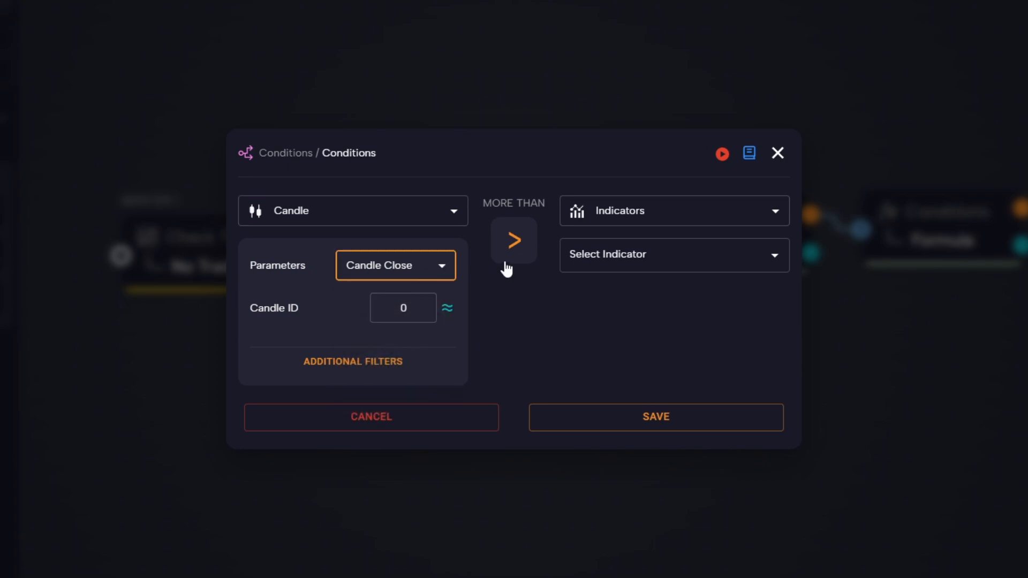
click(515, 240)
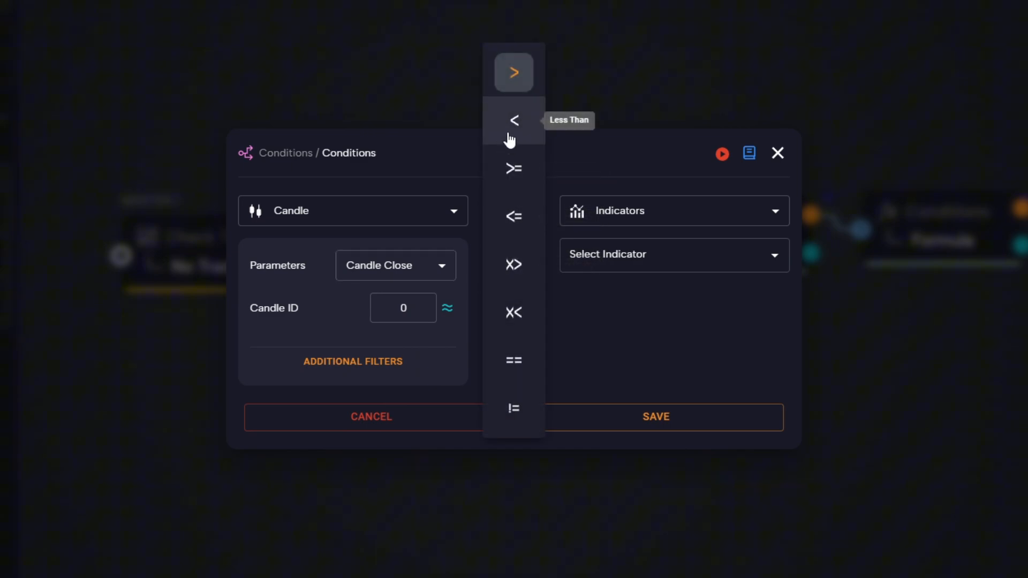
click(514, 120)
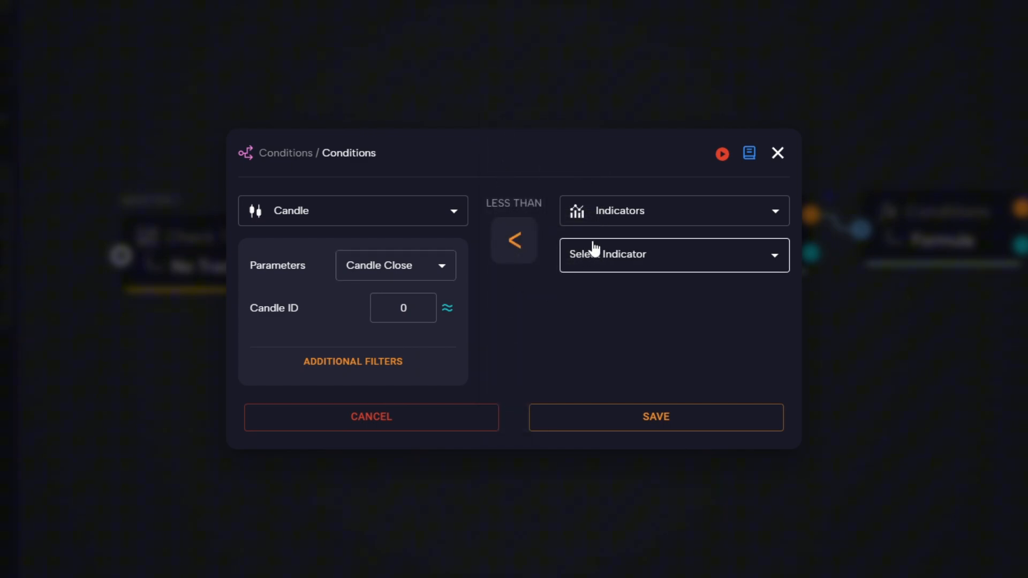
Compare against the EMA + ATR variable and save the condition
click(674, 210)
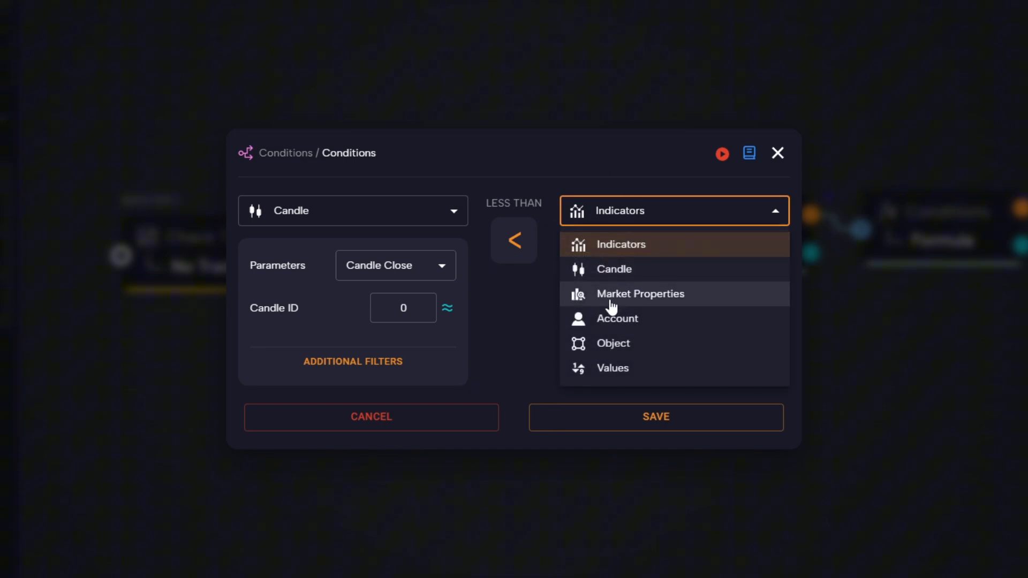
click(612, 368)
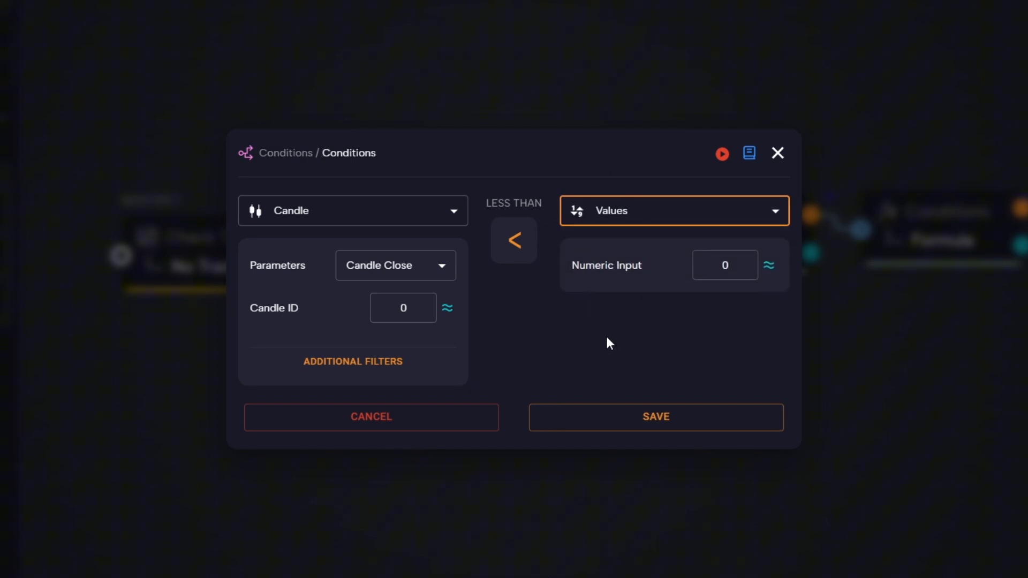
click(770, 265)
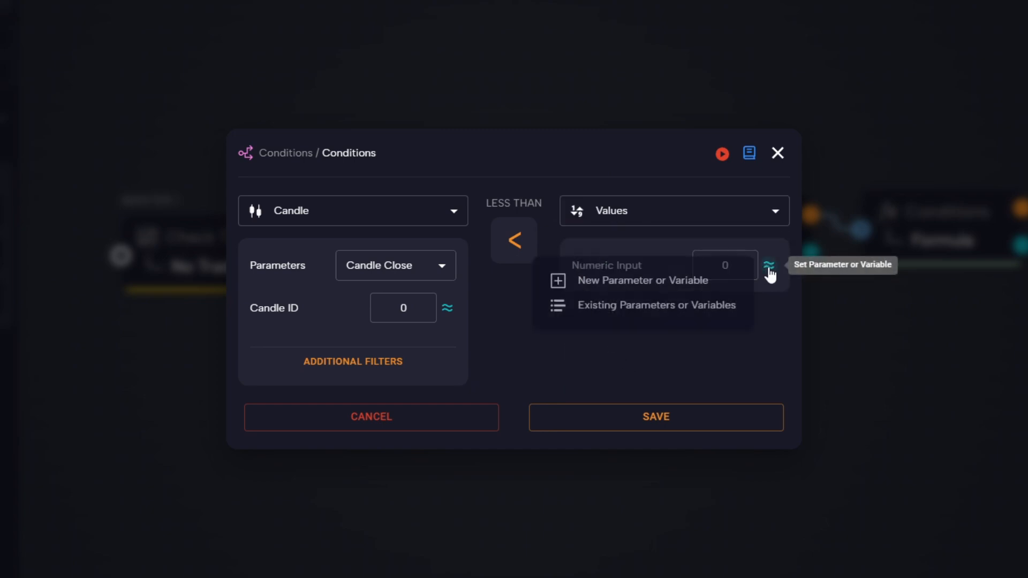
click(655, 305)
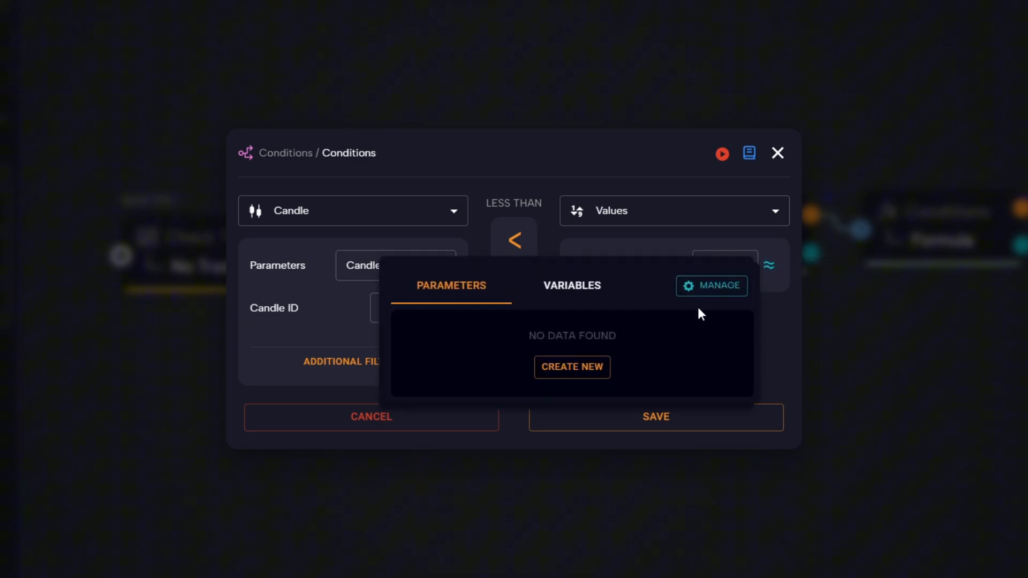
click(571, 286)
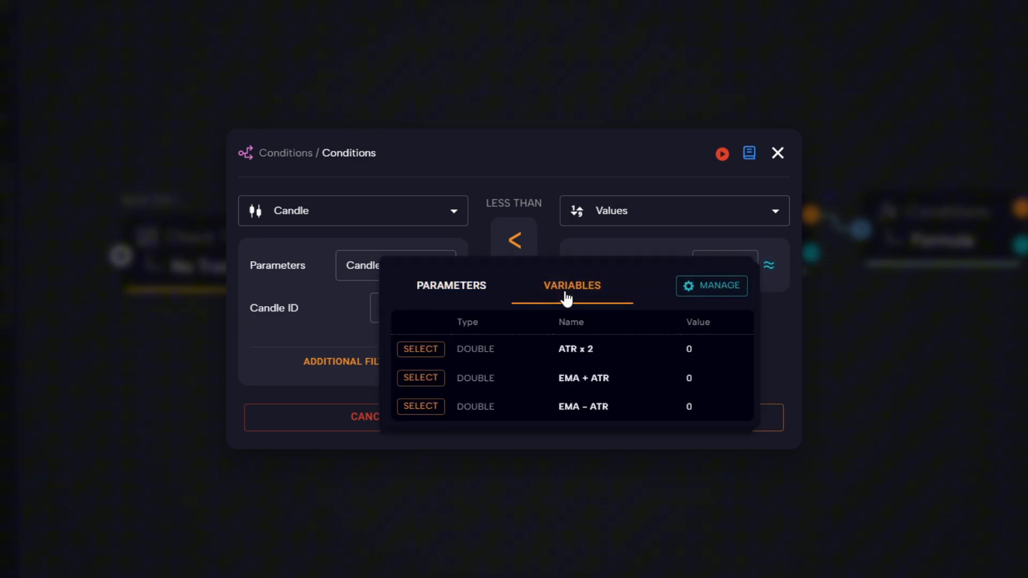
mouse_move(558, 386)
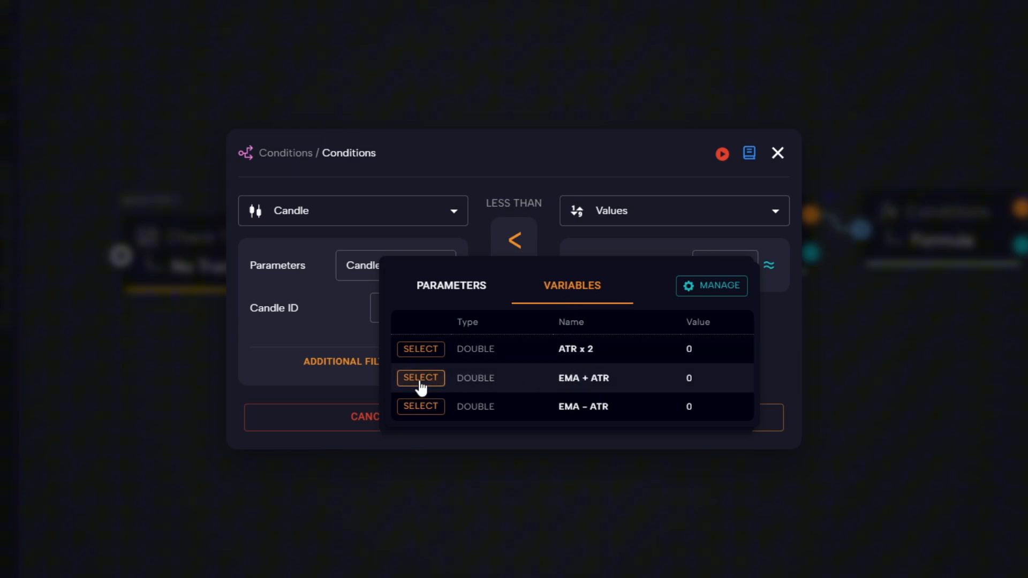
click(421, 377)
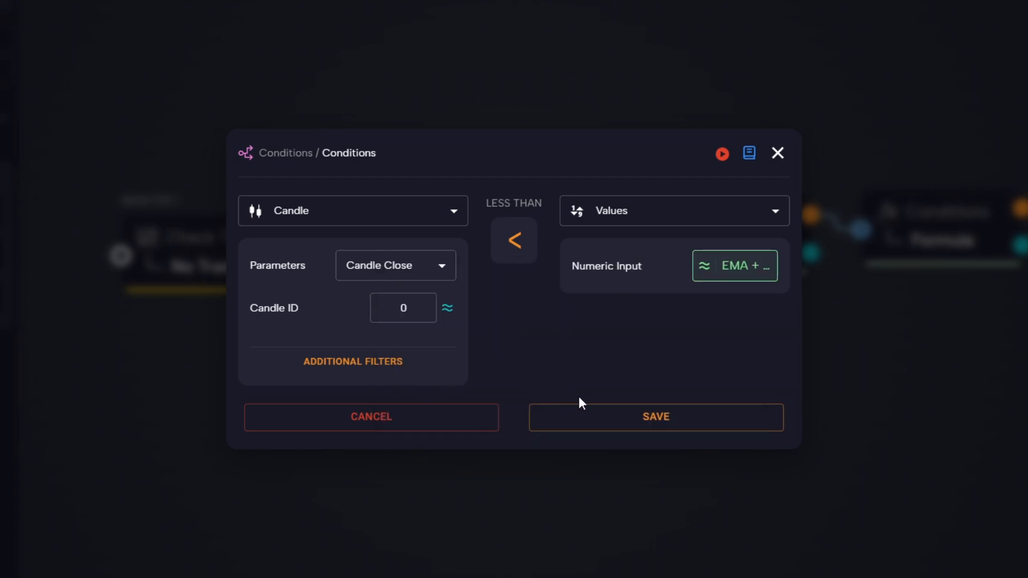
click(655, 417)
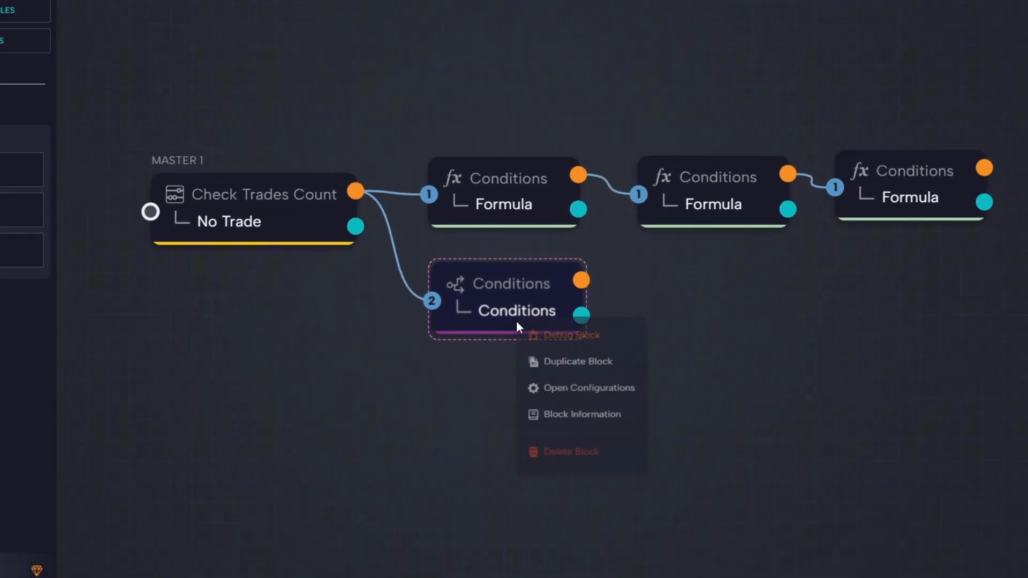
Duplicate the Conditions block, switch it to greater-than, and pick a comparison variable
click(577, 362)
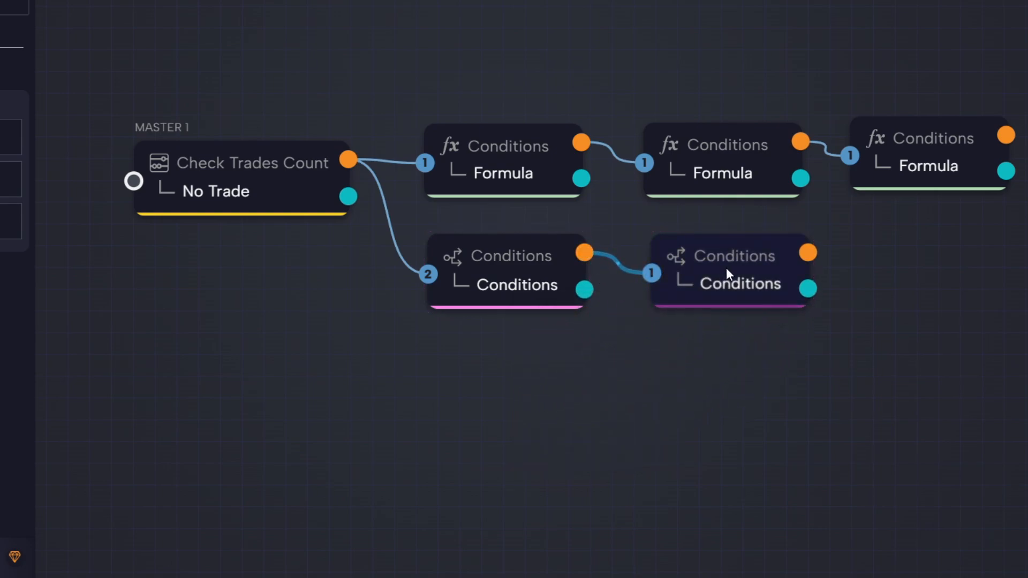
double_click(731, 272)
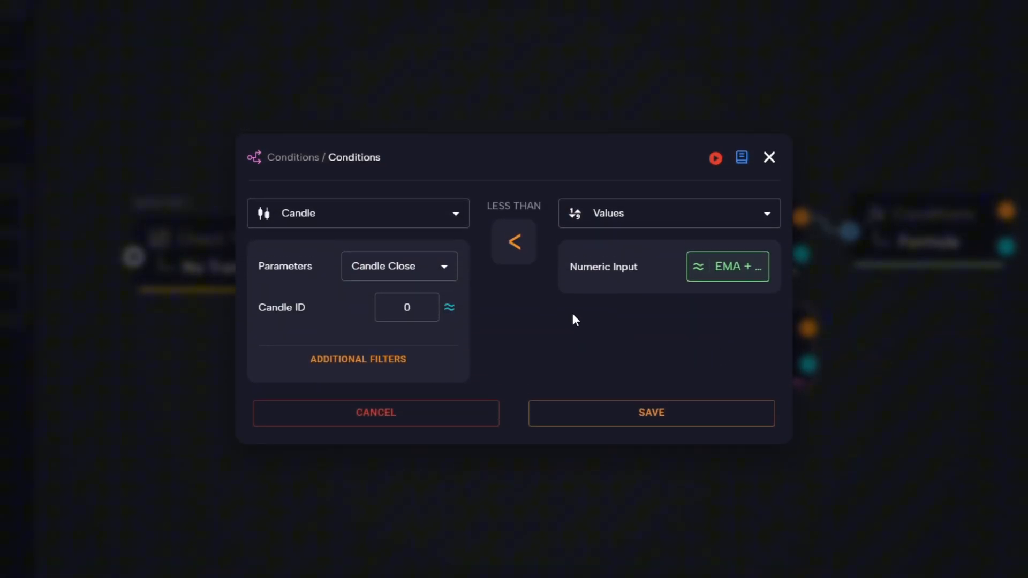
click(514, 241)
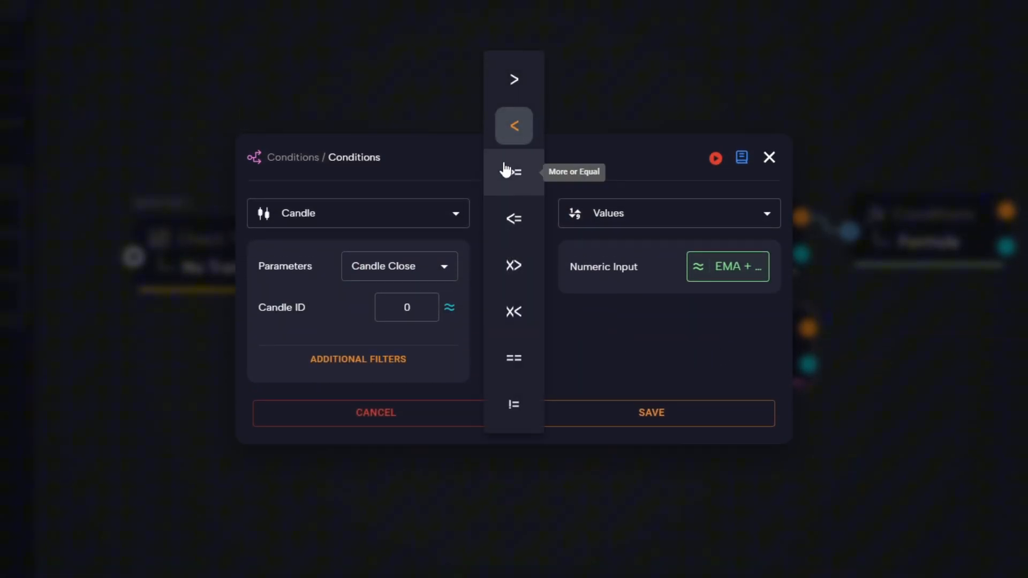
click(514, 79)
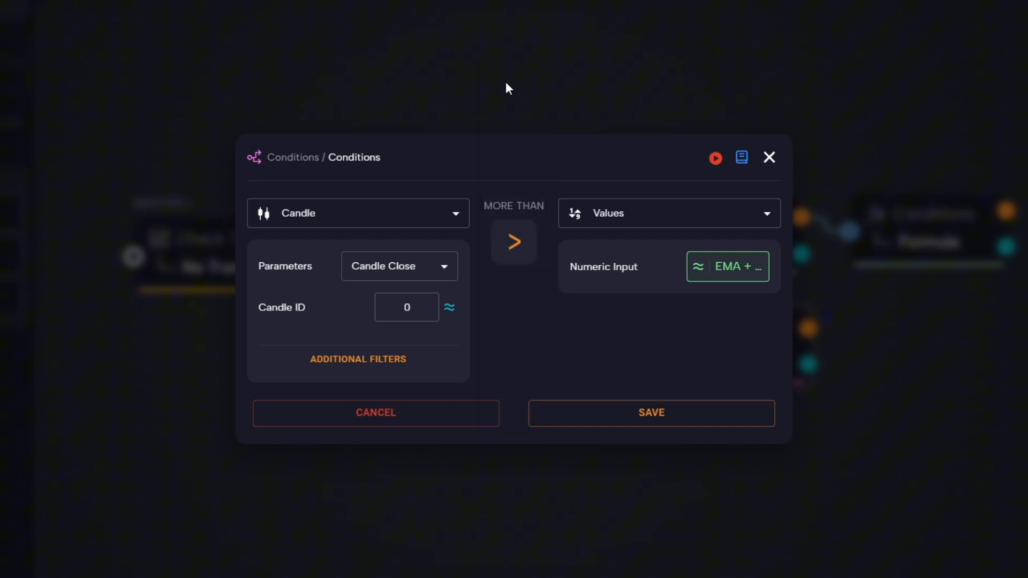
click(727, 267)
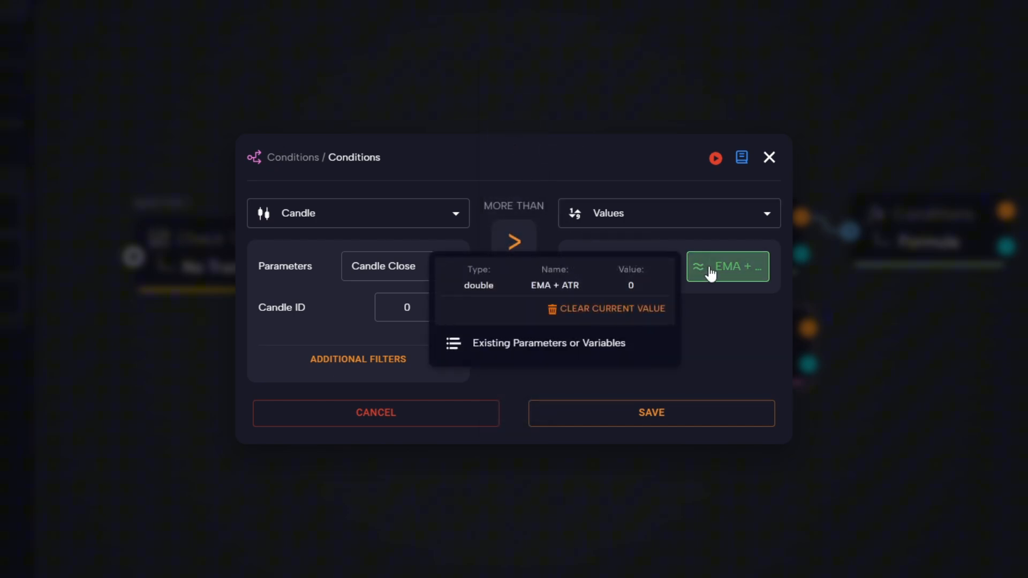
click(548, 343)
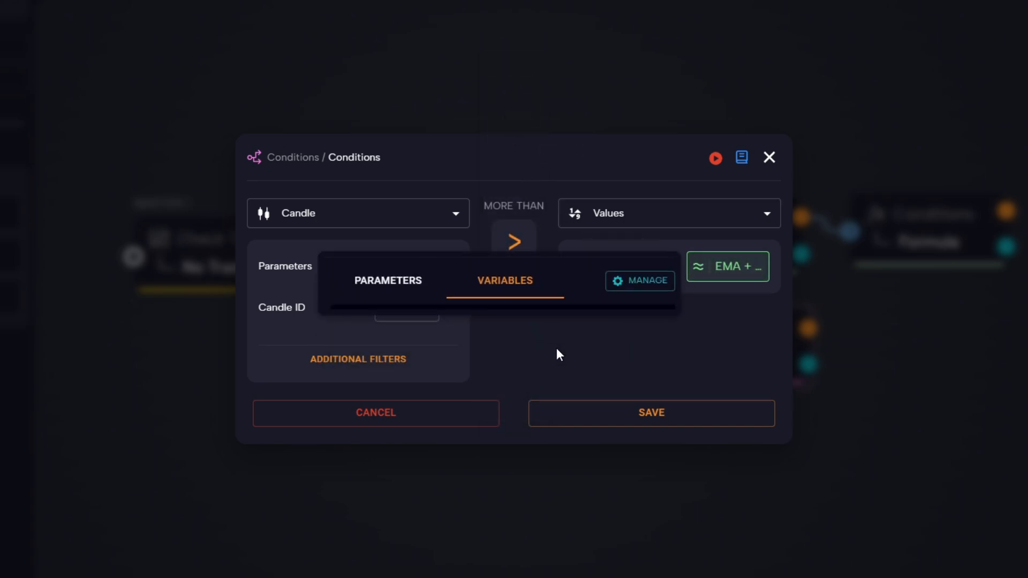
click(505, 280)
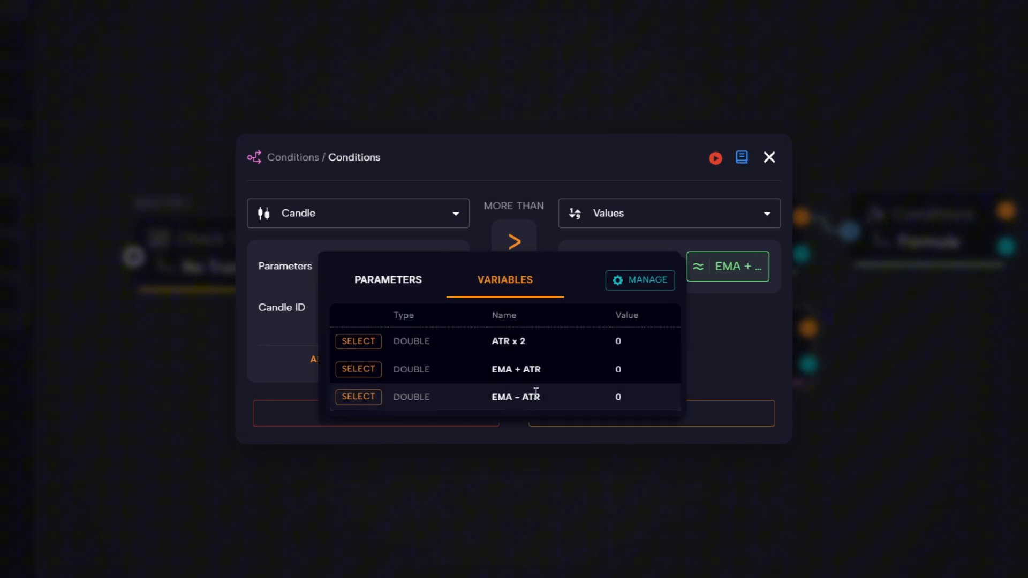
click(359, 396)
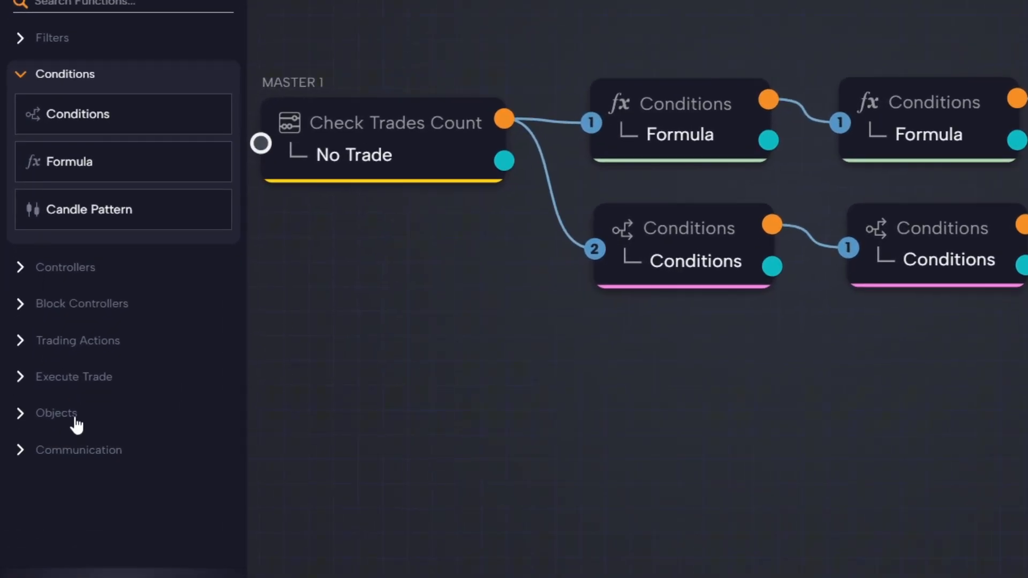
click(56, 412)
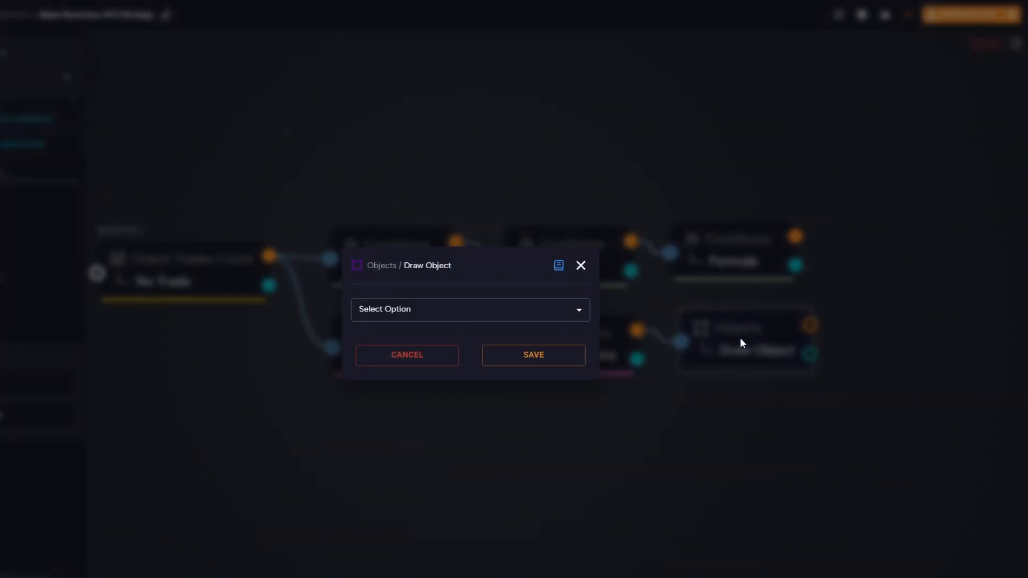
Make the Draw Object a horizontal line named by a new Sell Trigger variable
click(469, 309)
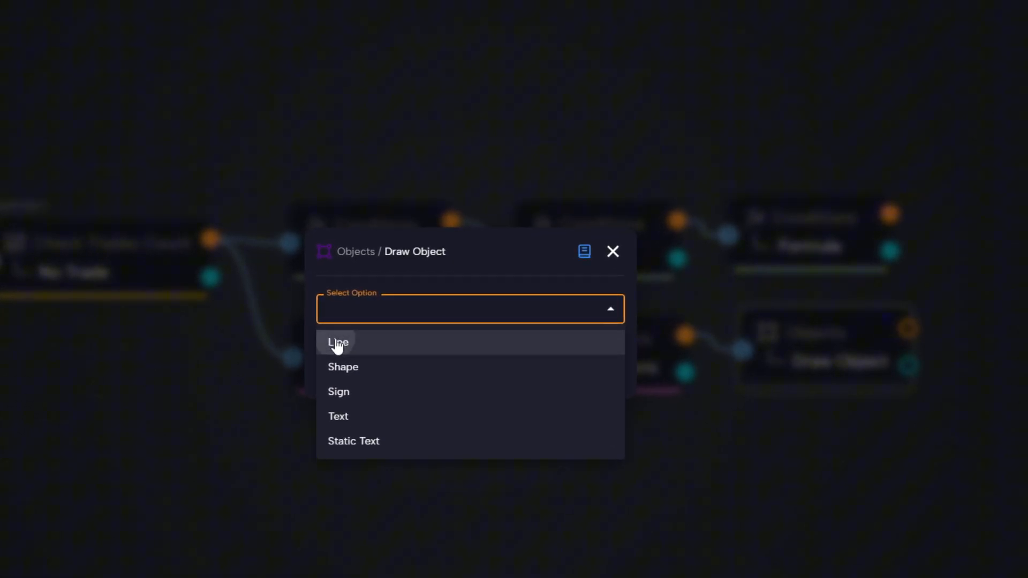
click(338, 342)
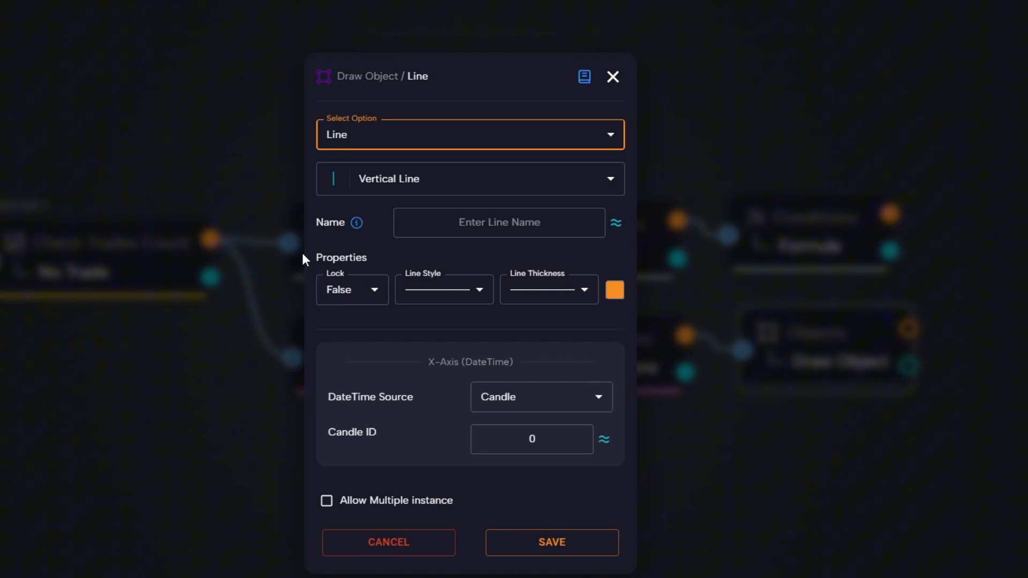
click(469, 178)
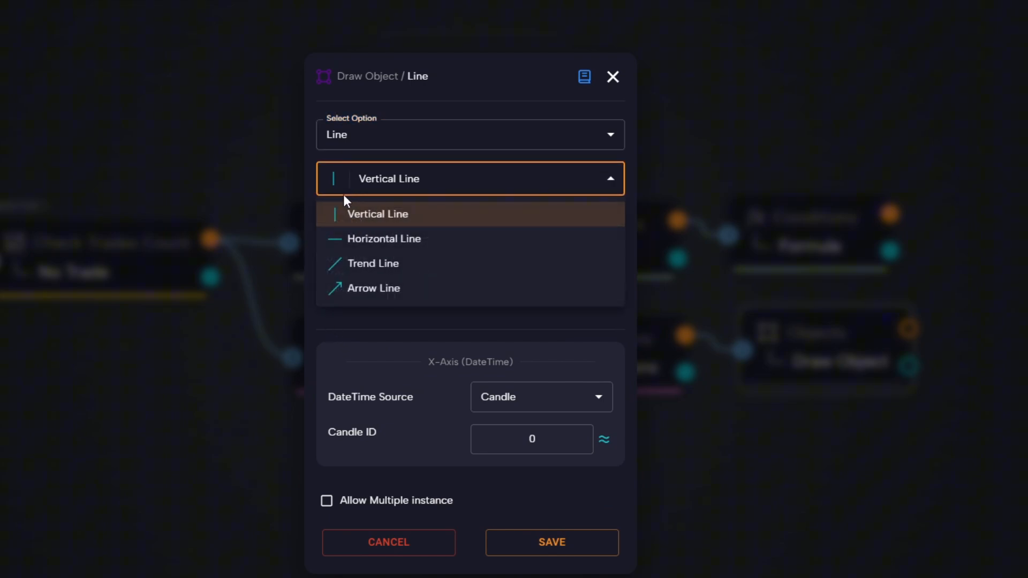
click(383, 238)
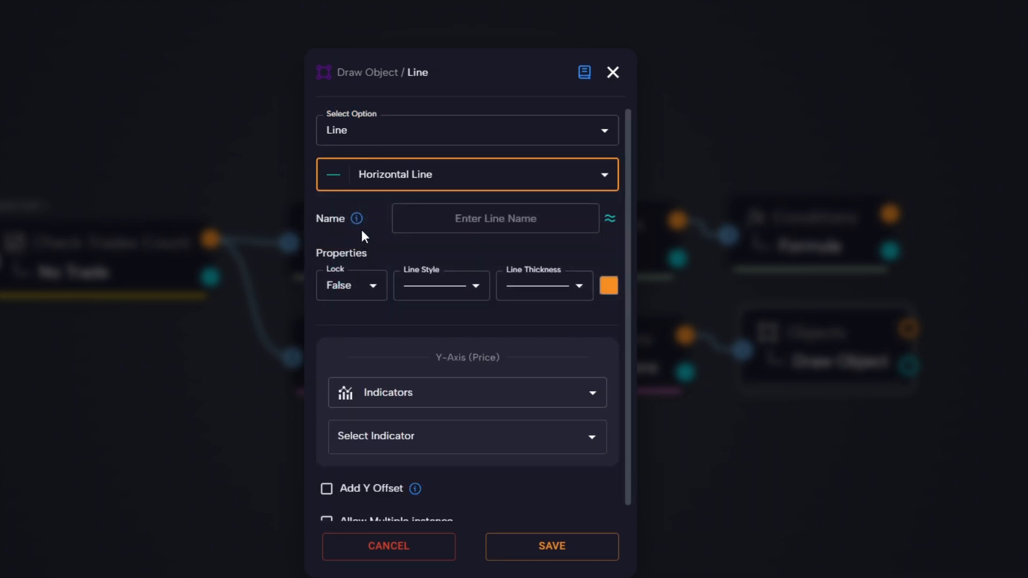
click(495, 218)
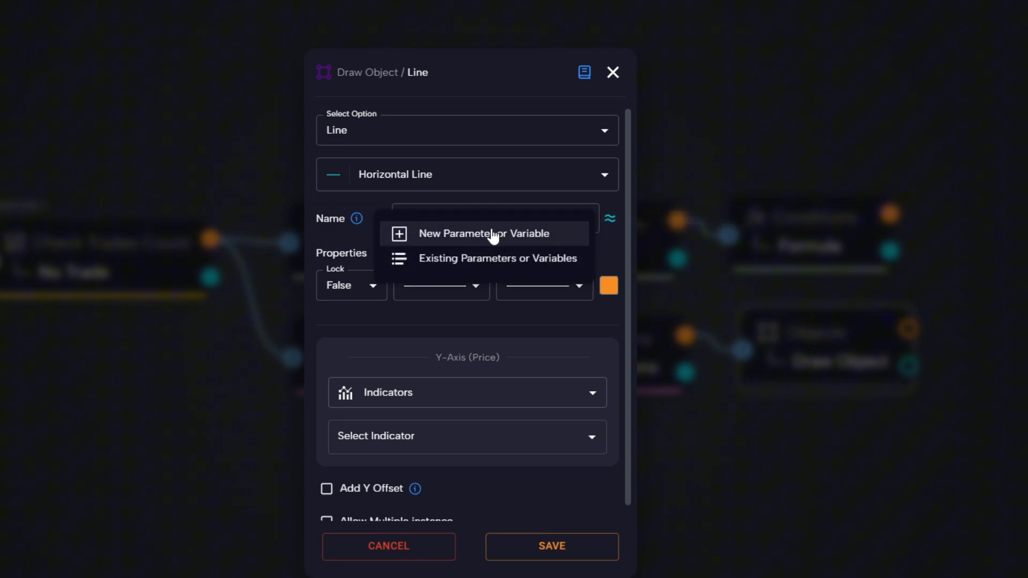
click(483, 233)
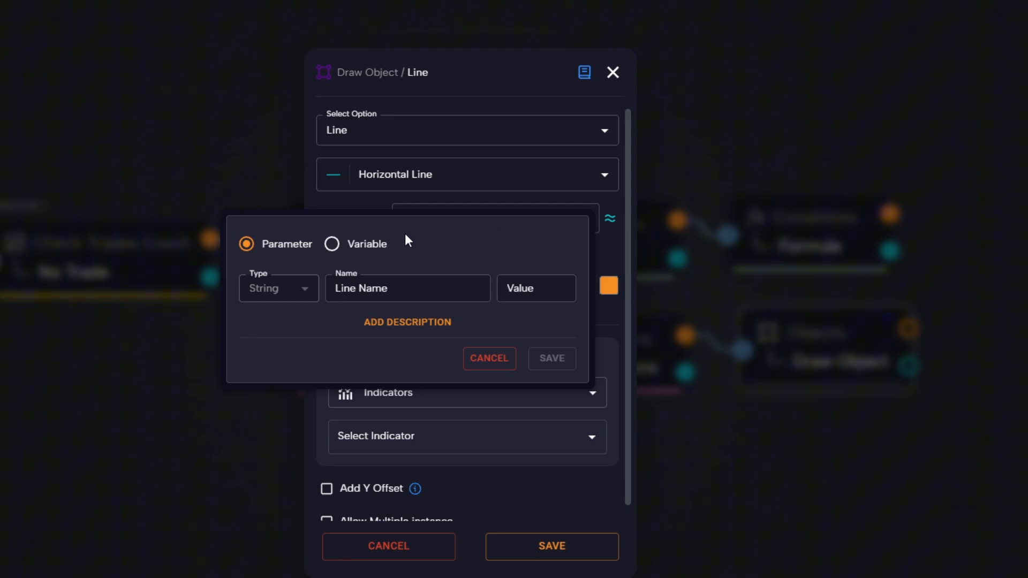
click(332, 244)
text(st)
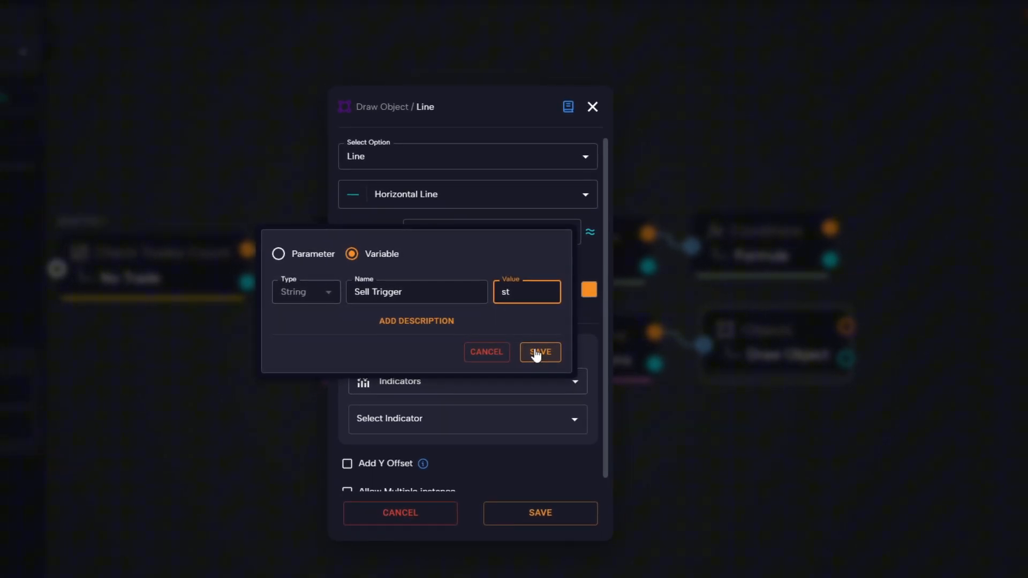
click(539, 352)
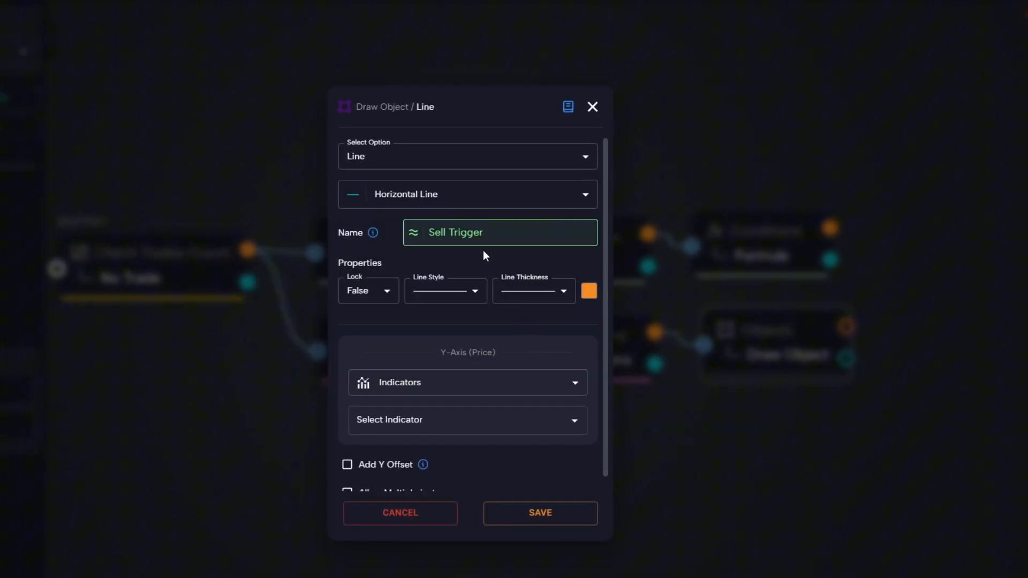
Set the line to locked, dash-dot style, and red colour
click(368, 291)
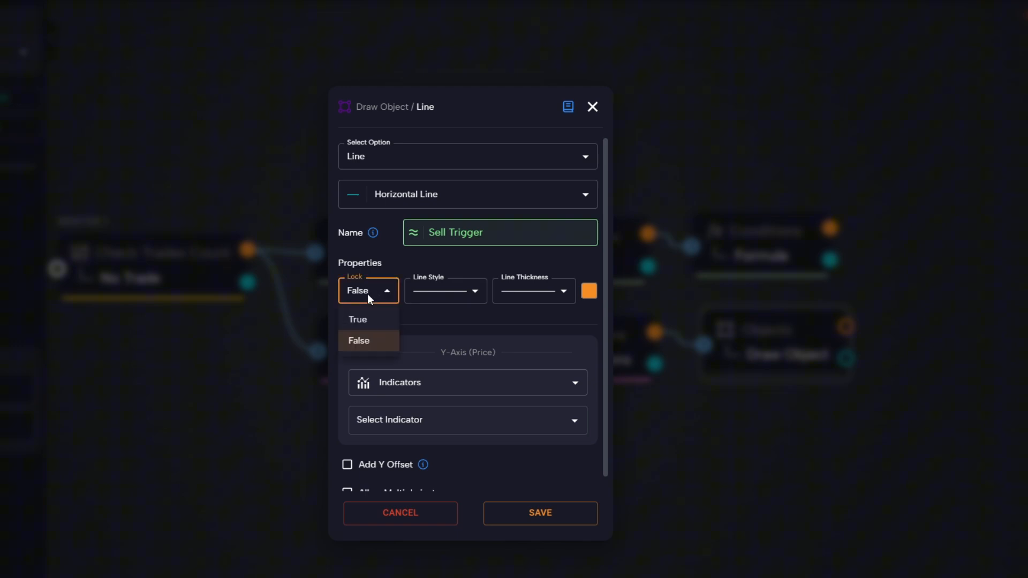
click(358, 320)
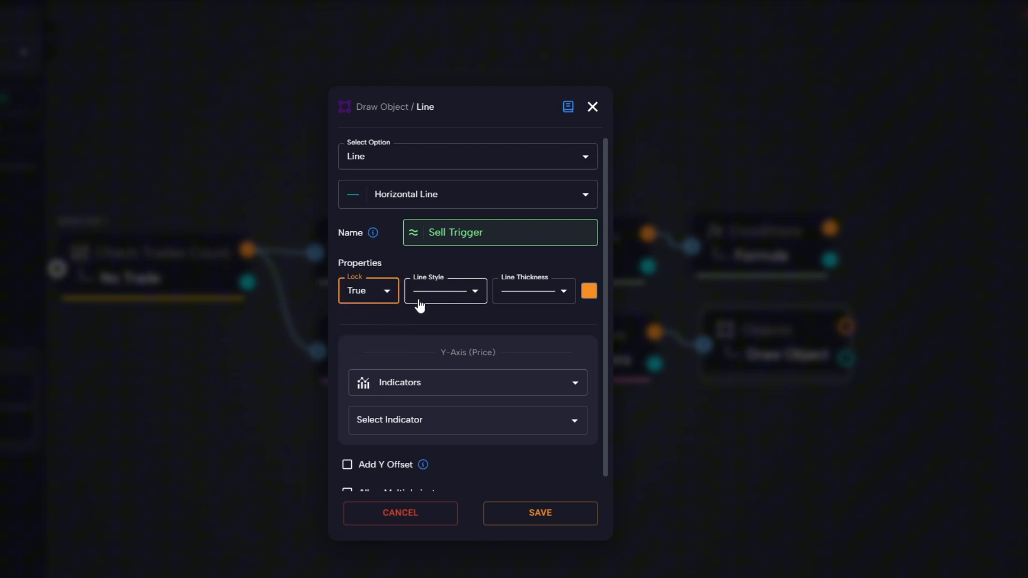
click(445, 290)
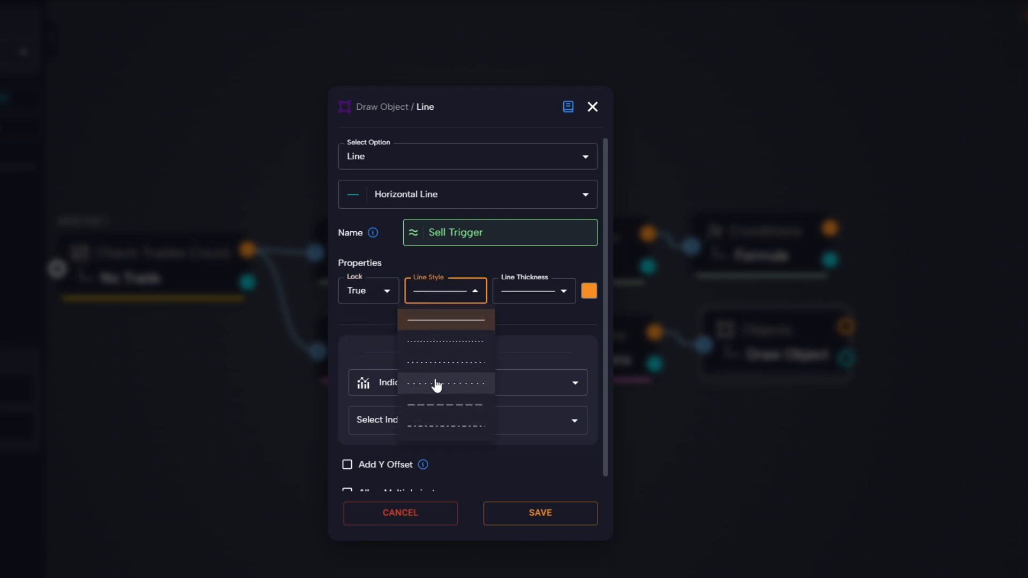
click(445, 384)
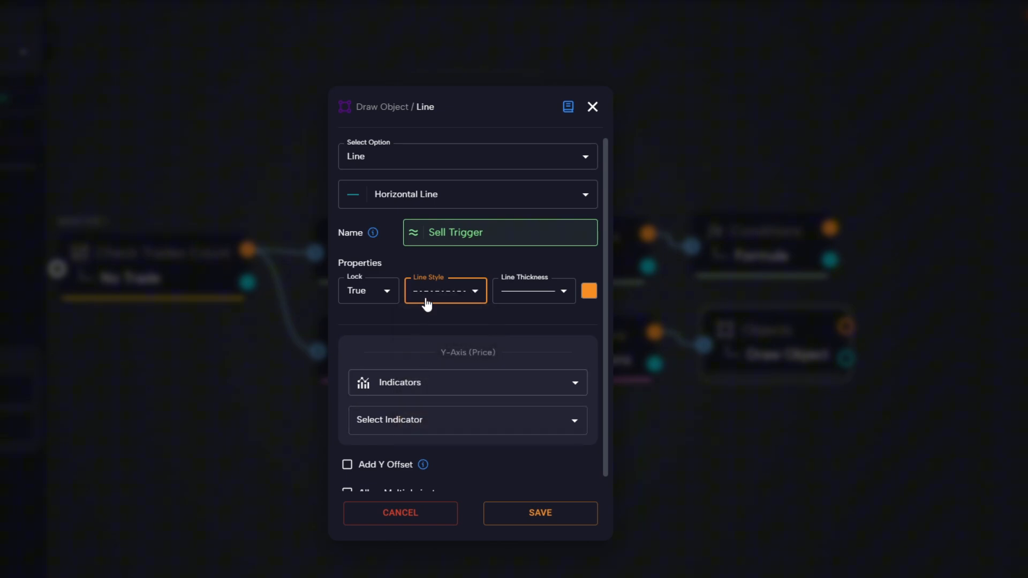
click(588, 290)
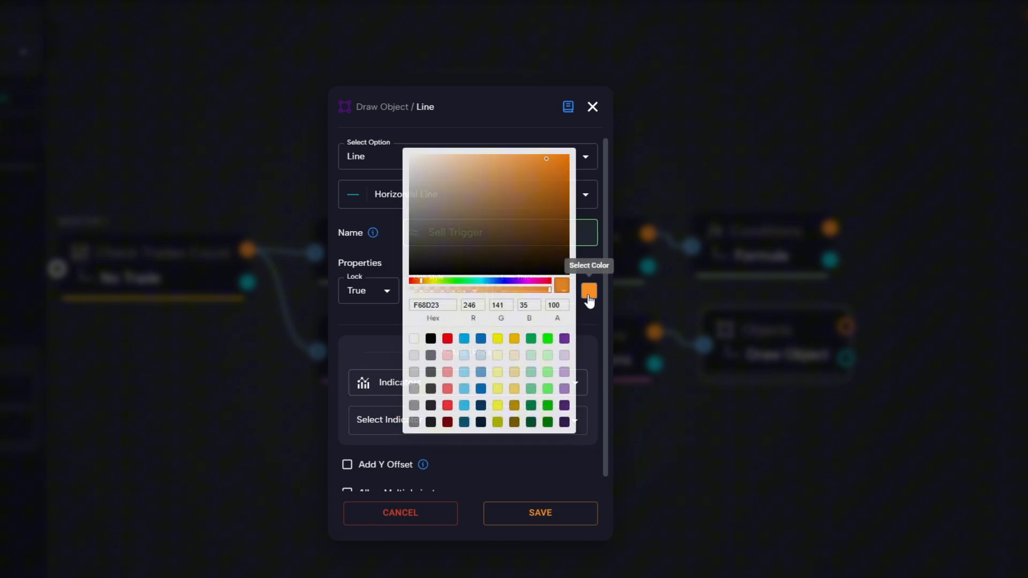
click(447, 339)
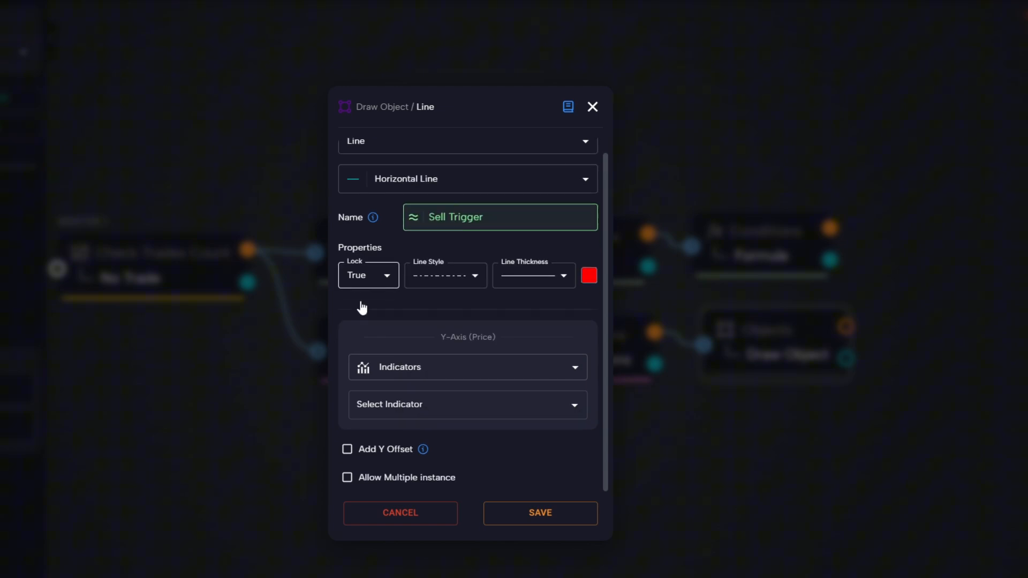
Take the Sell Trigger line's Y-axis price from the EMA + ATR variable and save
scroll(down, 3)
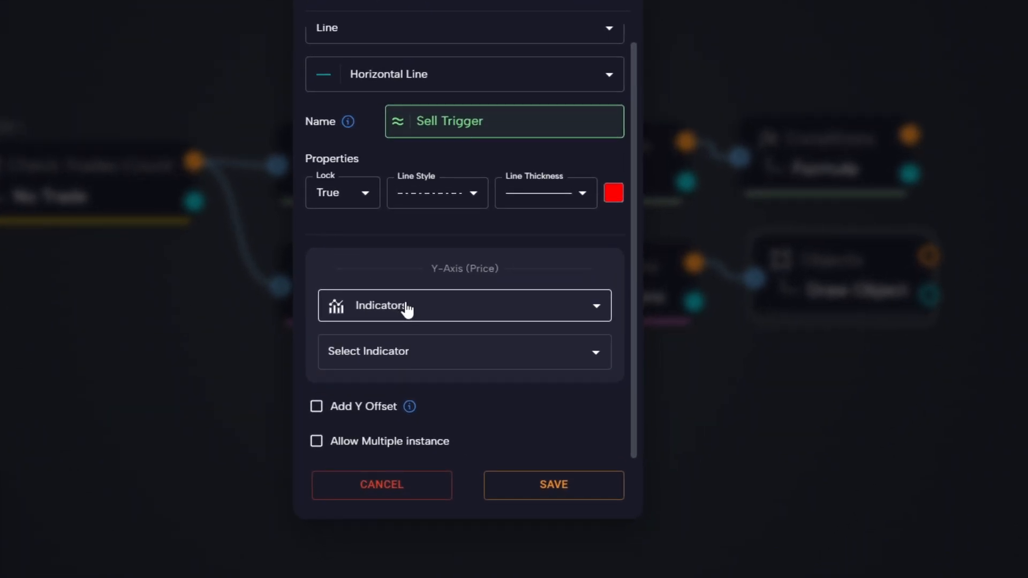
click(465, 305)
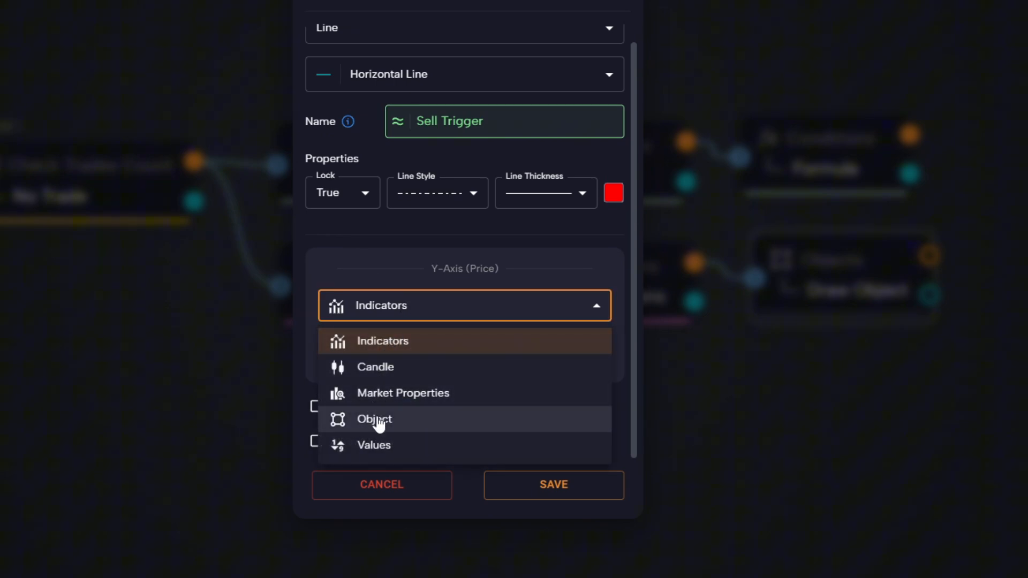
click(374, 444)
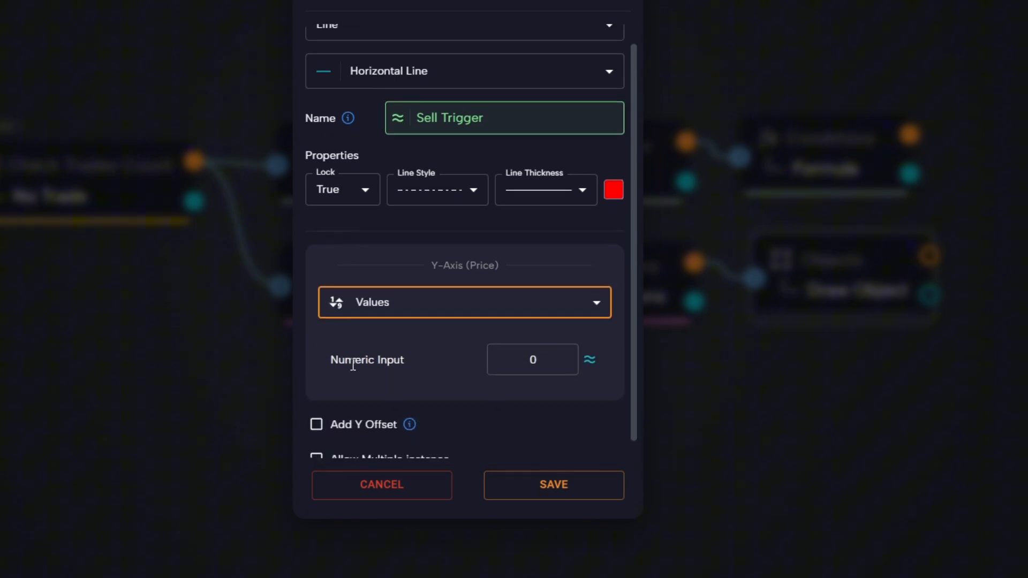
click(589, 360)
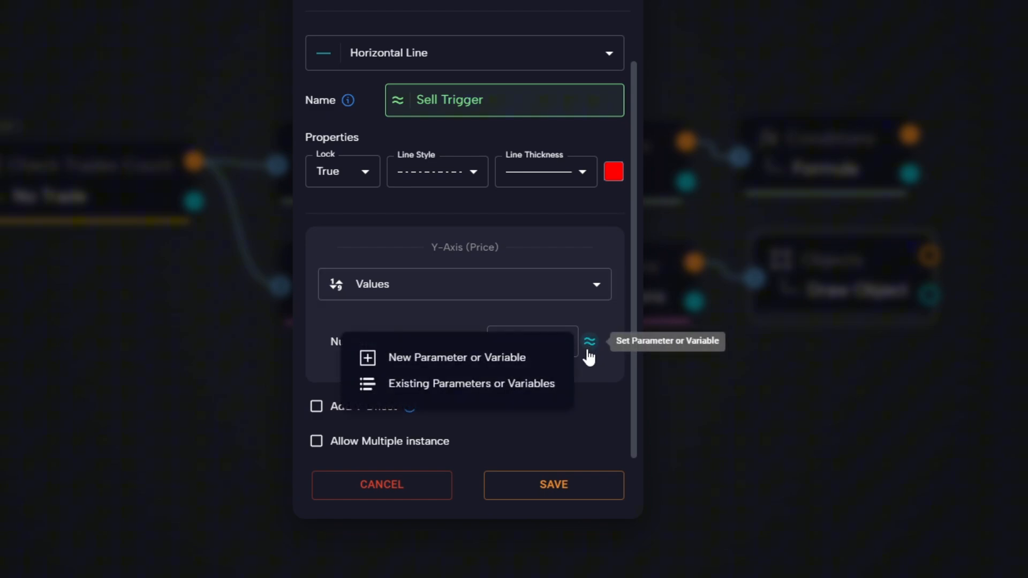
click(470, 383)
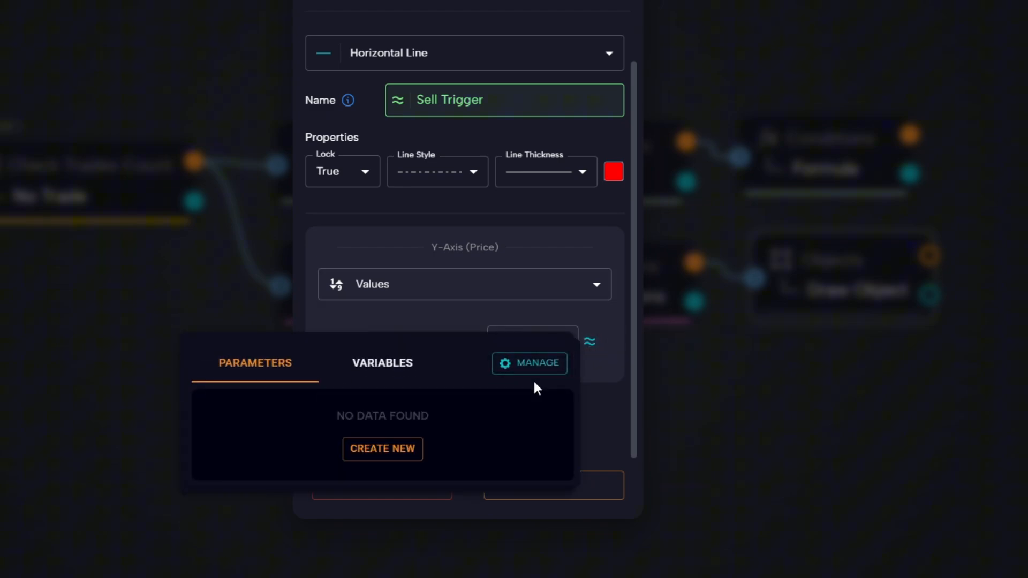
click(382, 363)
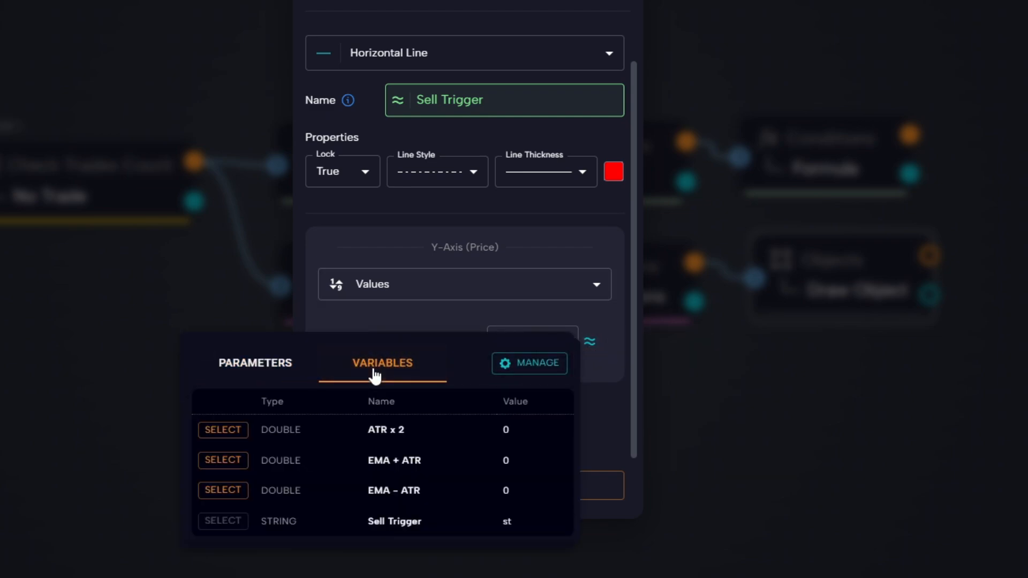
mouse_move(352, 470)
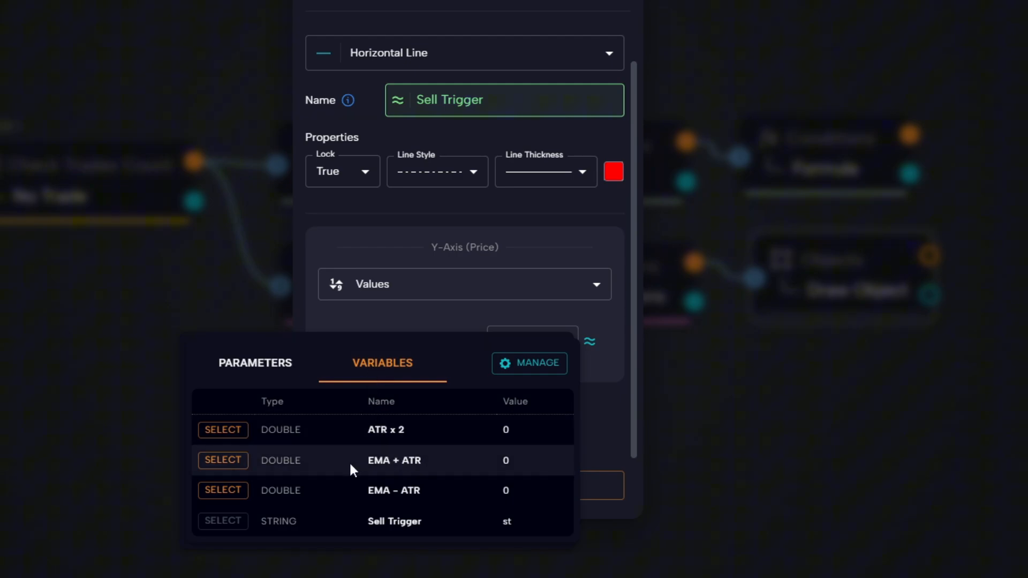
click(222, 460)
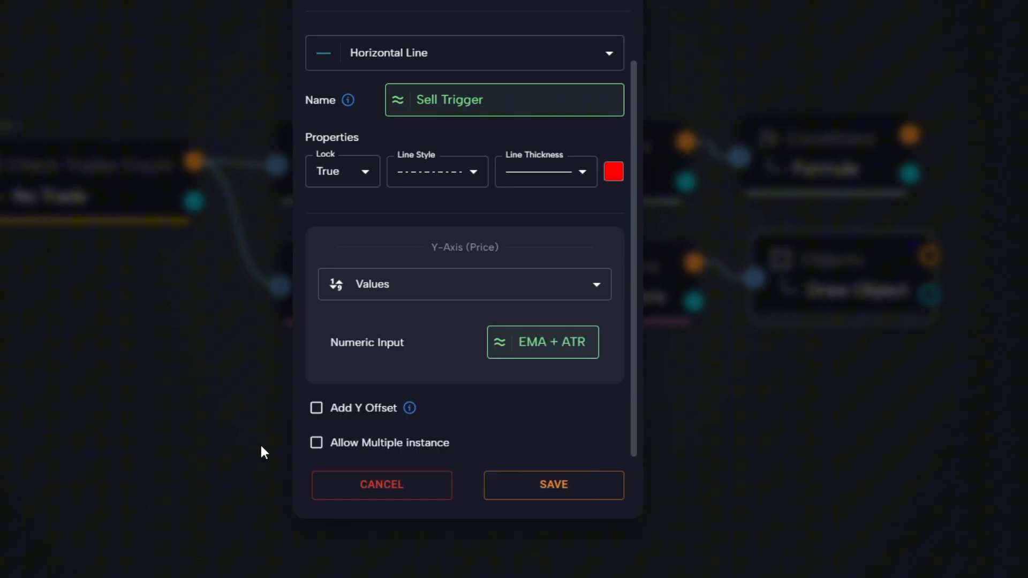
scroll(up, 3)
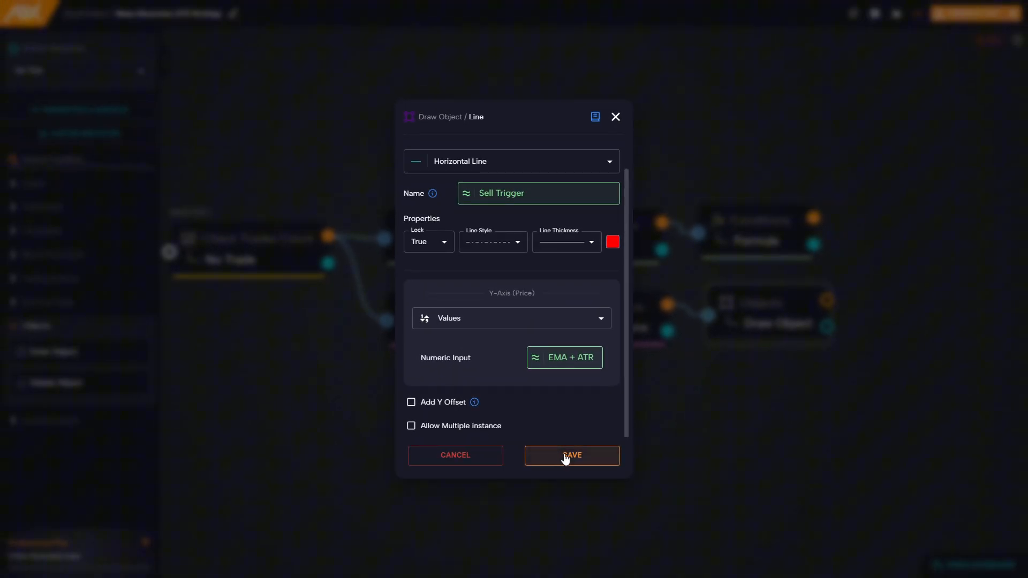
click(570, 455)
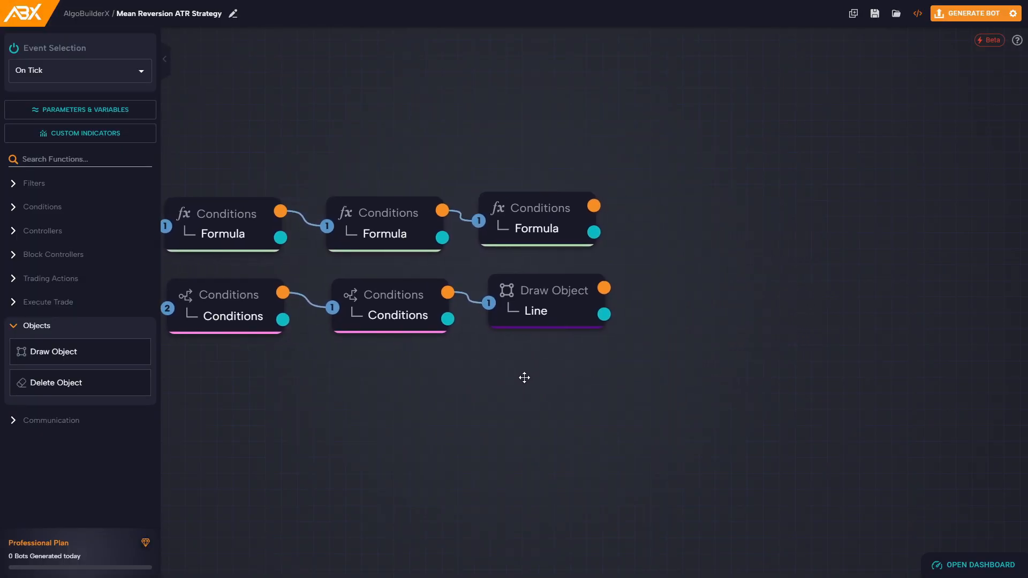
Duplicate the line block, name it with a new Buy Trigger variable, and recolour it green
right_click(550, 304)
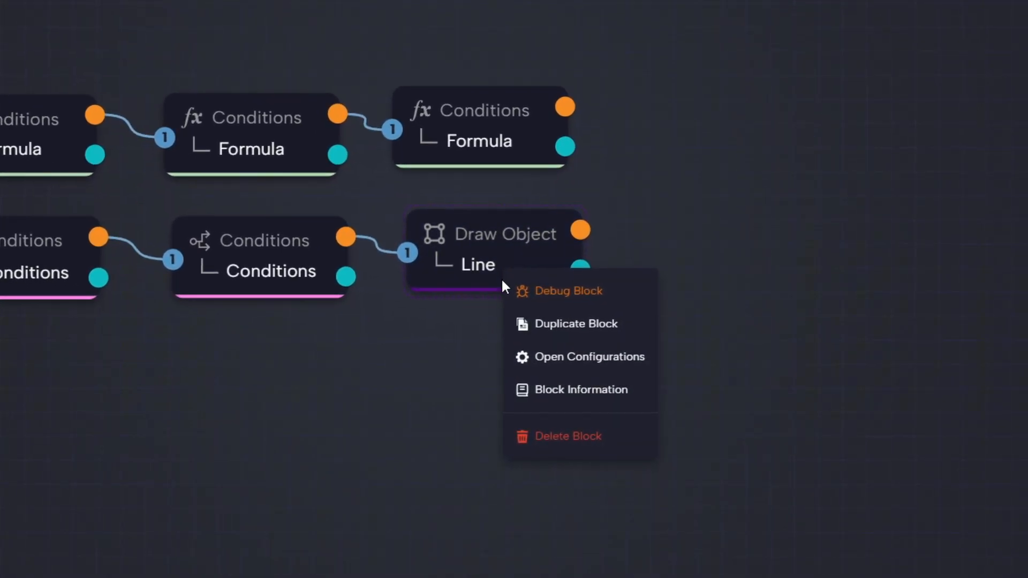
click(590, 357)
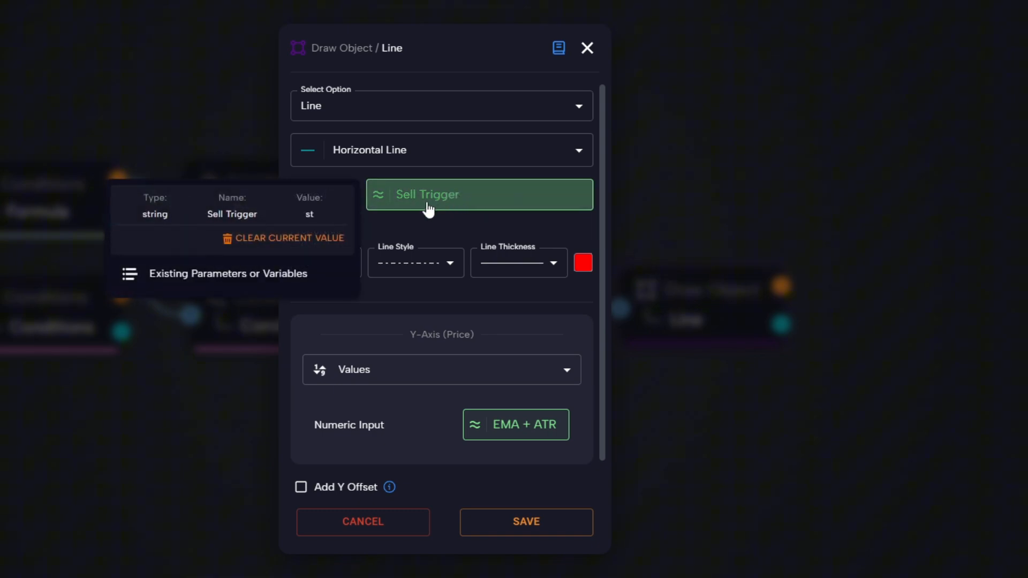
click(583, 194)
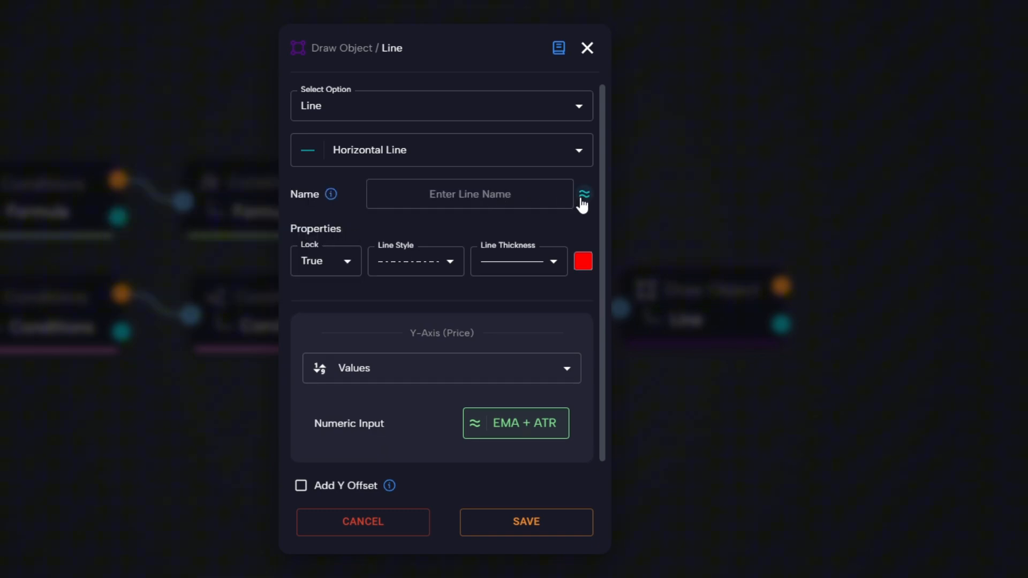
click(582, 194)
text(bt)
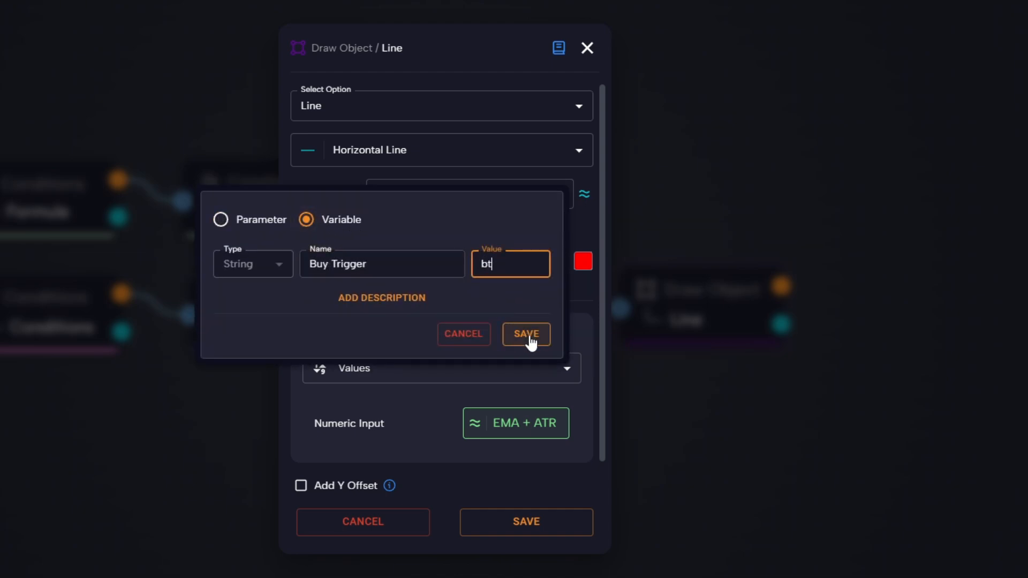
click(526, 335)
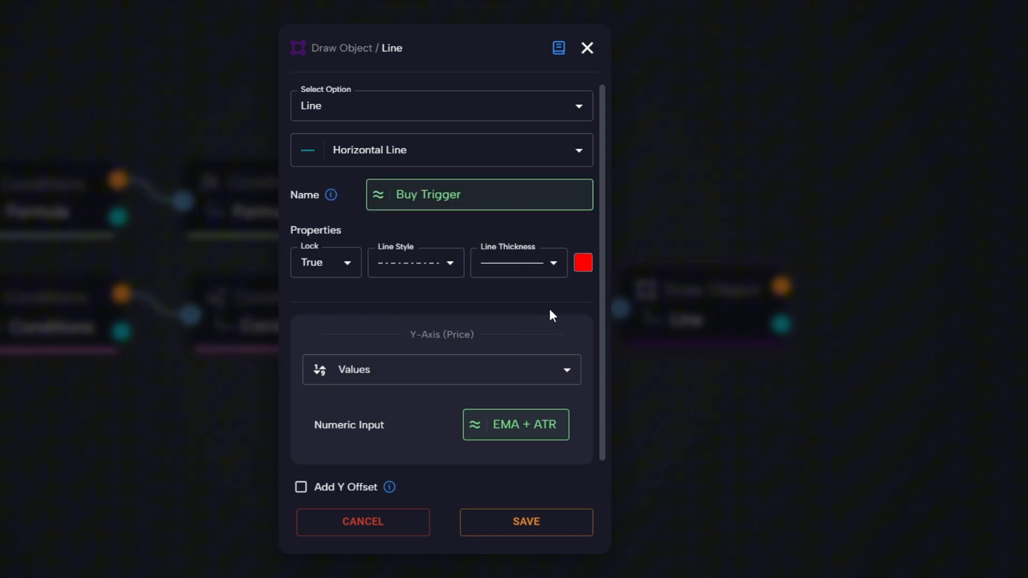
click(583, 263)
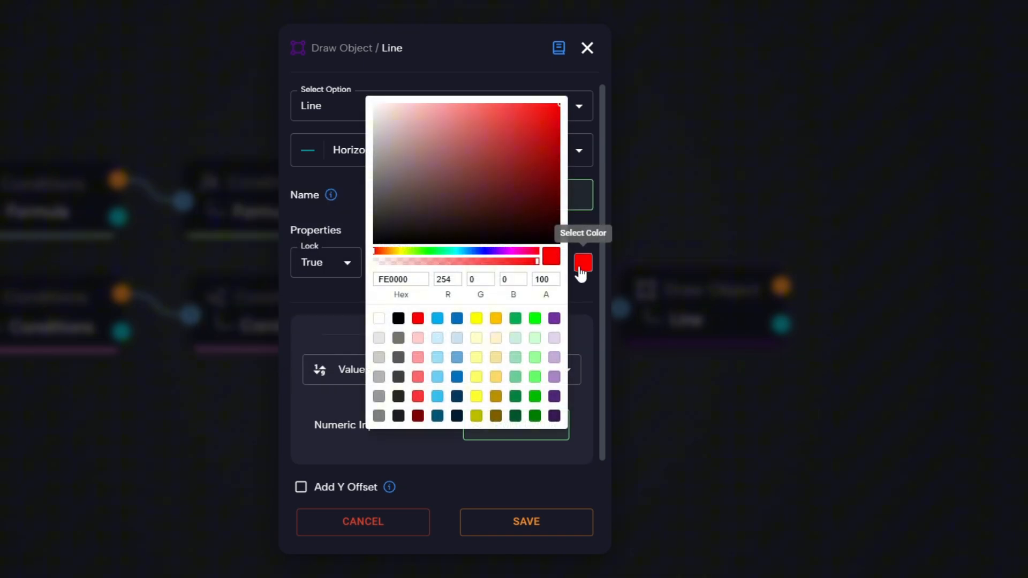
click(441, 251)
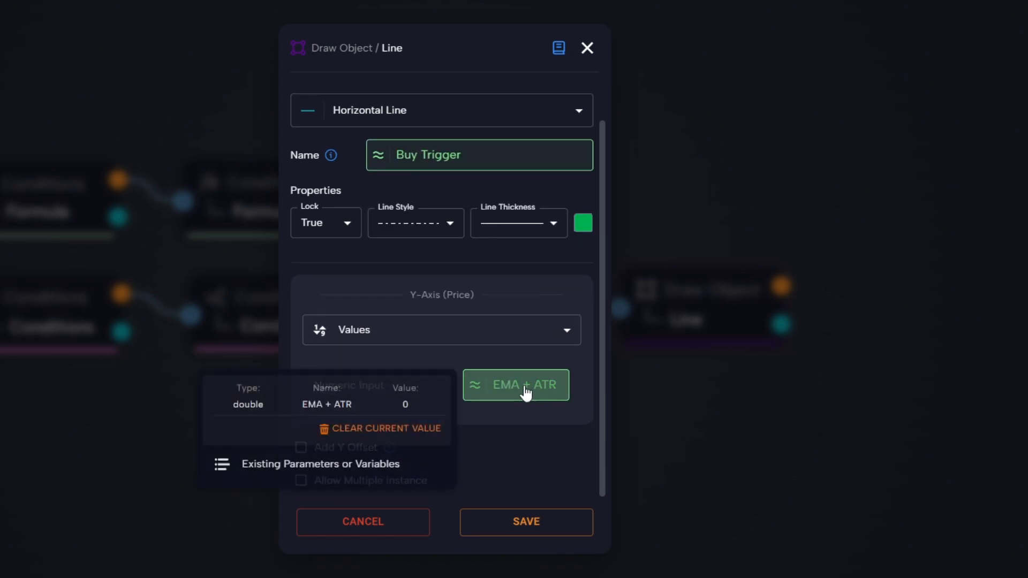
mouse_move(345, 474)
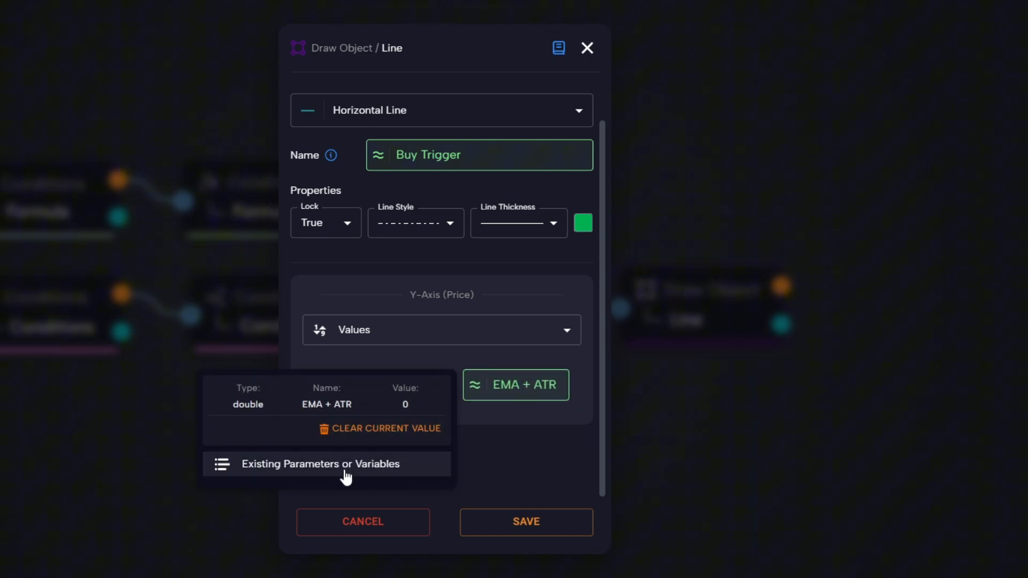
Switch the Buy Trigger line's price variable from EMA + ATR to EMA - ATR
click(320, 465)
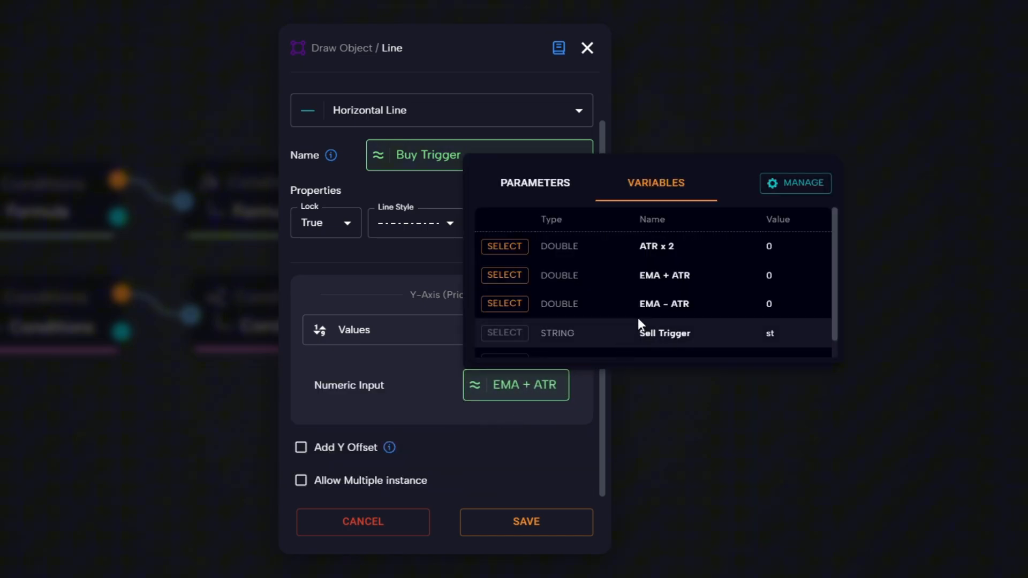
mouse_move(508, 310)
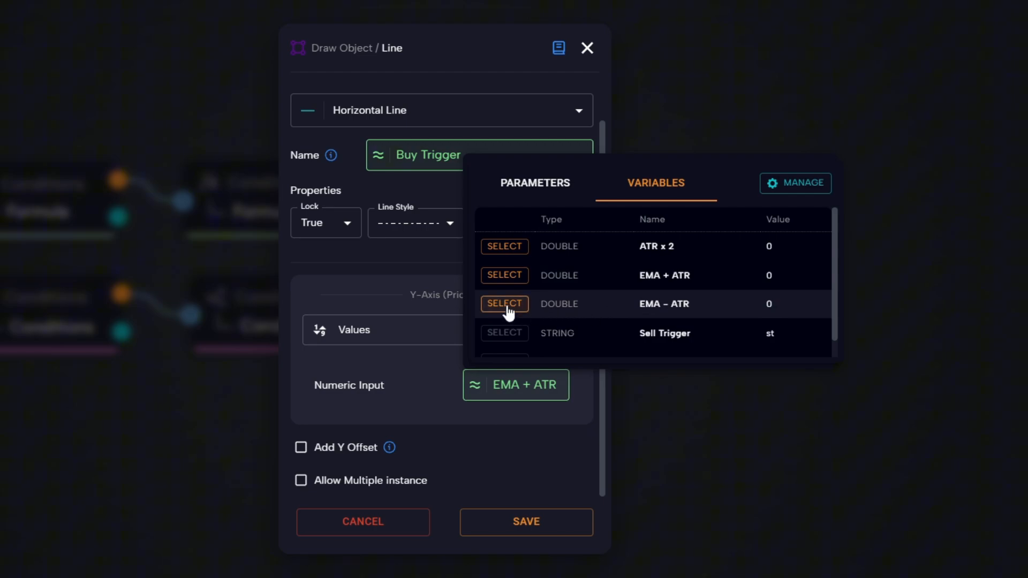
click(505, 303)
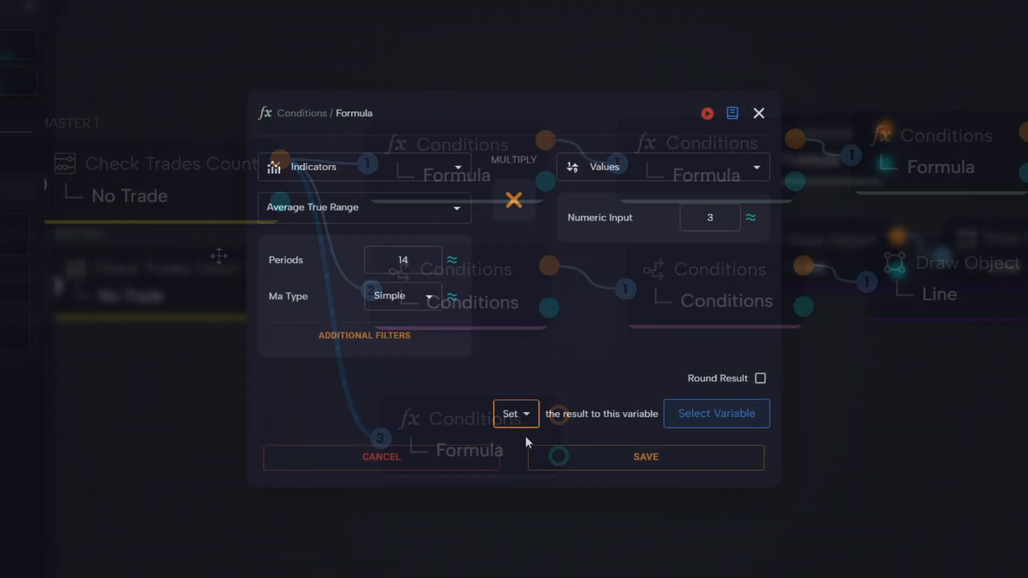
Store the ATR times 3 formula result in a new variable named 'ATR x 3'
click(716, 413)
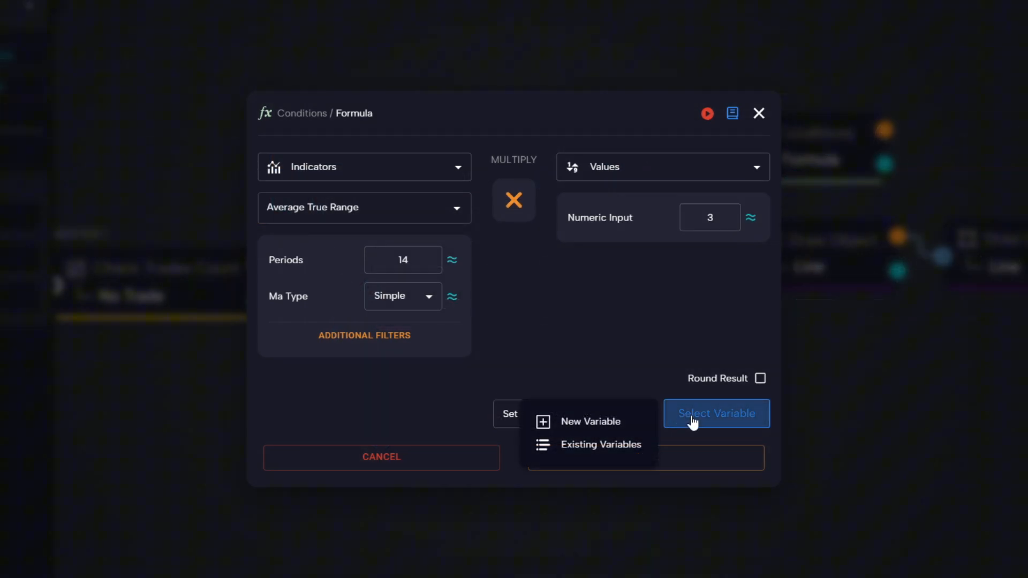
click(588, 422)
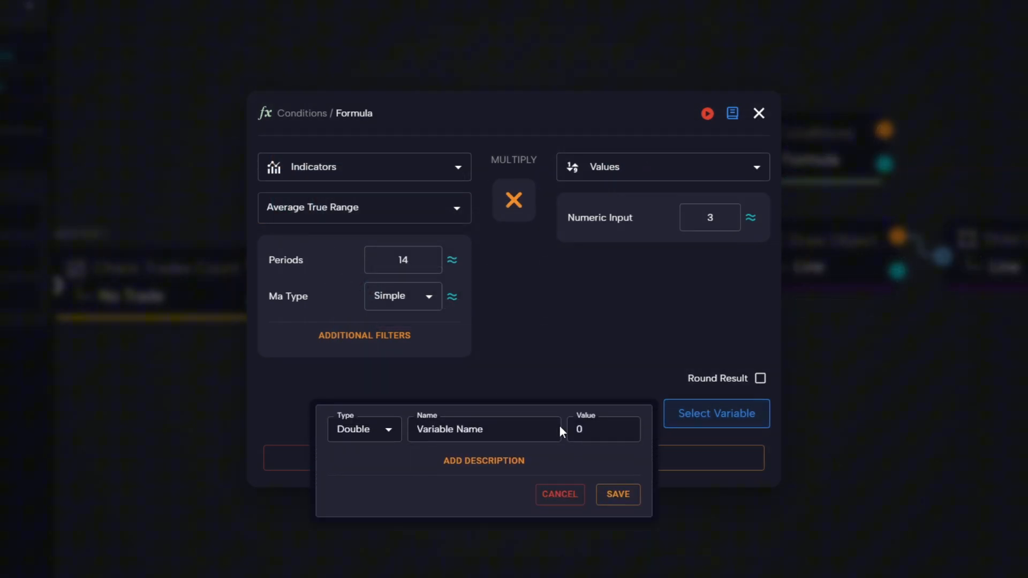
click(616, 494)
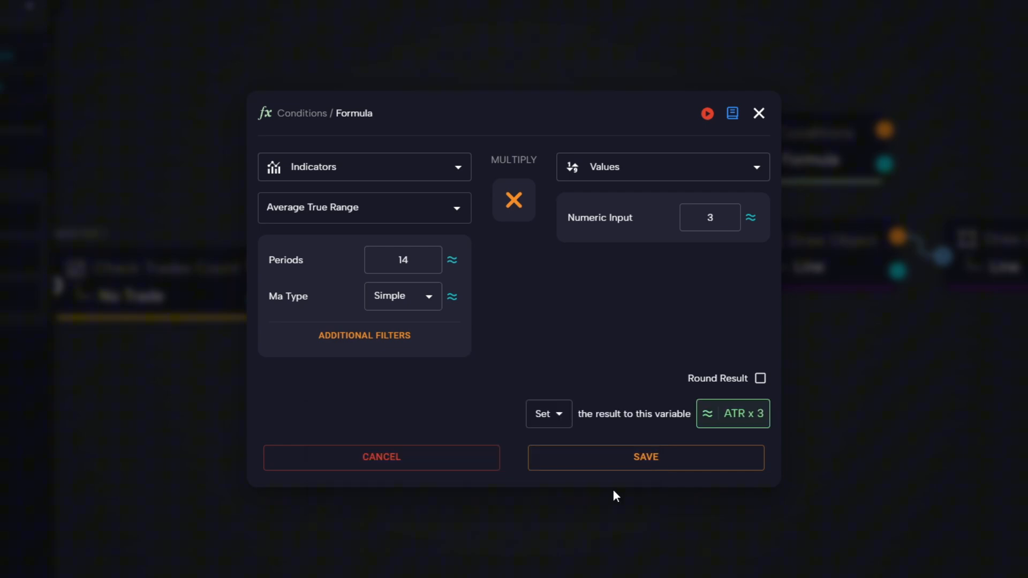
click(645, 456)
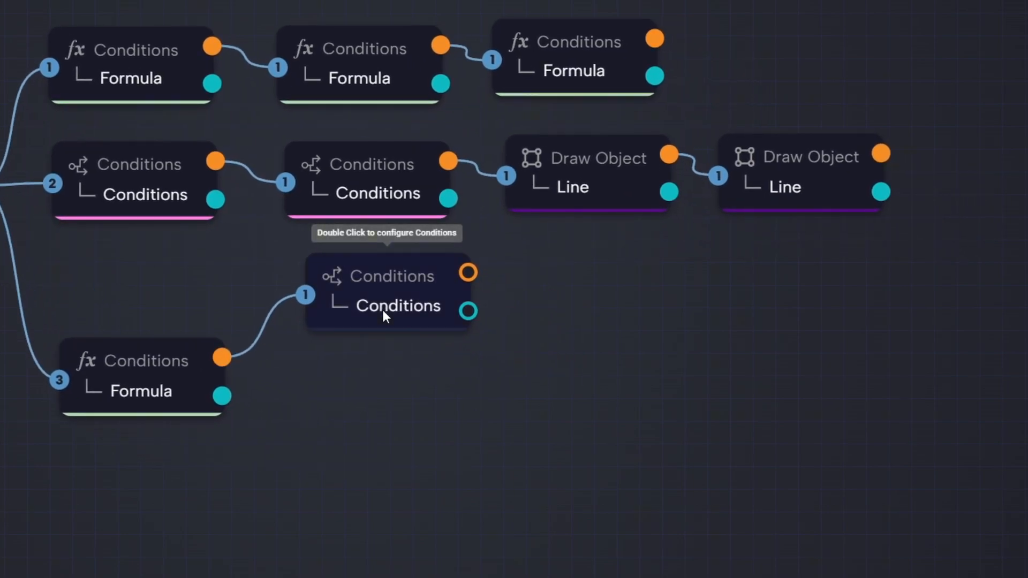
Set the condition's left side to Candle Close with a Cross Above operator
double_click(386, 292)
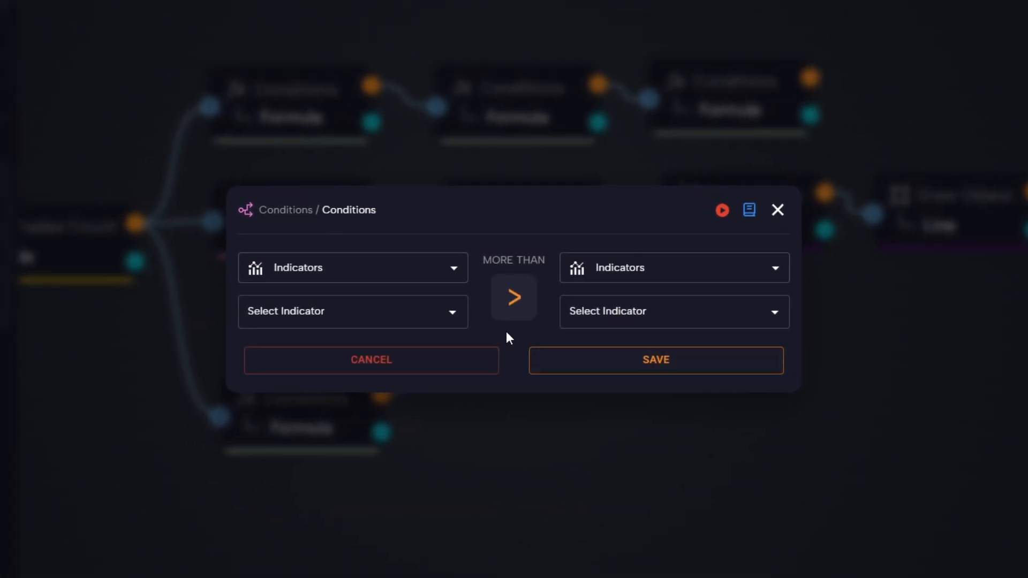
click(352, 268)
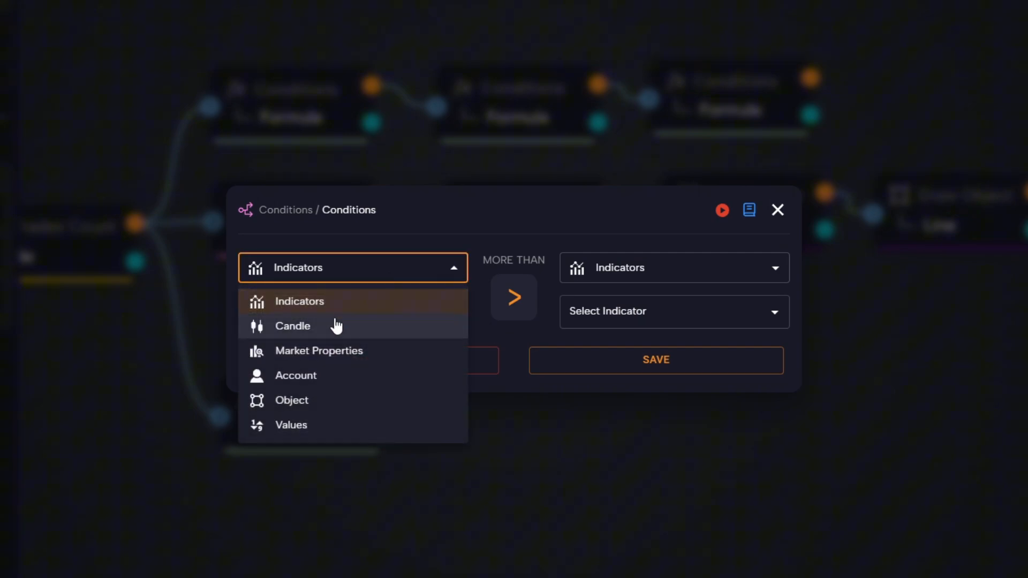
click(292, 326)
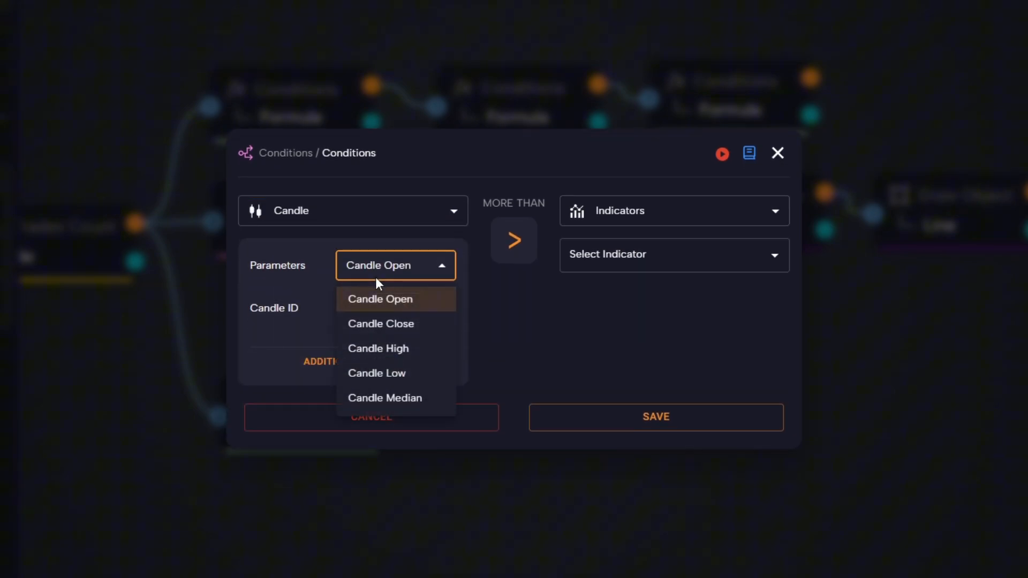
click(381, 324)
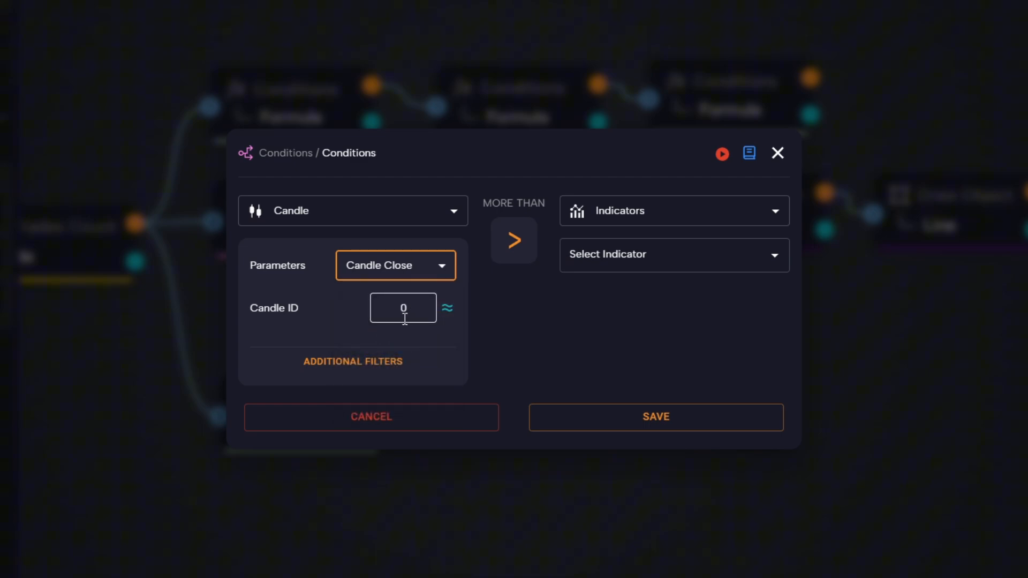
click(514, 240)
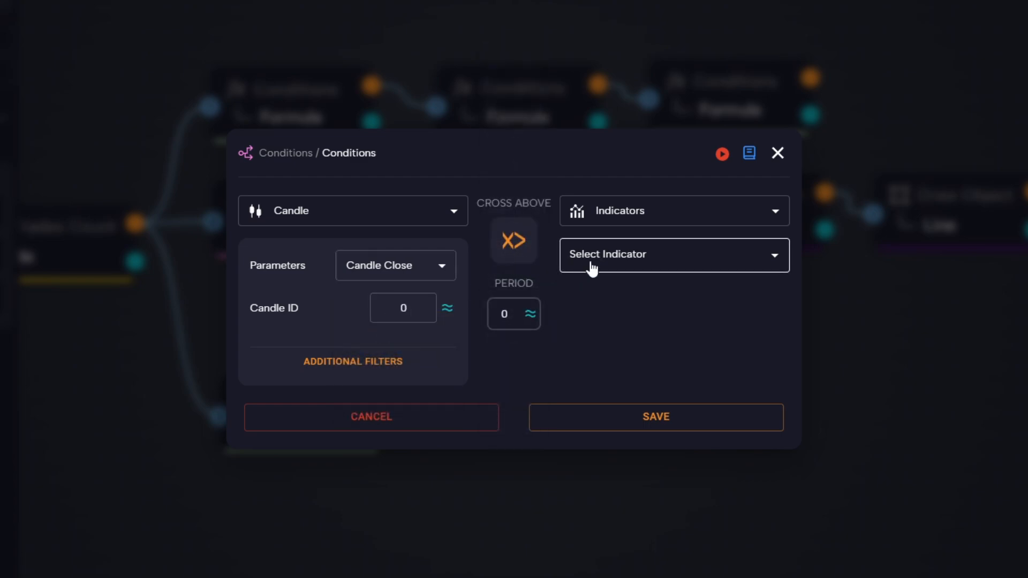
Compare against the horizontal line named by the Sell Trigger variable and save
click(672, 210)
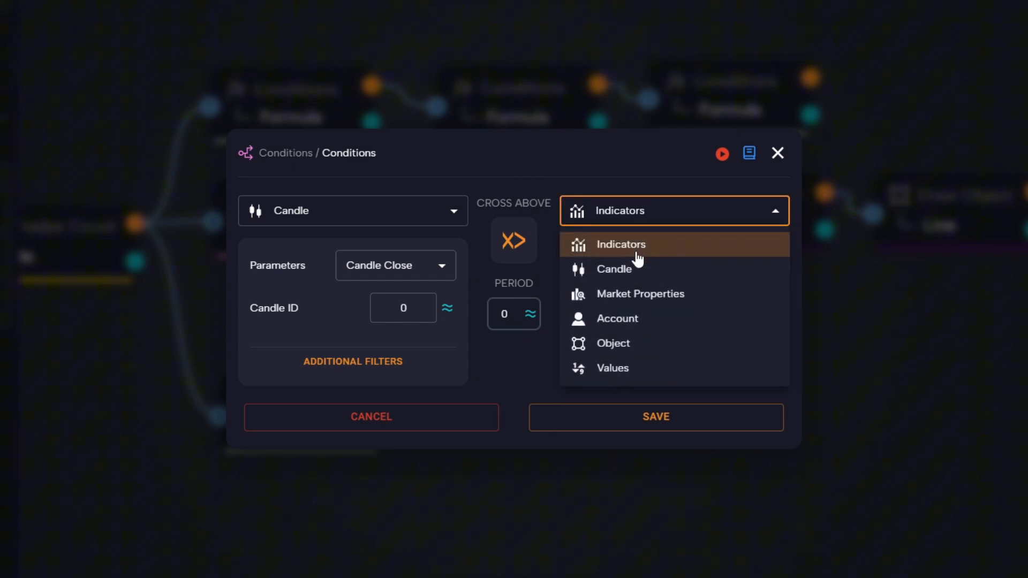
click(613, 342)
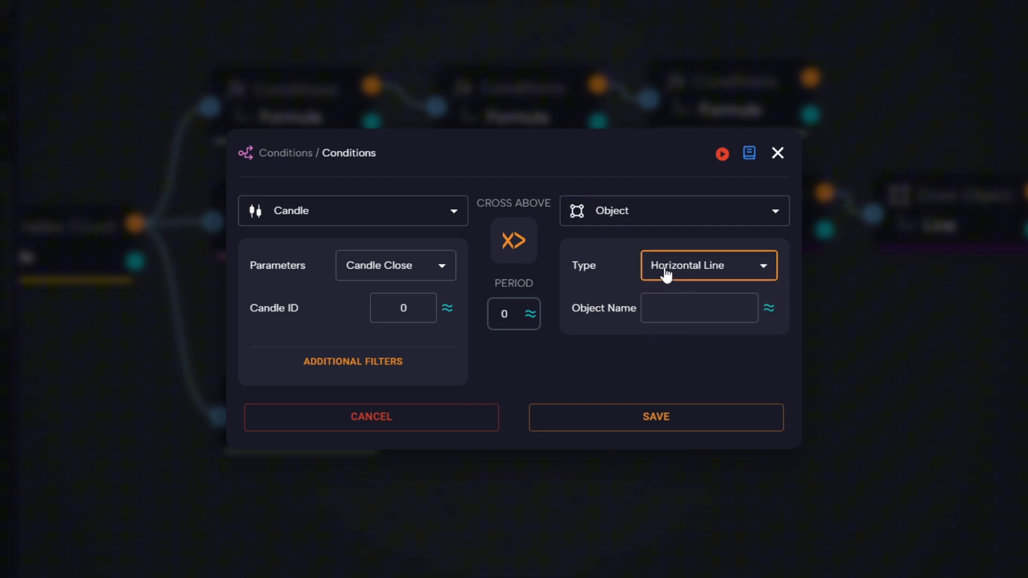
click(768, 309)
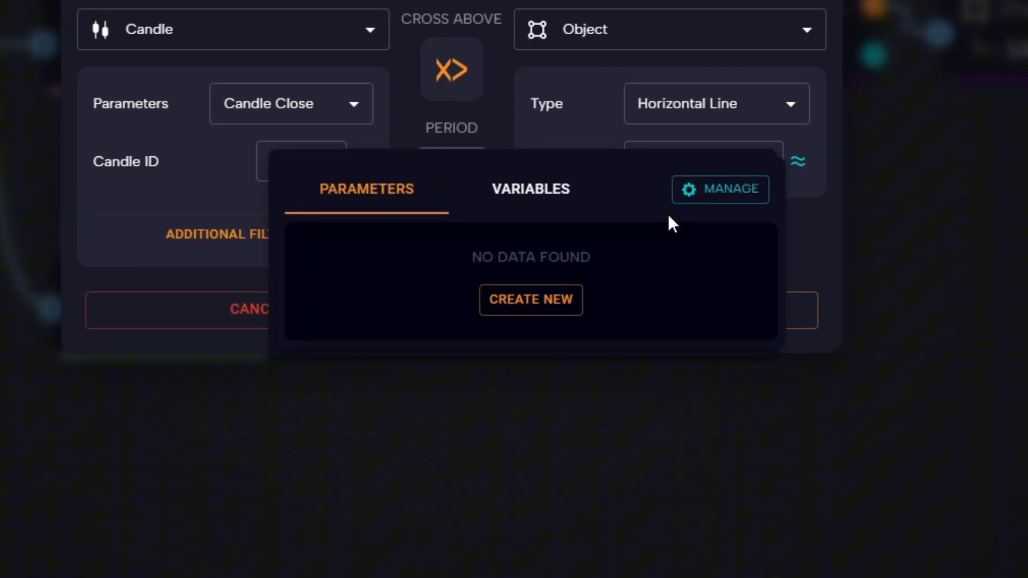
click(531, 189)
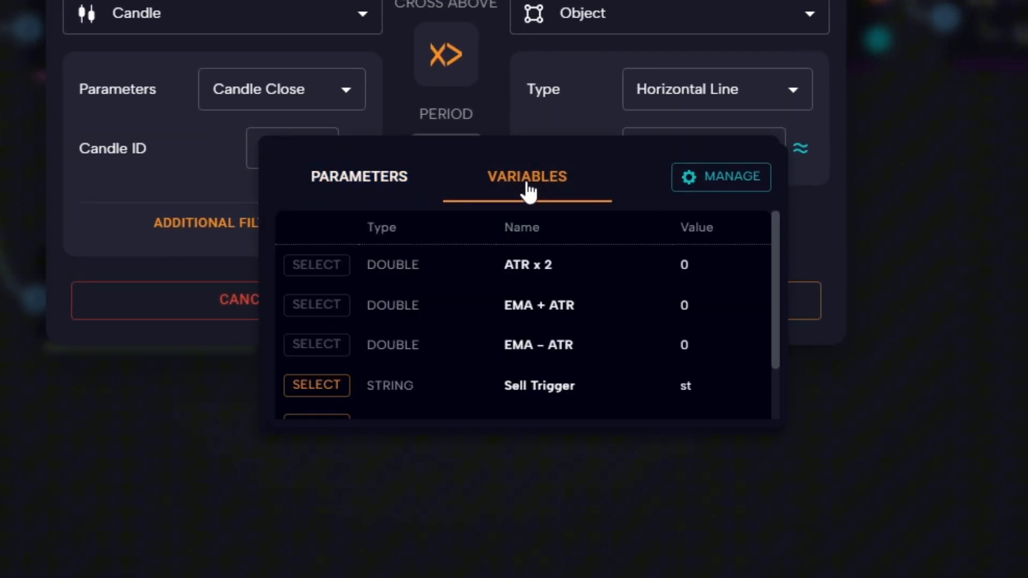
scroll(down, 3)
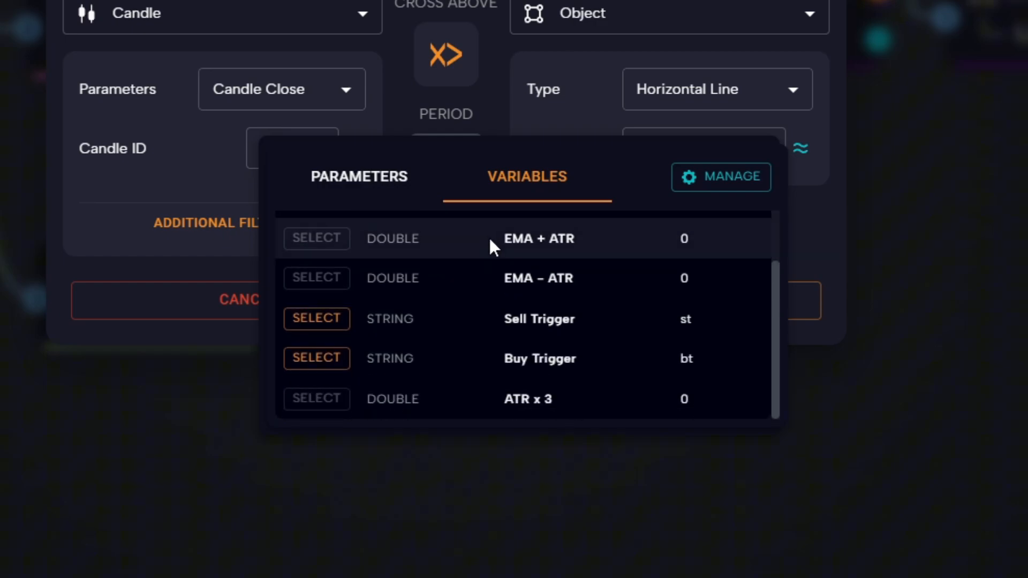
mouse_move(484, 336)
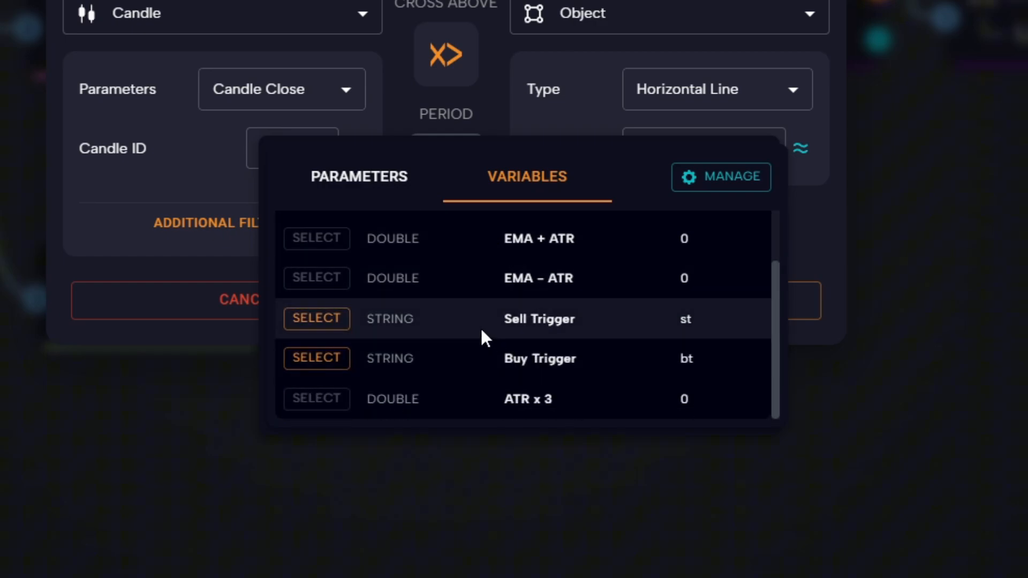
mouse_move(323, 329)
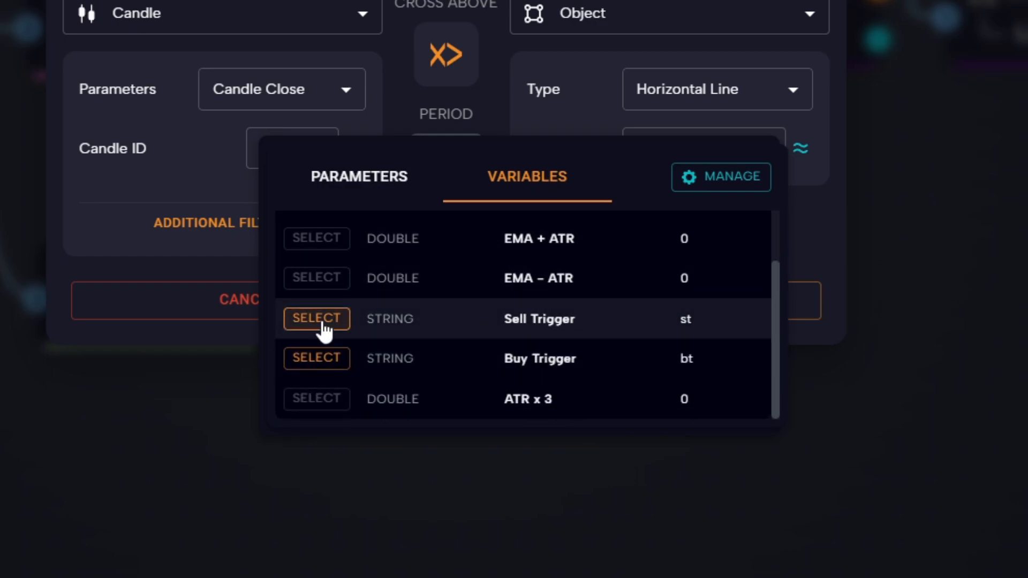
click(317, 319)
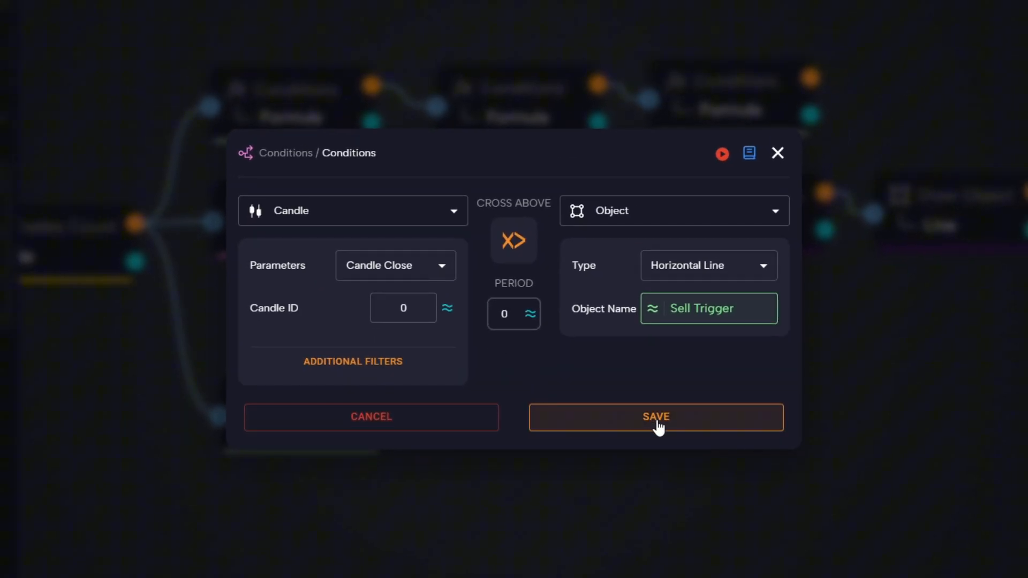
click(656, 417)
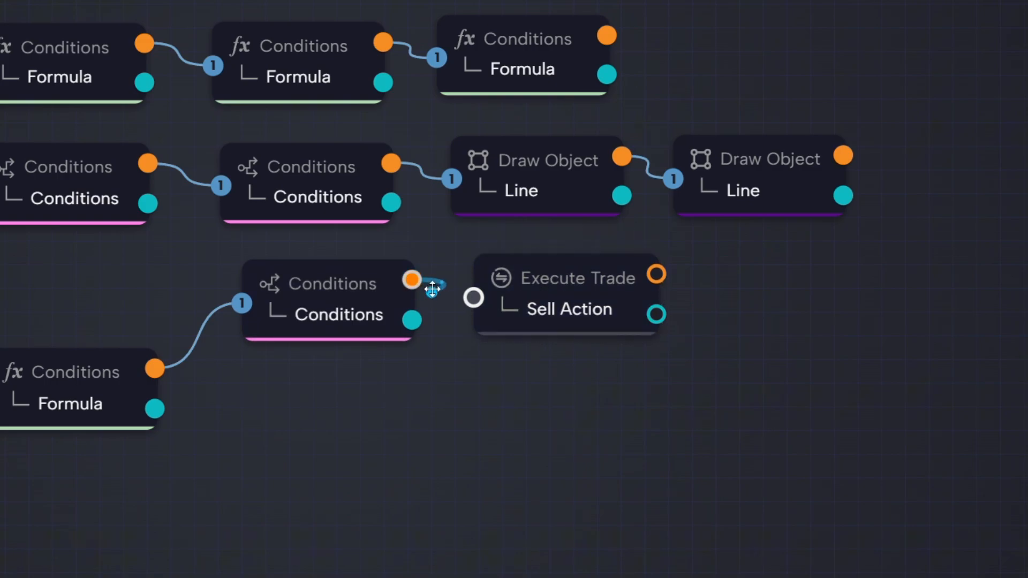
Give the Sell Action a fixed-pips stop loss from the ATR x 3 variable
double_click(567, 294)
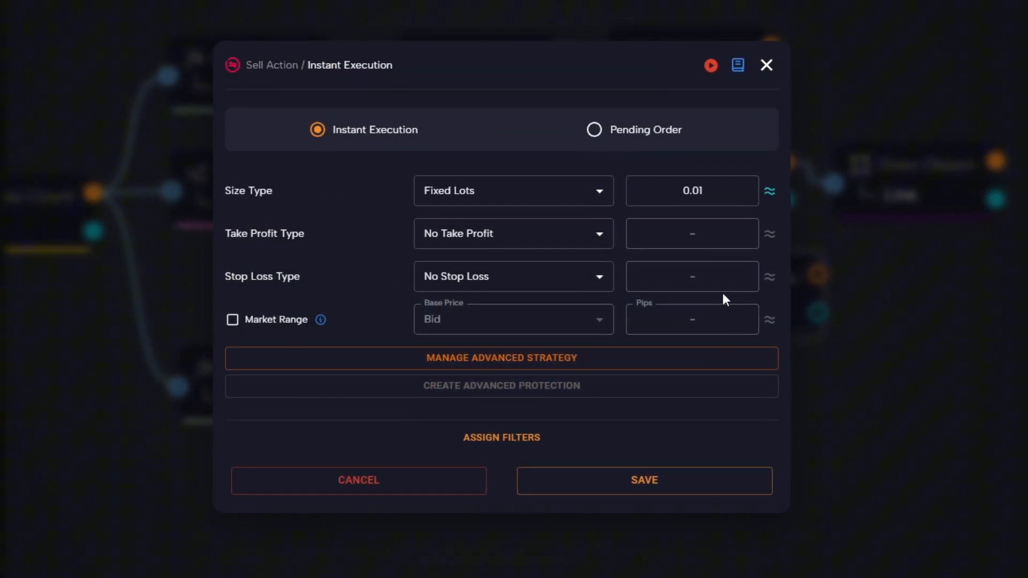
click(692, 191)
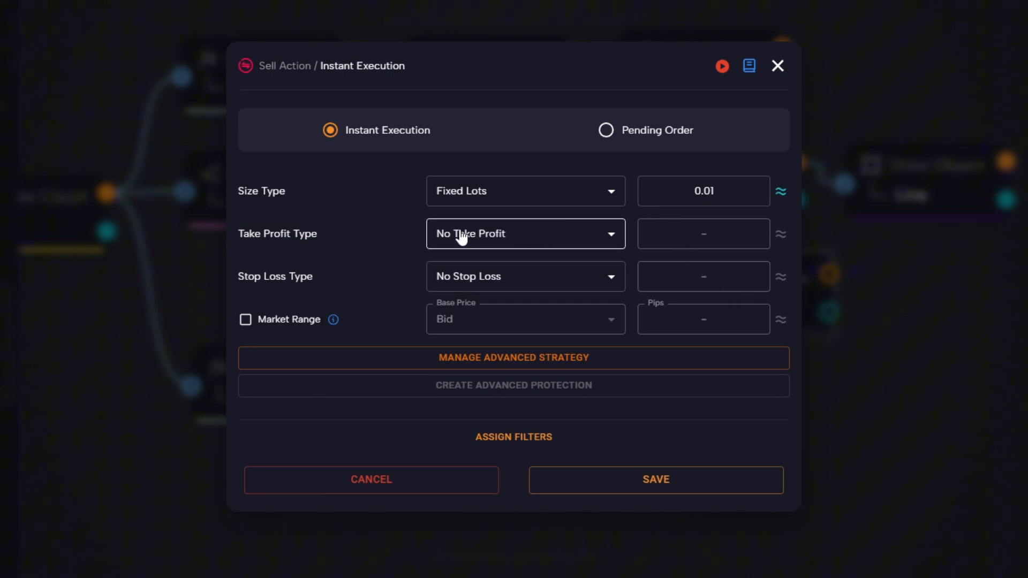
mouse_move(449, 246)
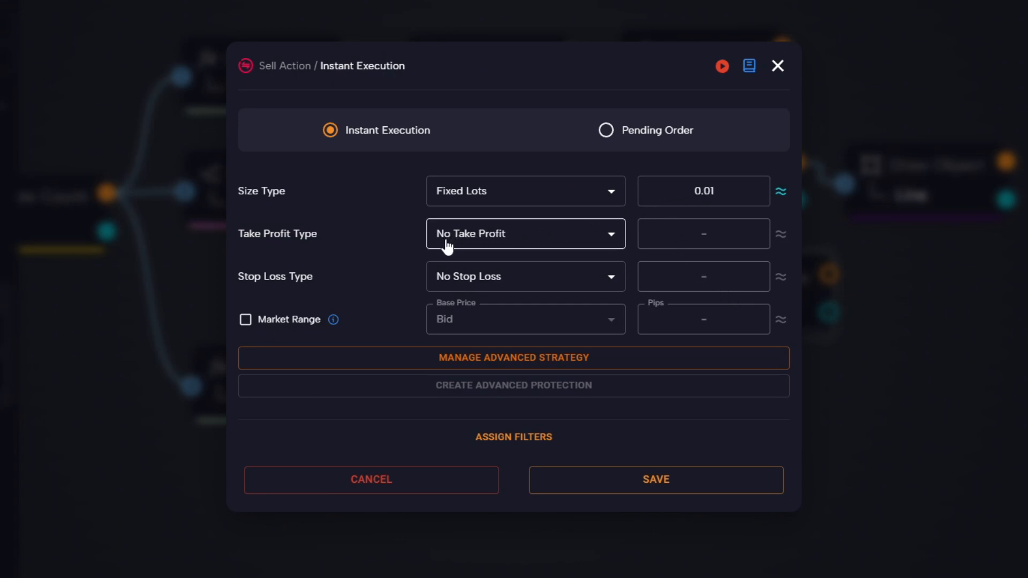
mouse_move(448, 282)
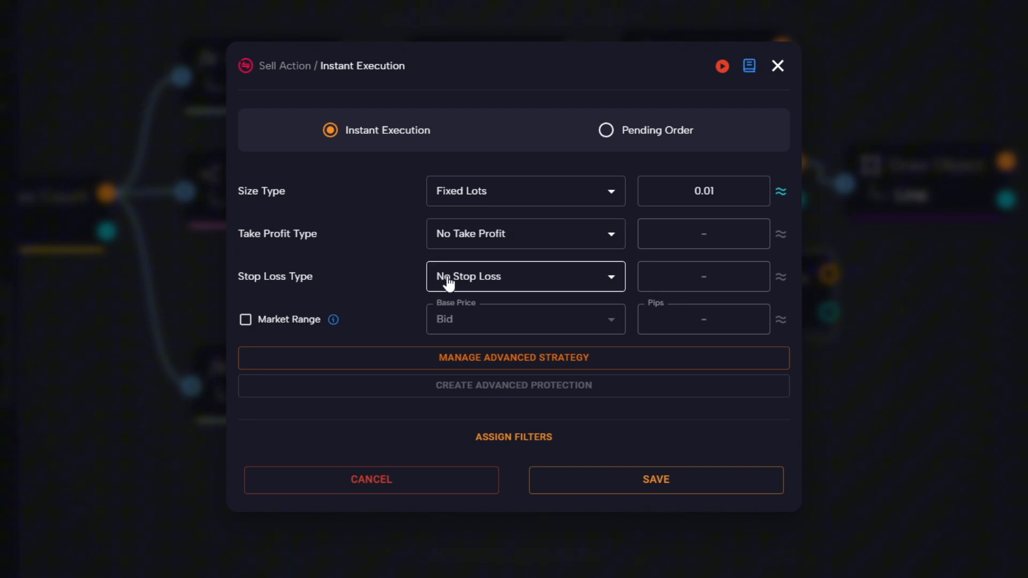
click(525, 277)
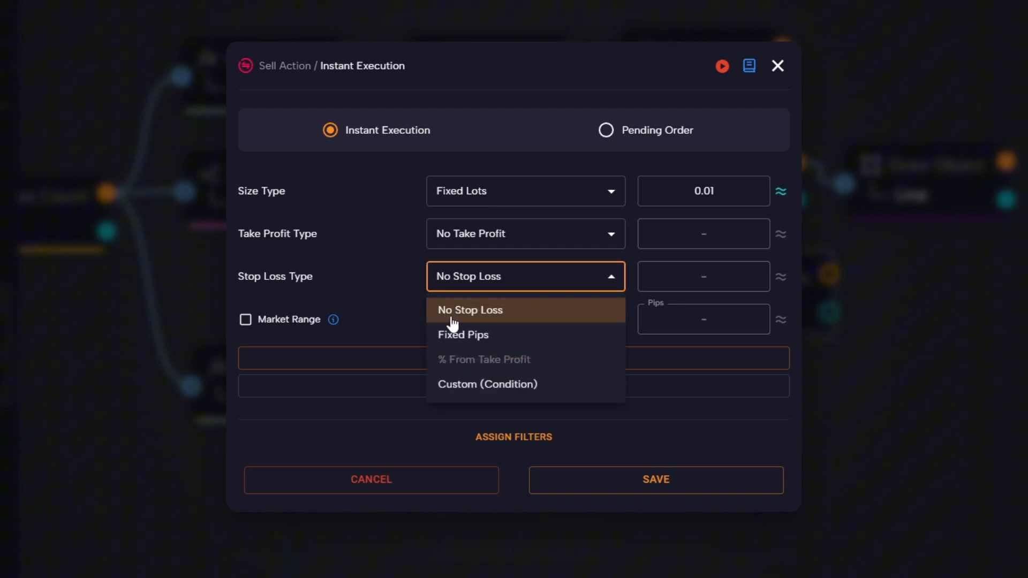
click(463, 334)
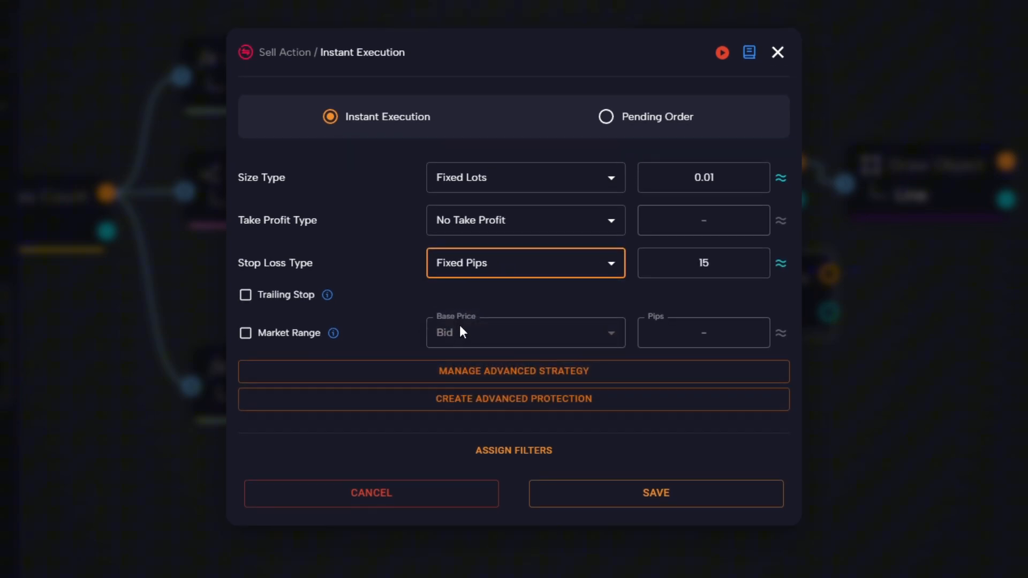
mouse_move(782, 276)
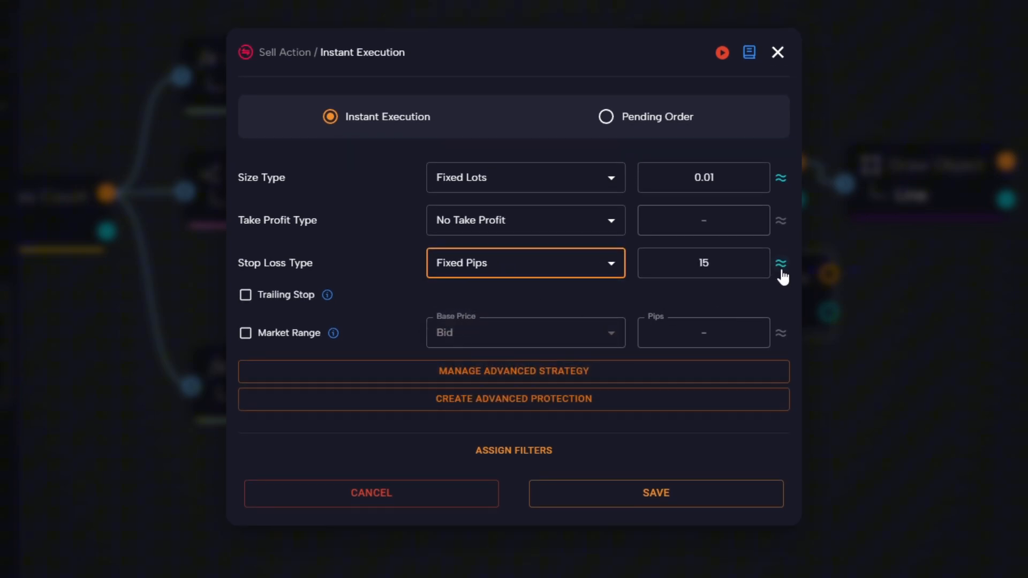
click(781, 263)
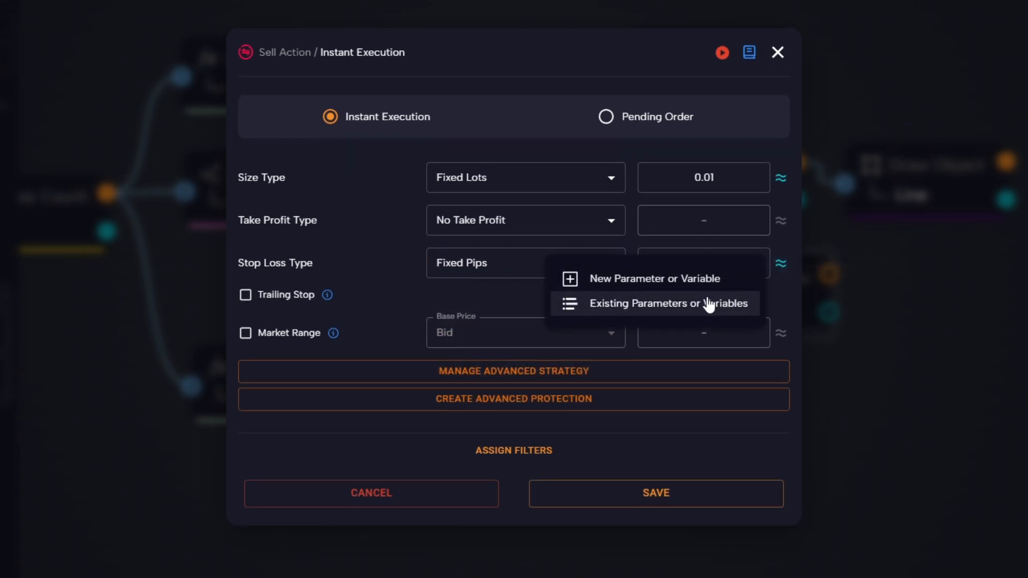
click(669, 303)
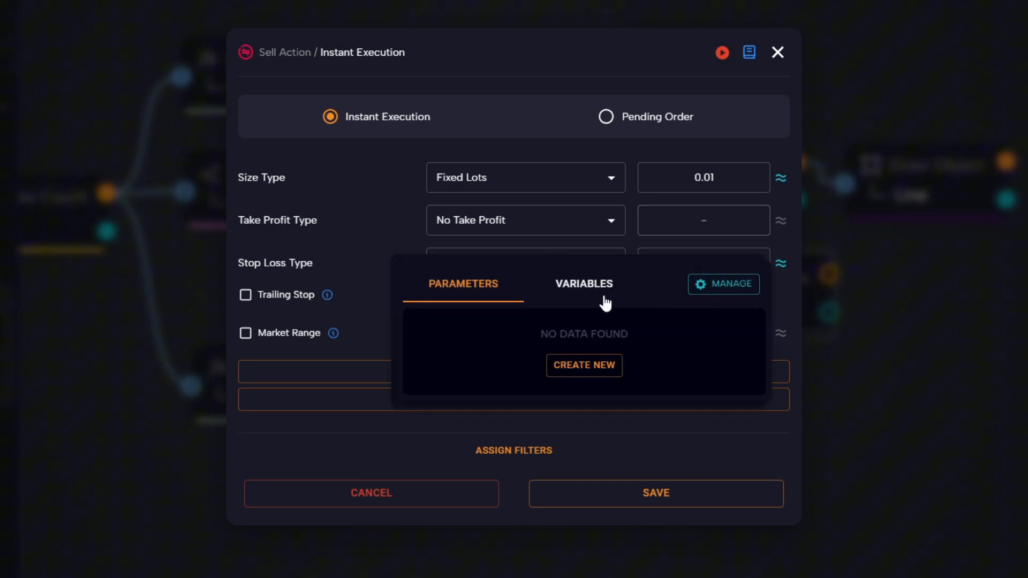
click(583, 284)
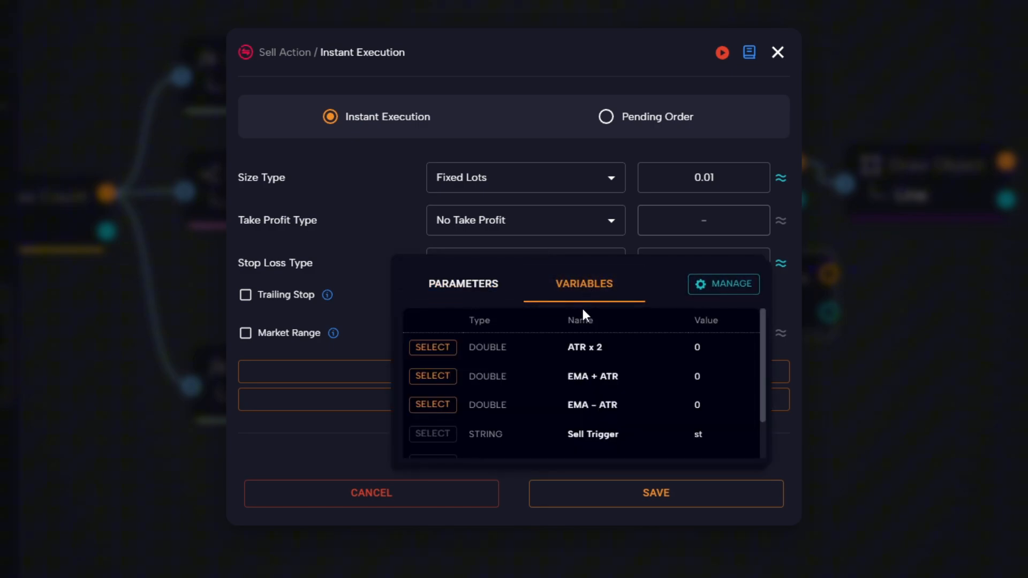
scroll(down, 3)
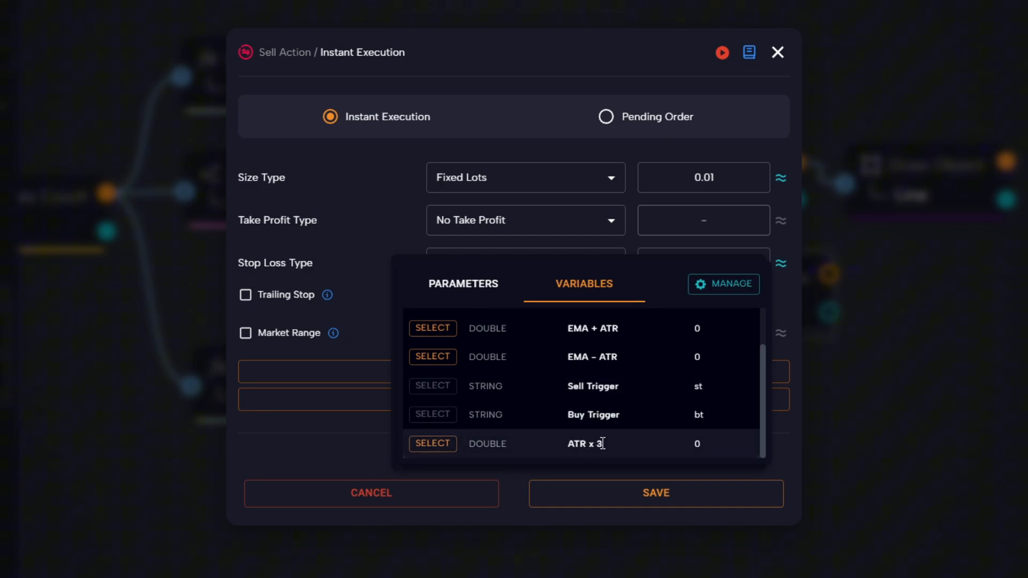
click(432, 444)
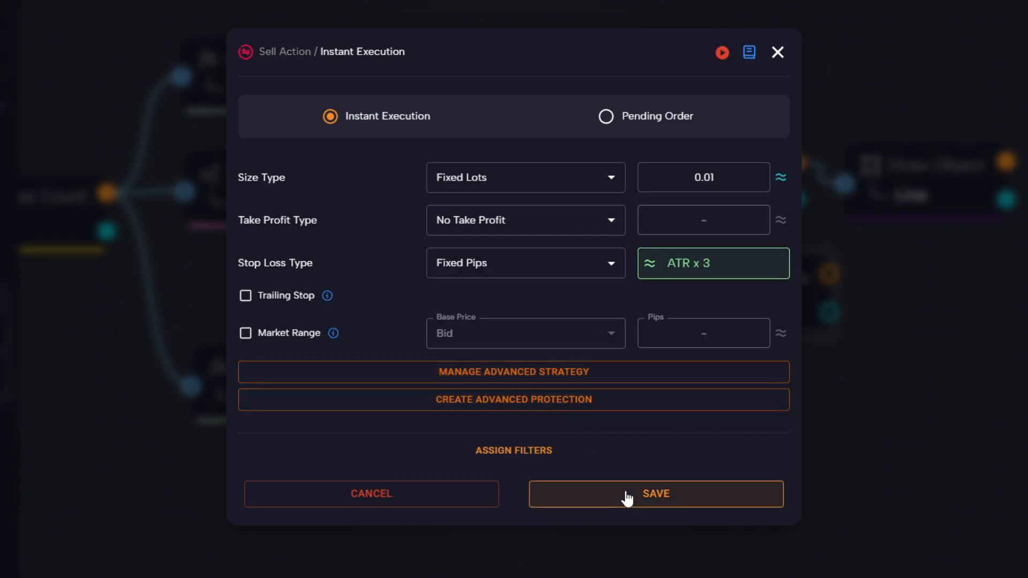
click(655, 494)
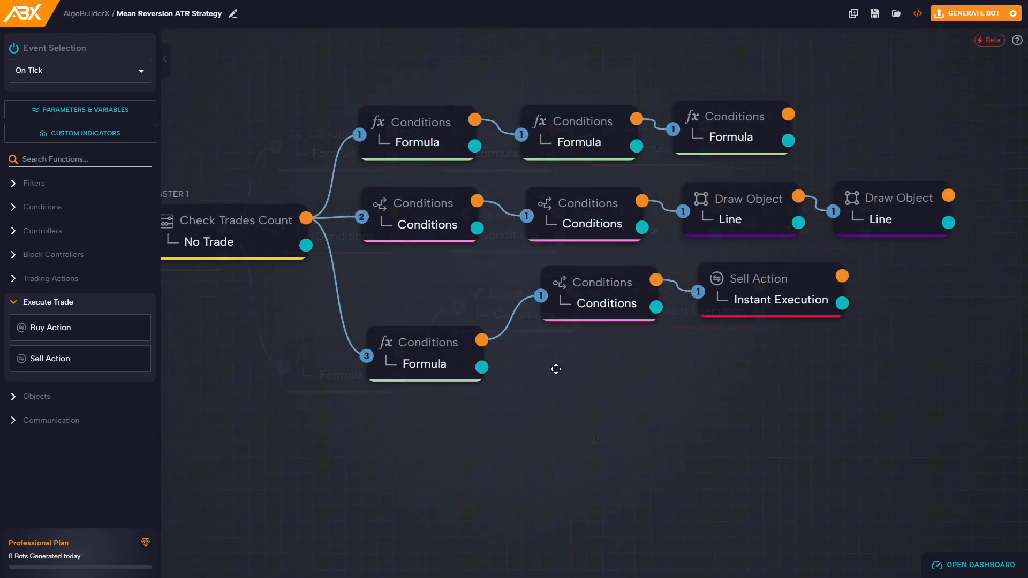
Duplicate the sell condition, changing it to candle close crossing below the Buy Trigger line
right_click(597, 292)
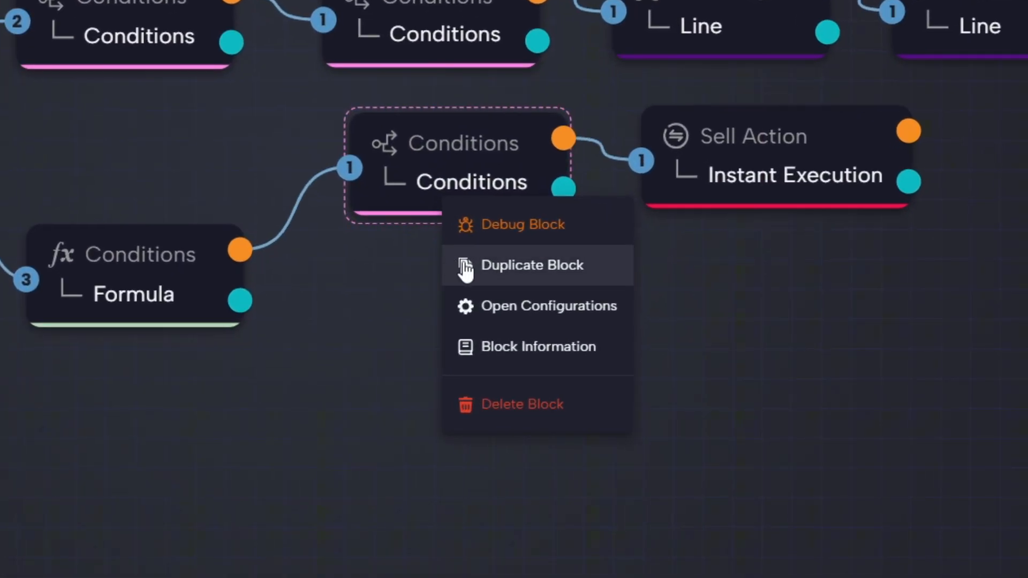
click(532, 265)
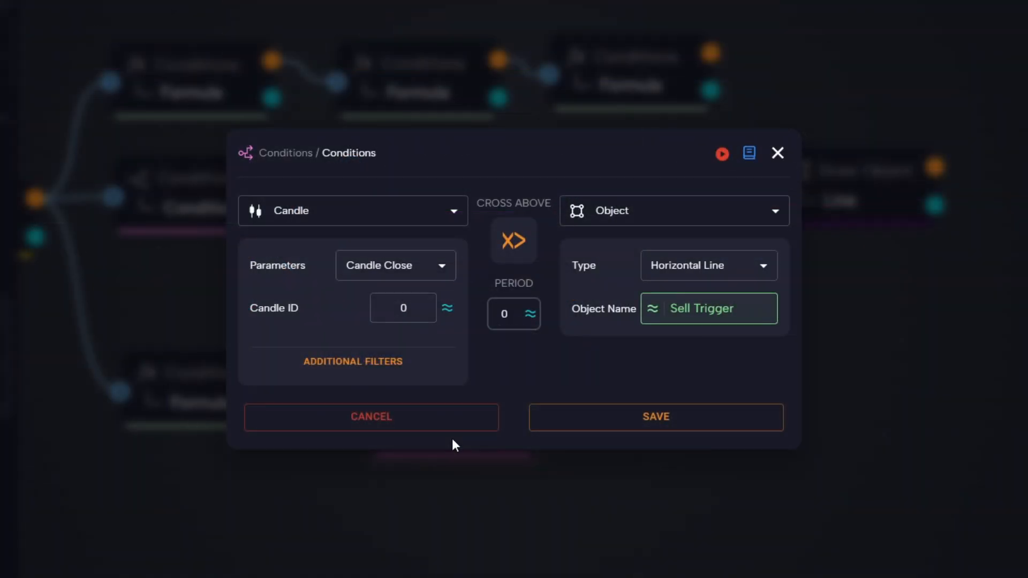
mouse_move(489, 271)
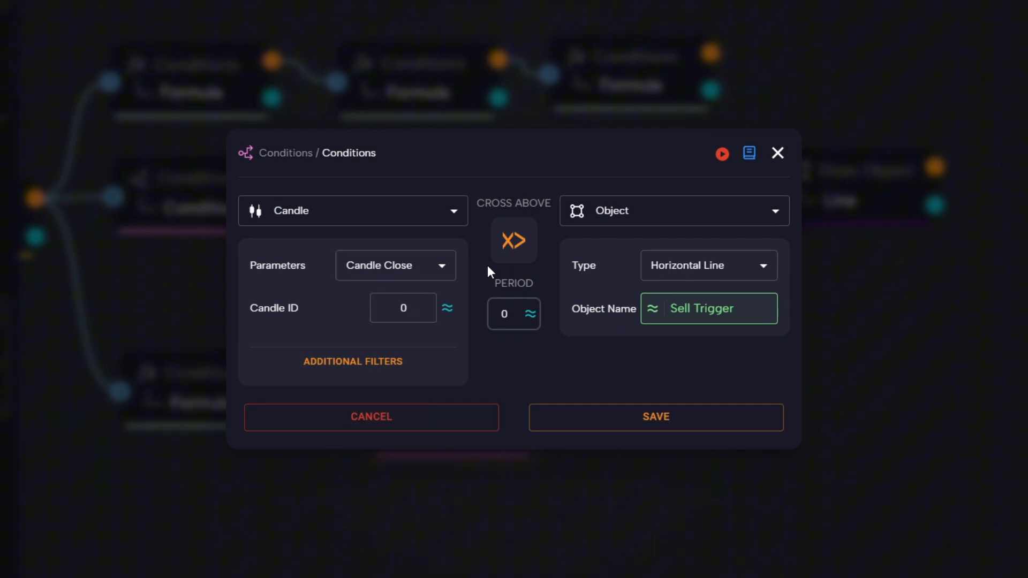
click(514, 240)
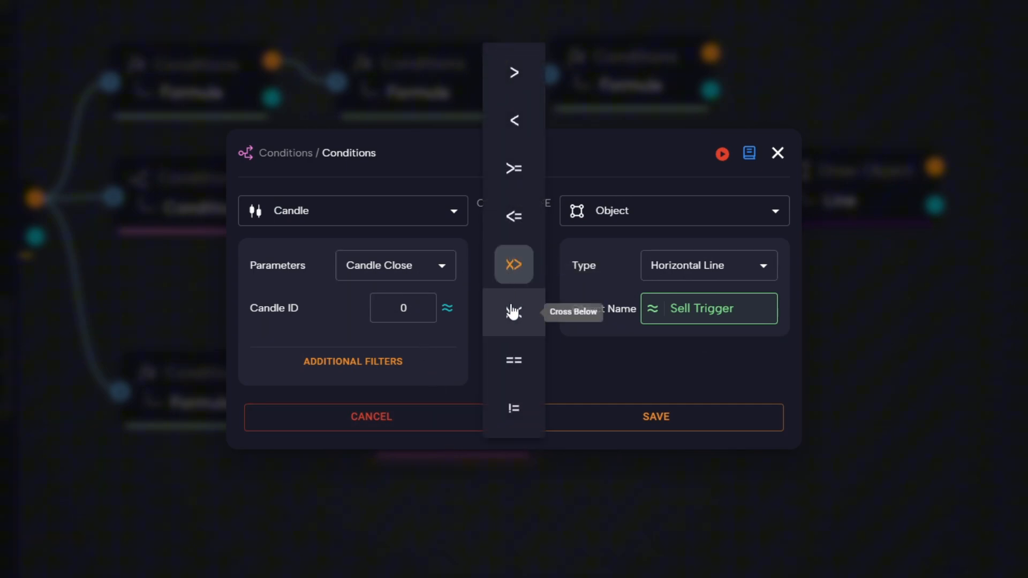
click(514, 312)
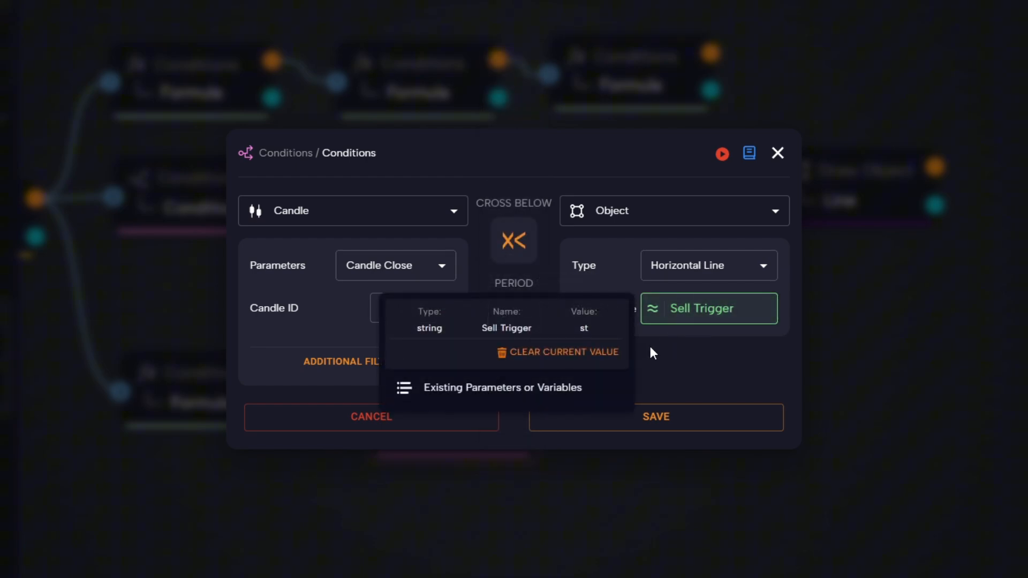
click(502, 388)
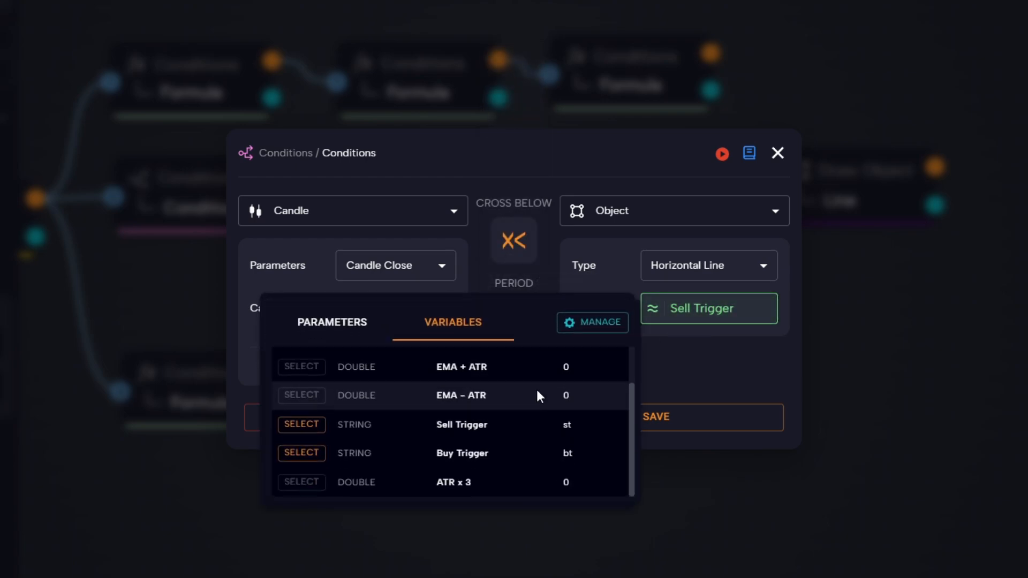
click(302, 453)
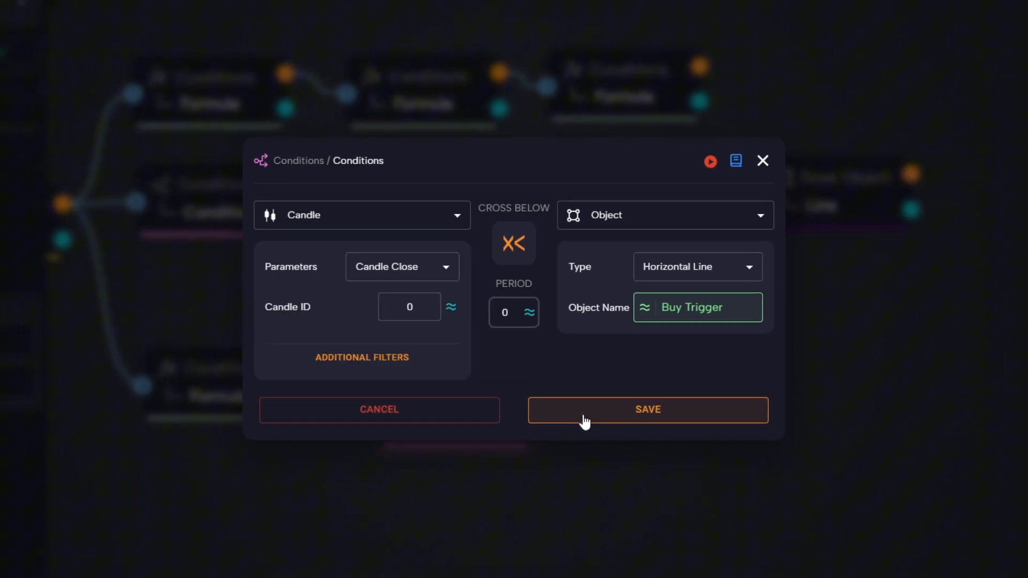
click(647, 409)
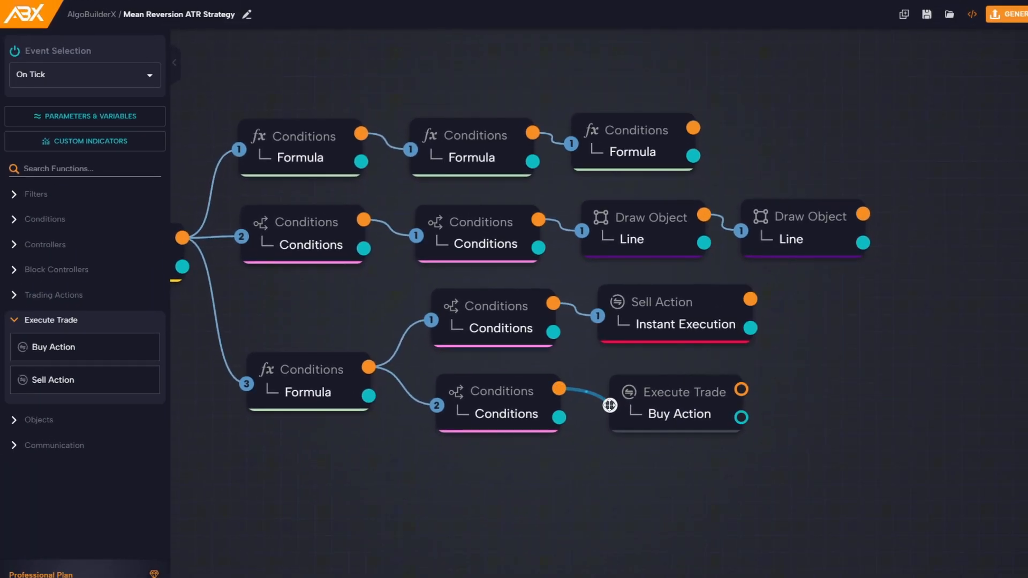
Set the Buy Action stop loss to fixed pips using the ATR x 3 variable
double_click(678, 403)
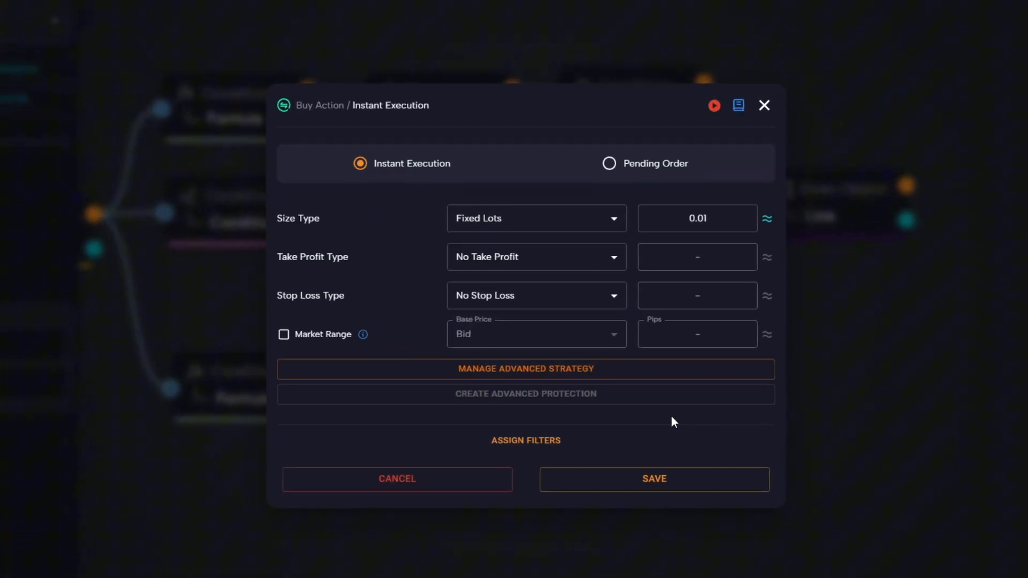
click(536, 295)
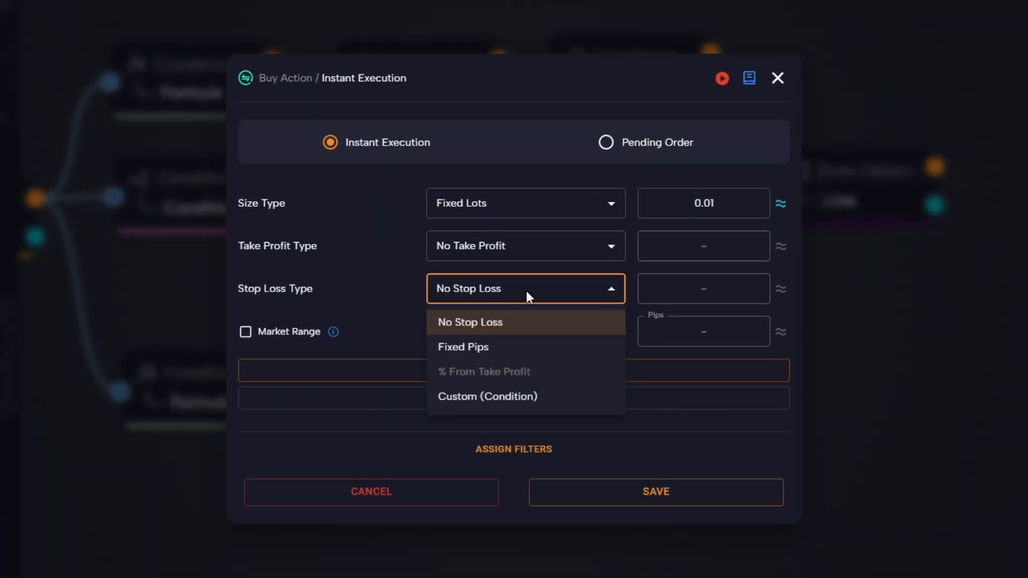
click(463, 347)
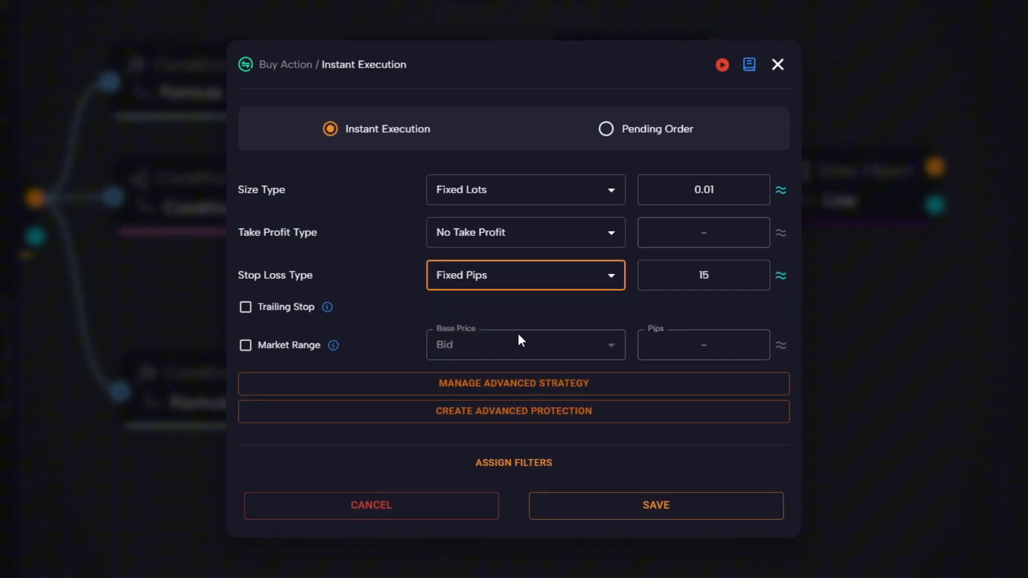
click(781, 275)
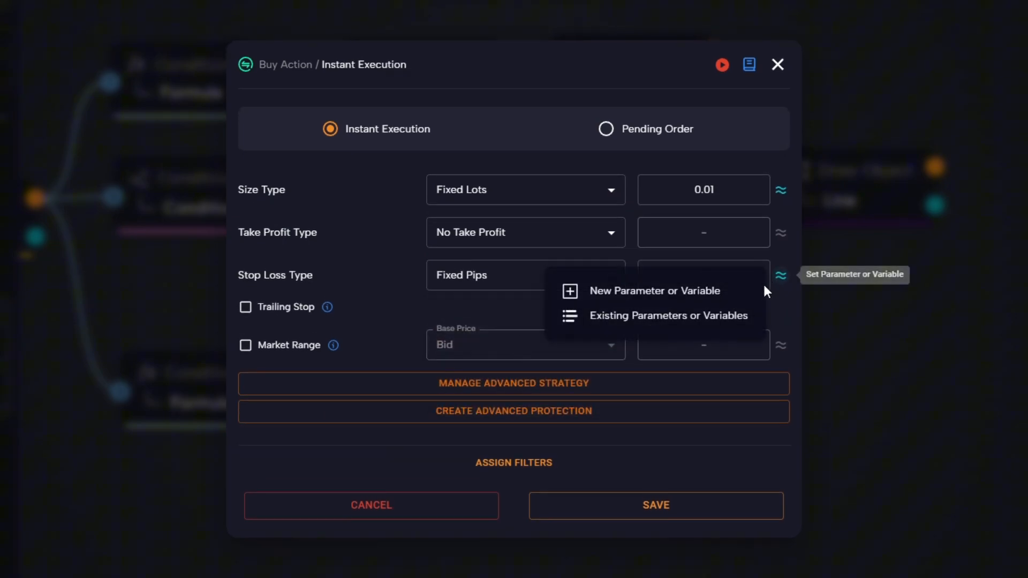
click(668, 316)
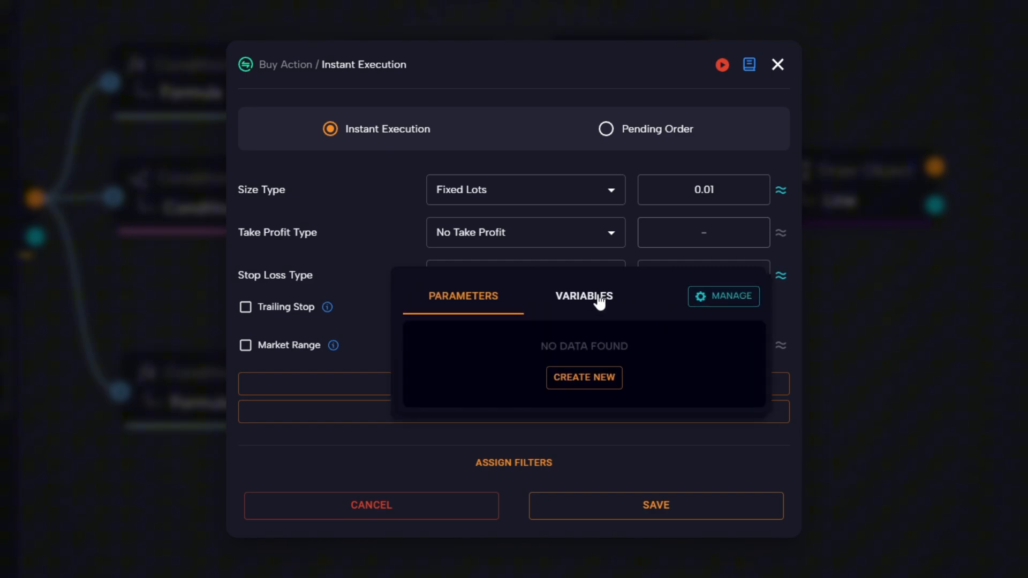
click(583, 295)
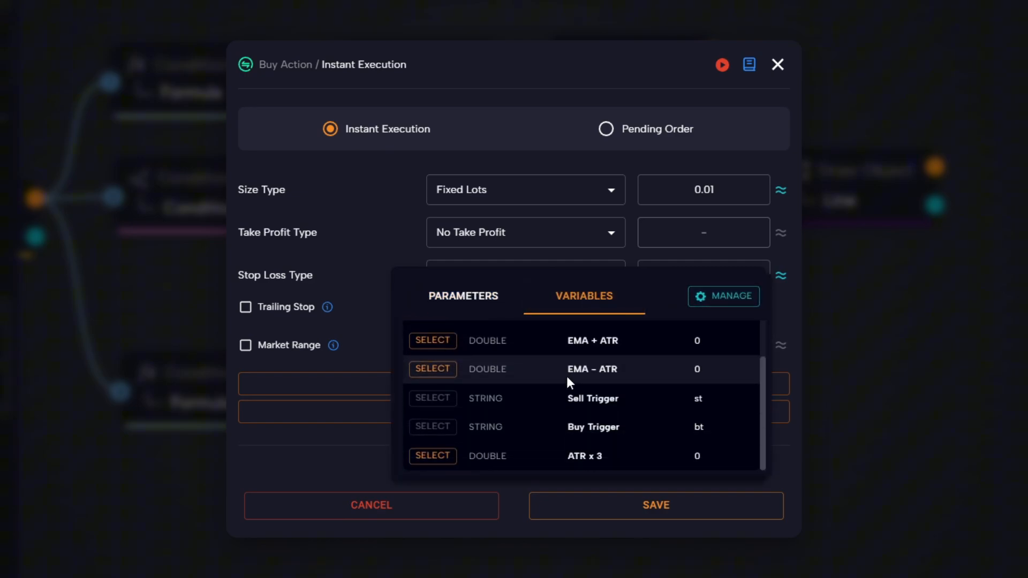
click(432, 455)
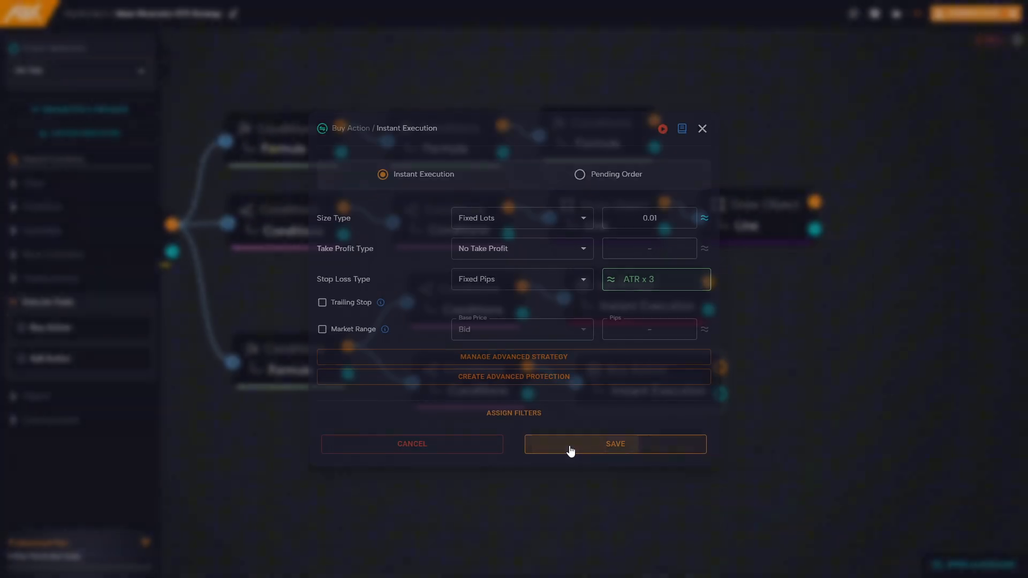
Save the Buy Action settings and review the generated source code
click(614, 444)
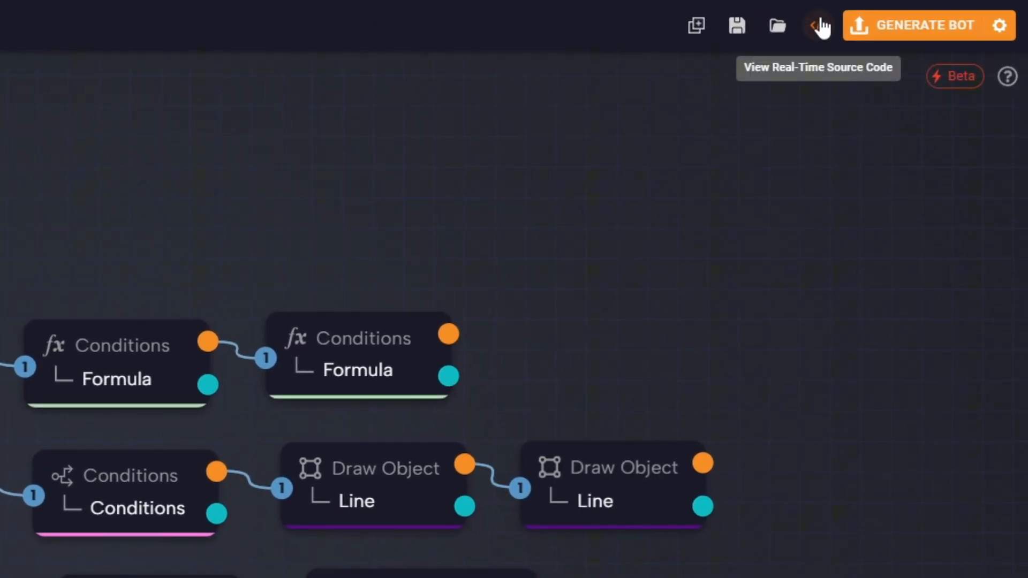
click(817, 25)
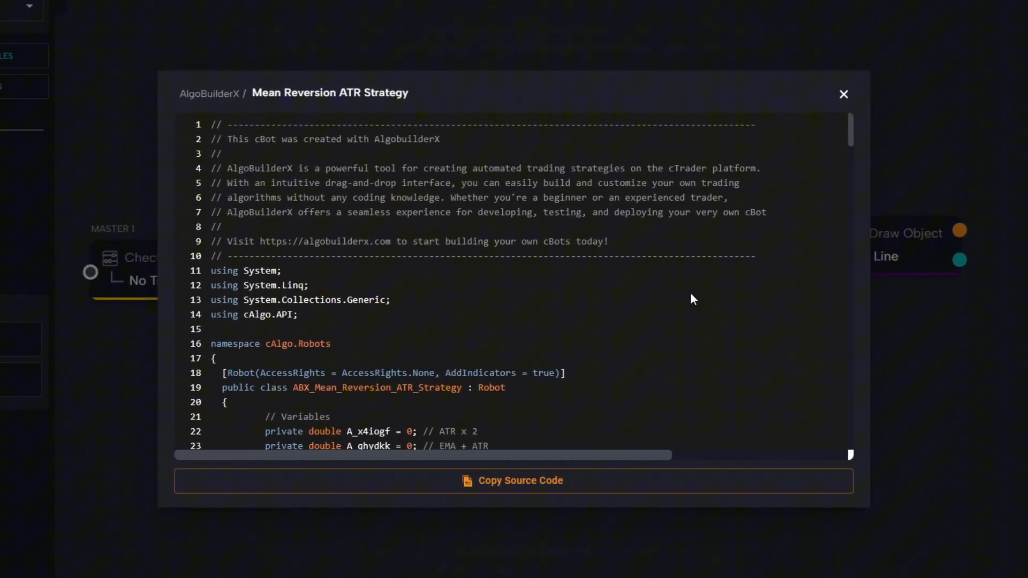
click(843, 93)
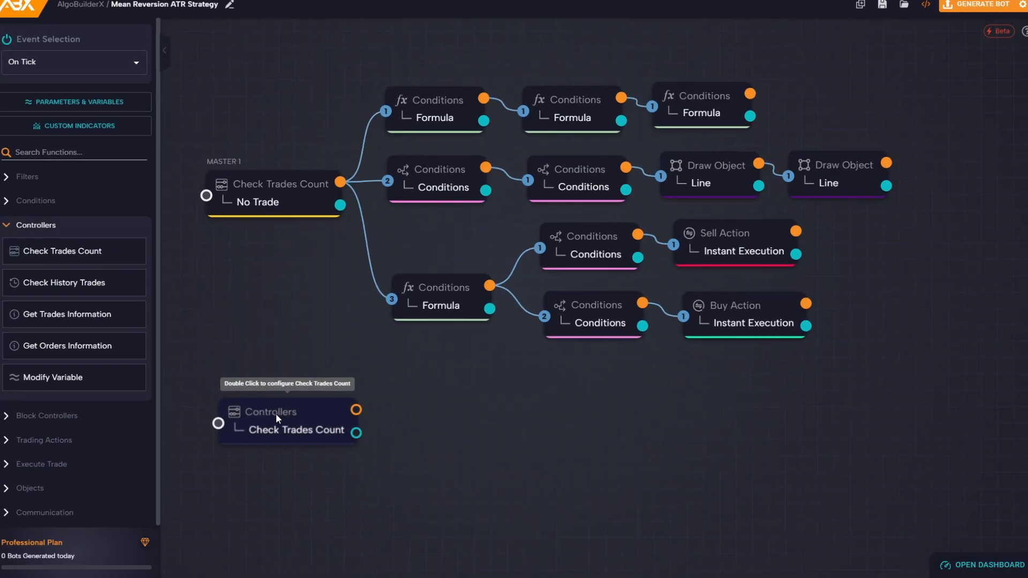
Set an If Trade check with trade type filter and a 100-period EMA cross-below condition
double_click(276, 420)
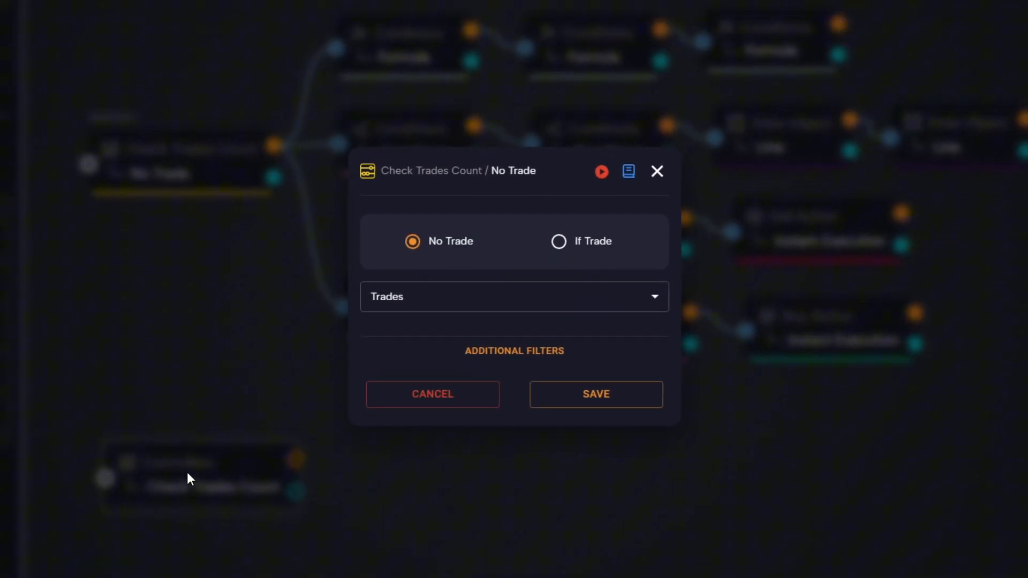
click(559, 241)
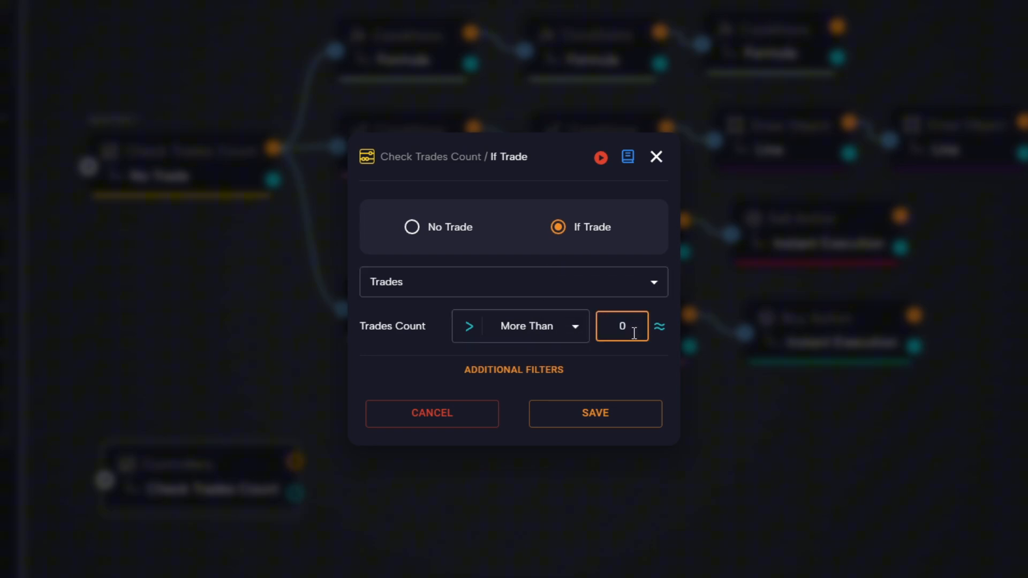
click(513, 369)
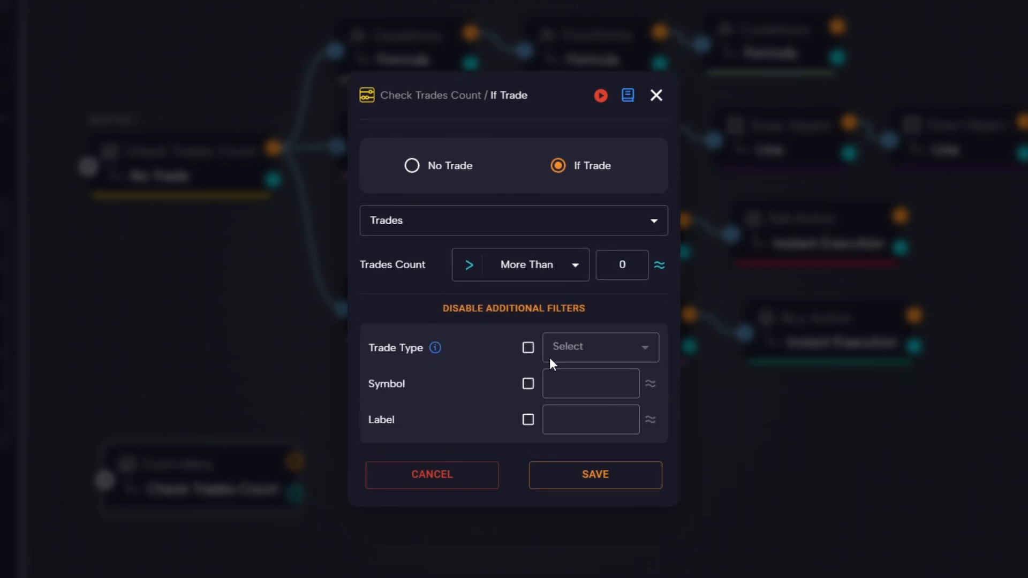
click(529, 348)
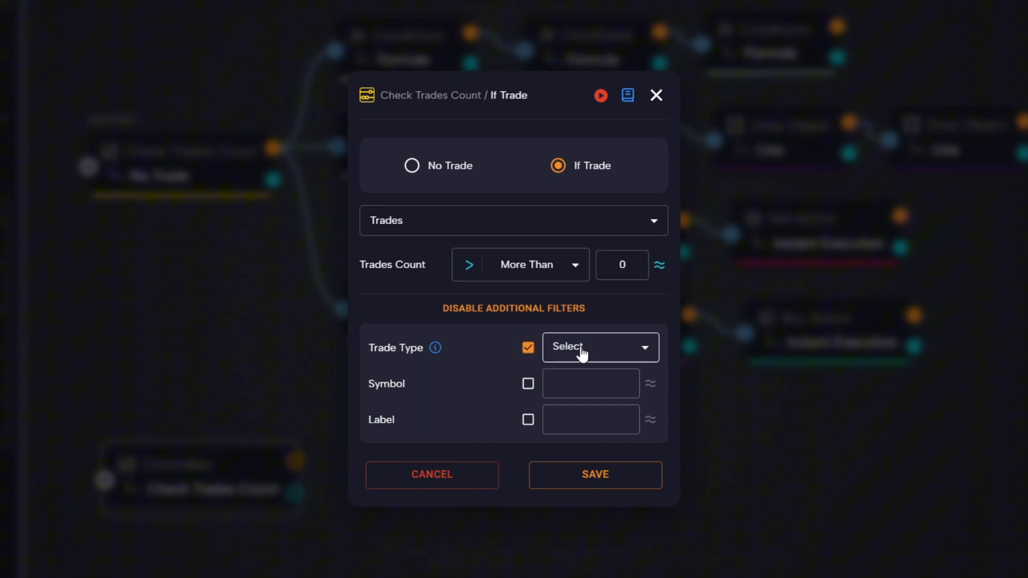
click(598, 346)
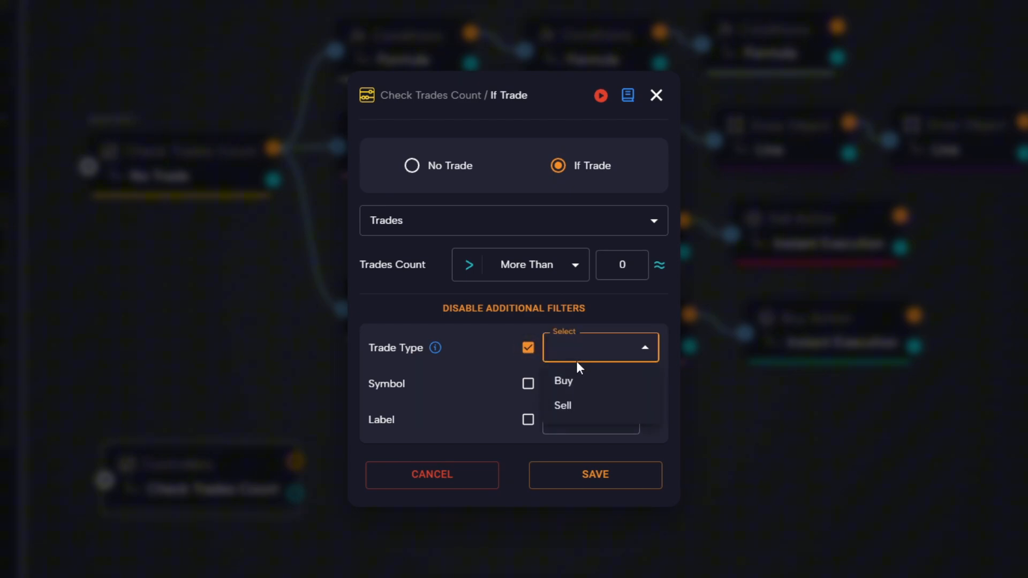
click(562, 405)
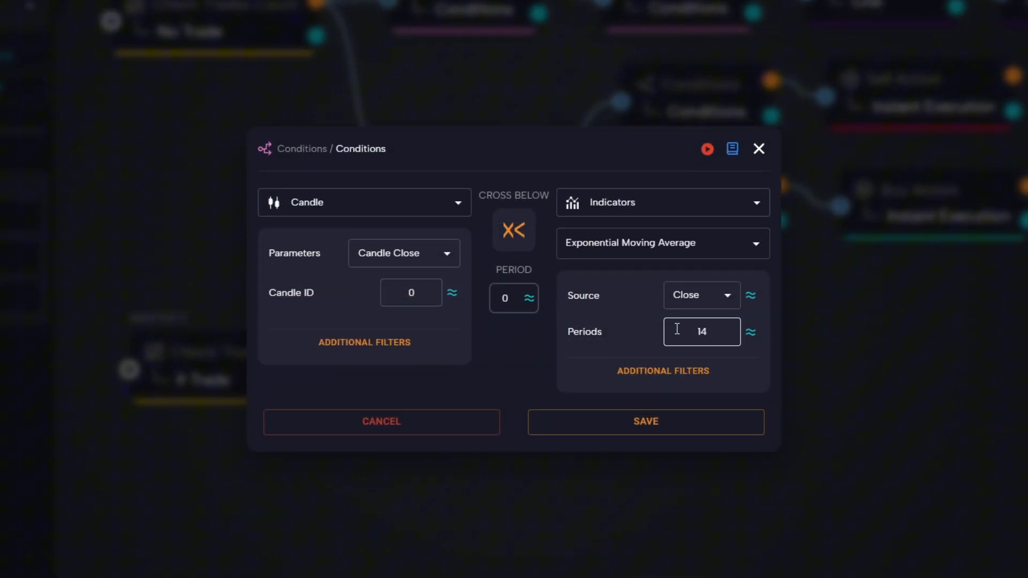
text(100)
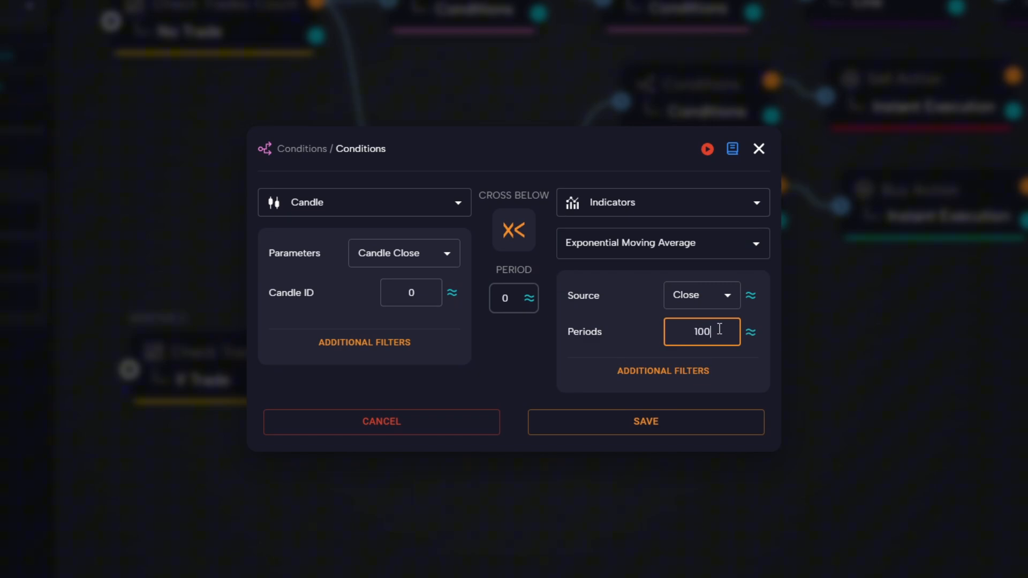
mouse_move(657, 414)
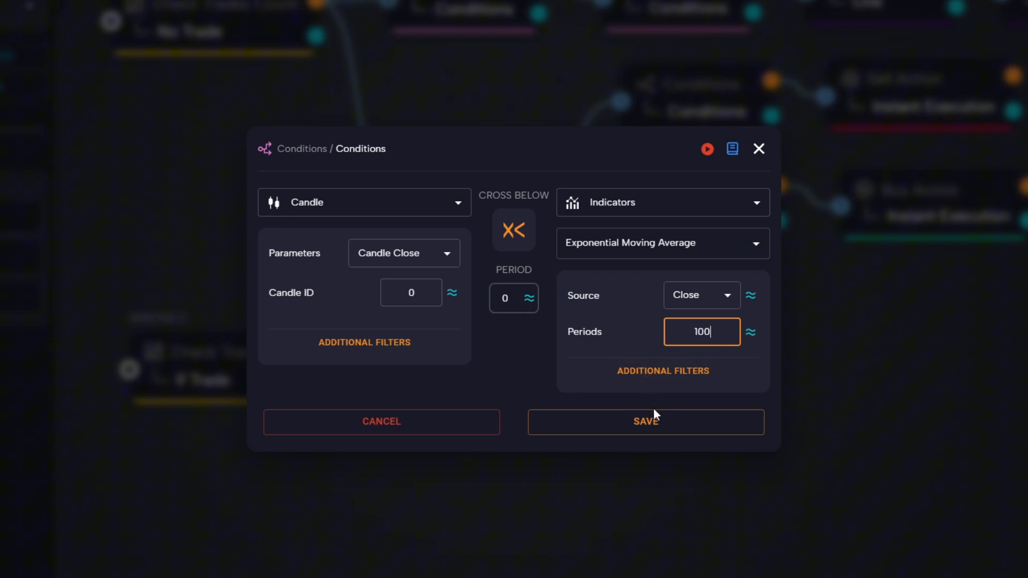
click(646, 421)
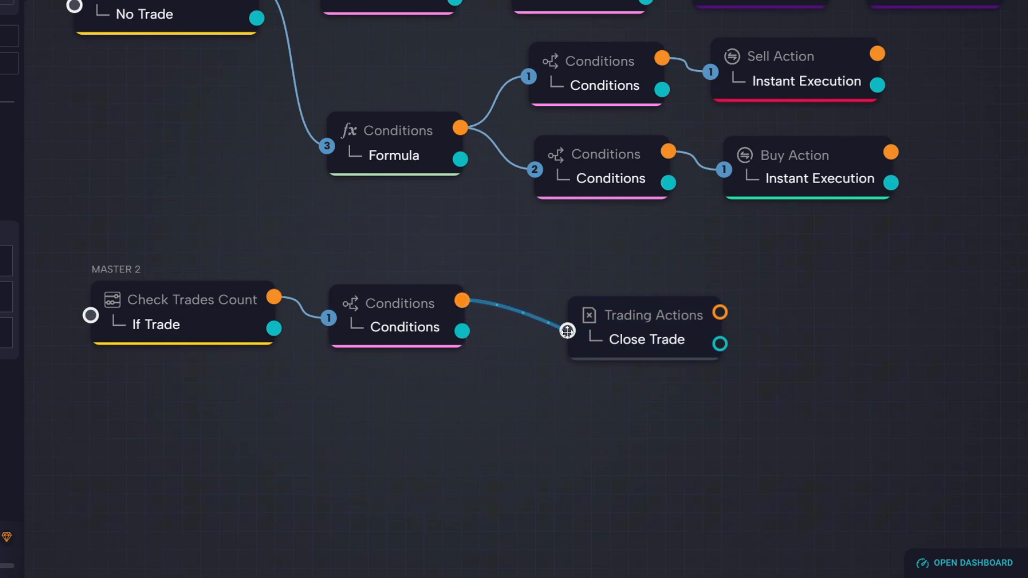
Set the Close Trade block's option to Close Trades
double_click(646, 330)
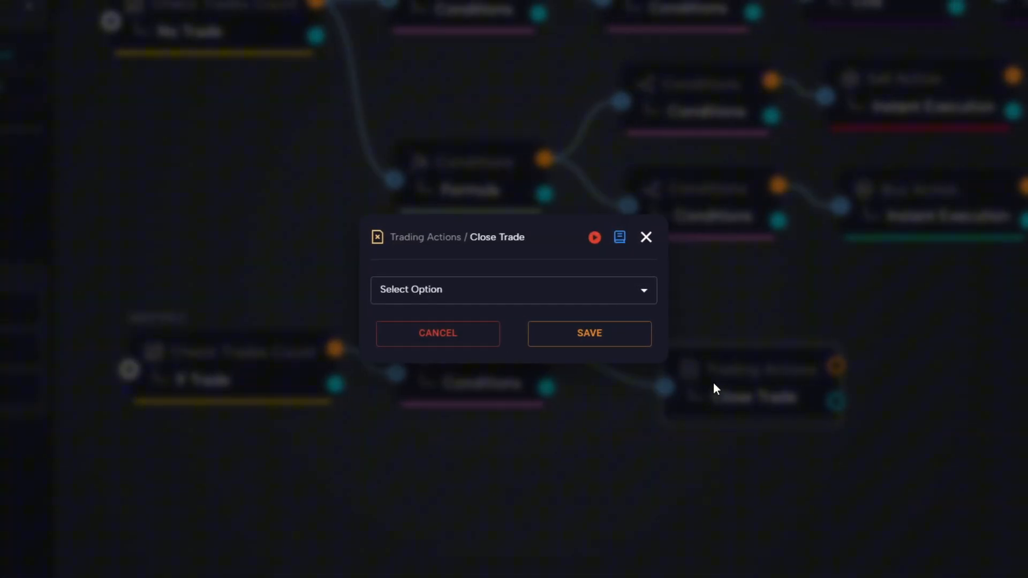
click(514, 290)
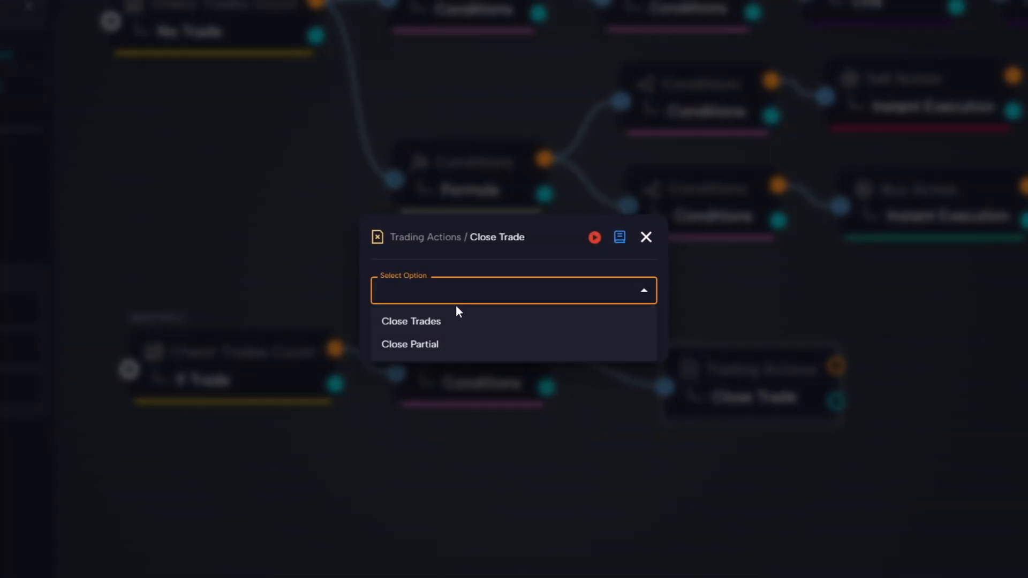
click(411, 322)
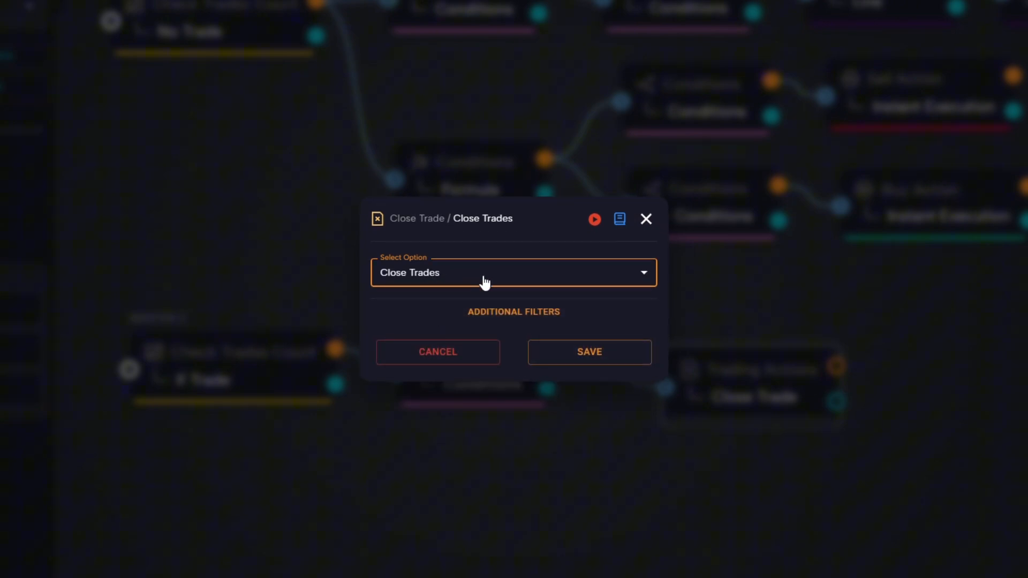
click(588, 353)
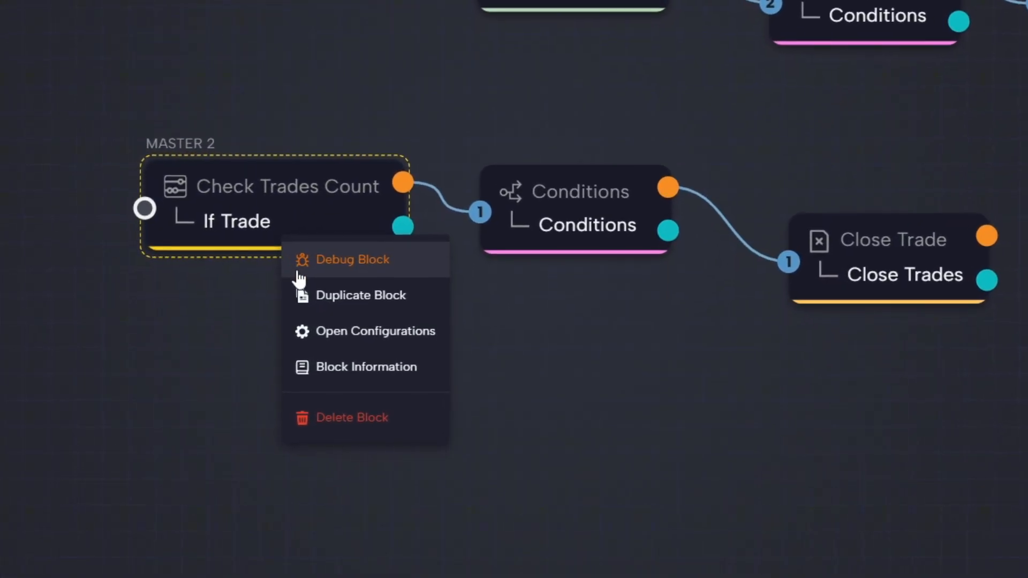
Duplicate the If Trade check block for sell trades
click(361, 295)
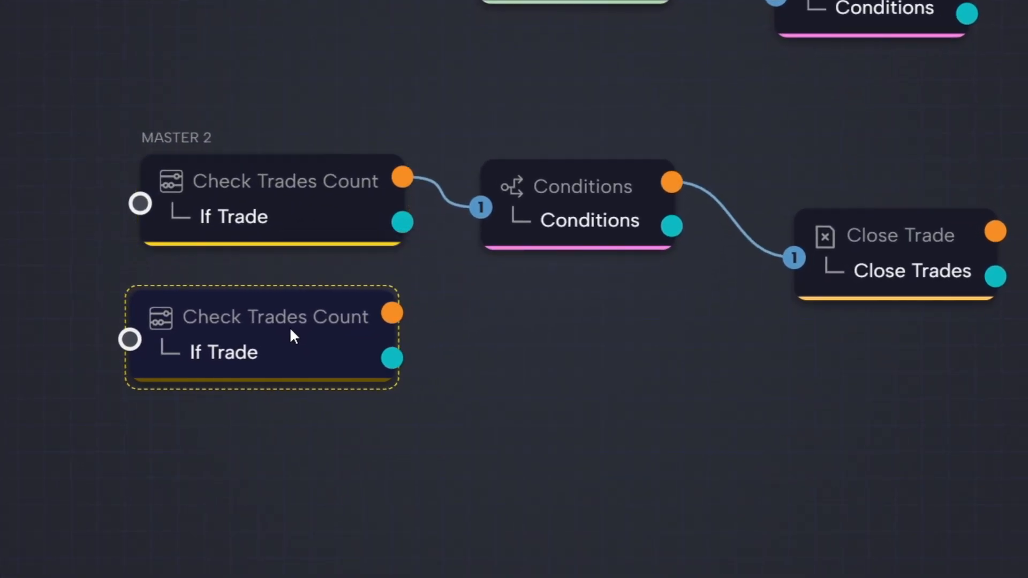
double_click(274, 334)
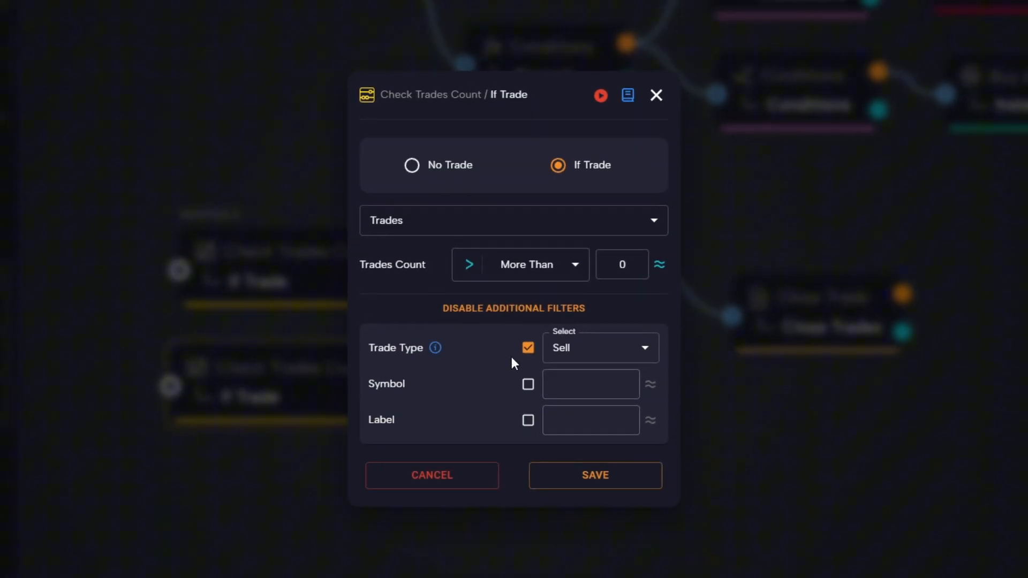
click(598, 347)
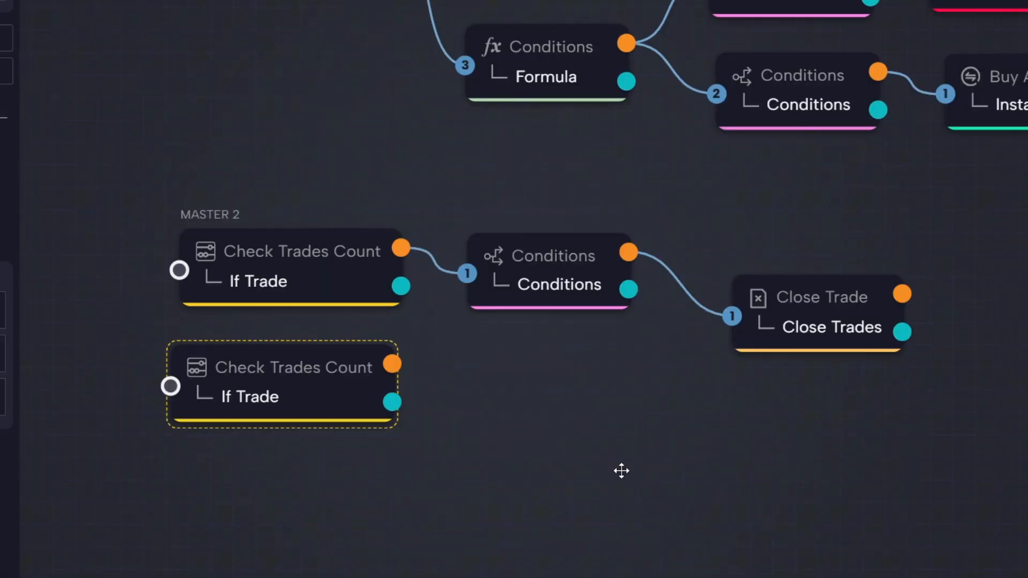
Duplicate the condition and save it as candle close crossing above the 100 EMA
right_click(551, 269)
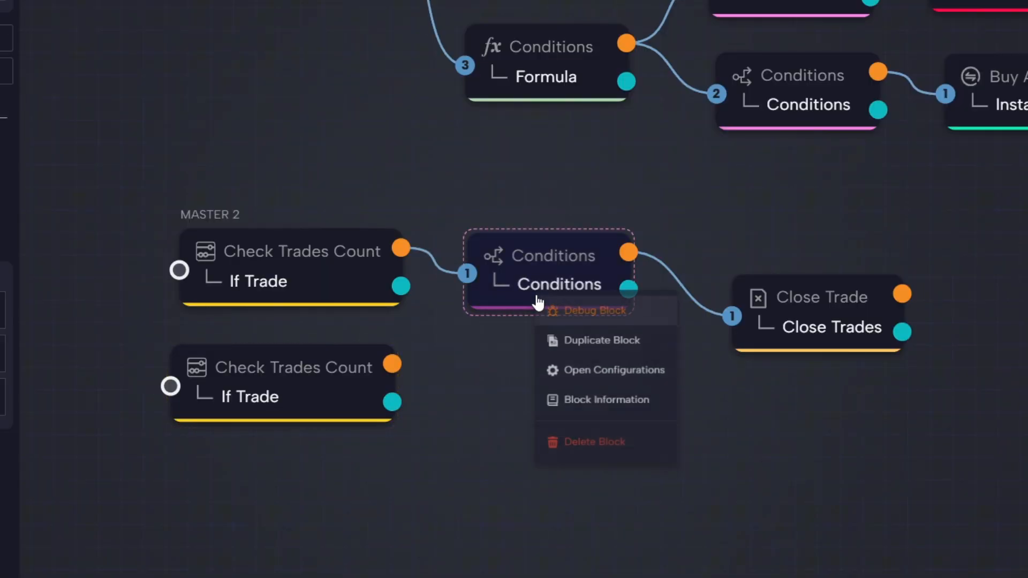
click(601, 340)
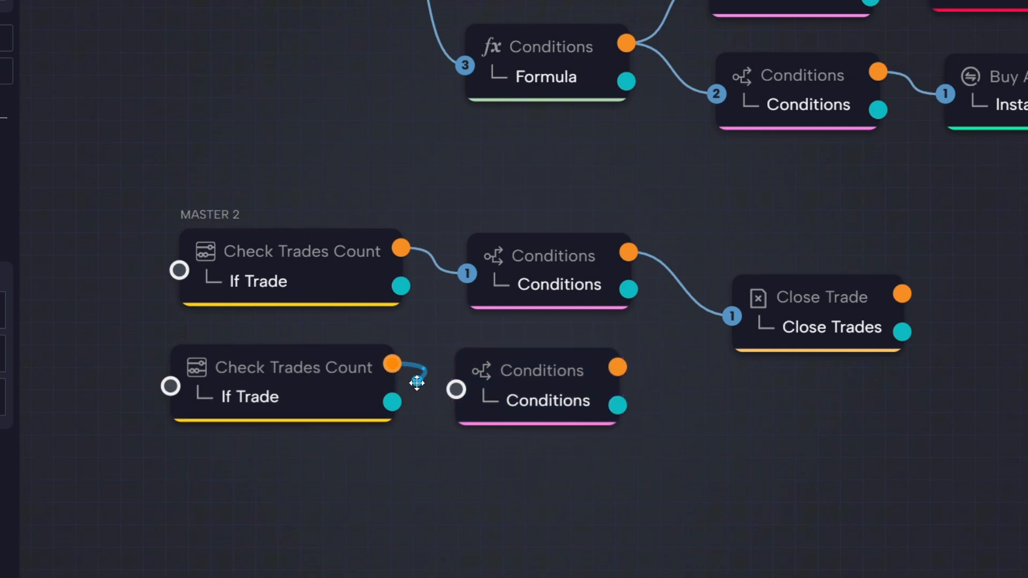
double_click(542, 383)
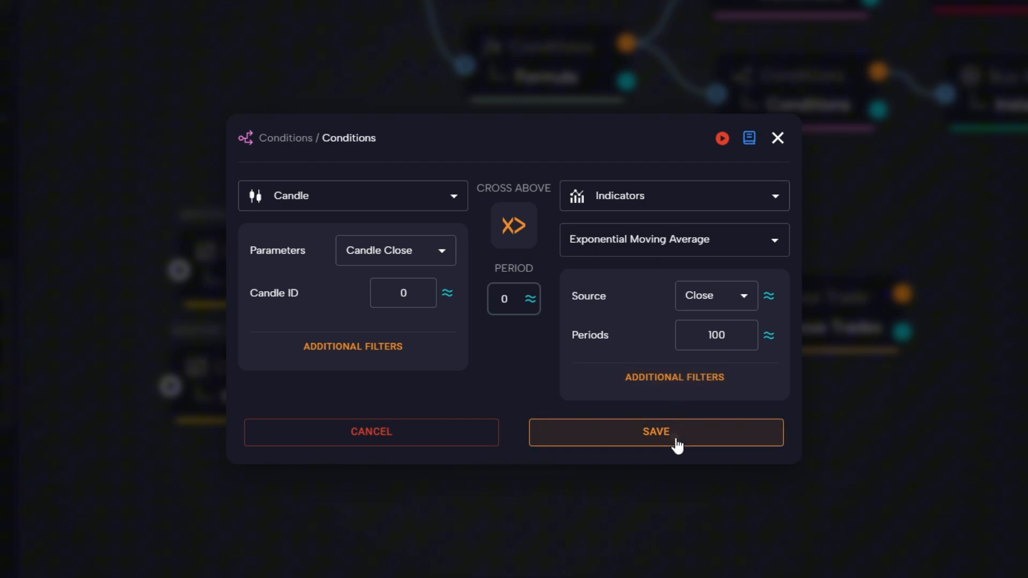
click(655, 431)
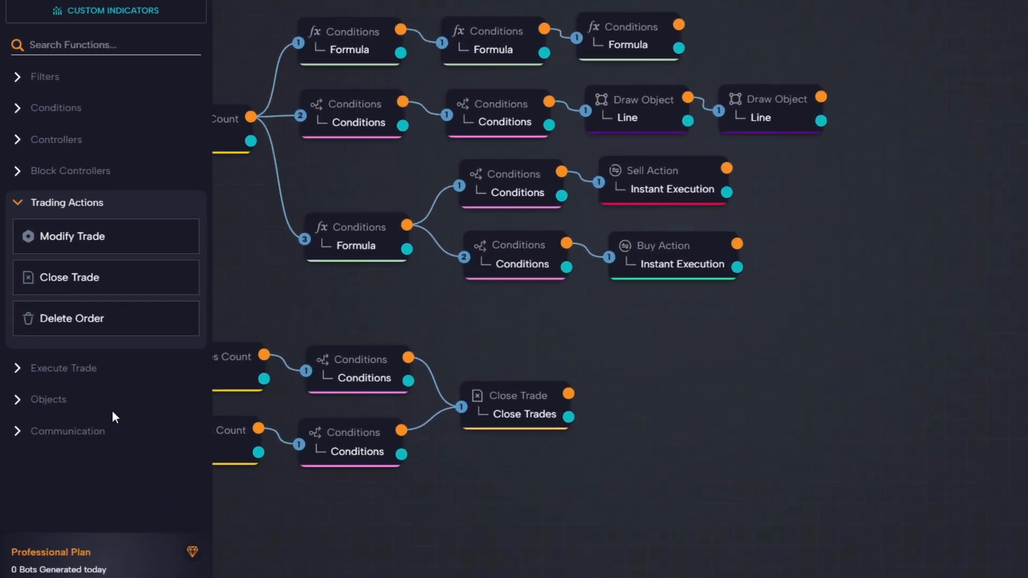
Add a Delete Object block that removes the Sell Trigger line
click(47, 399)
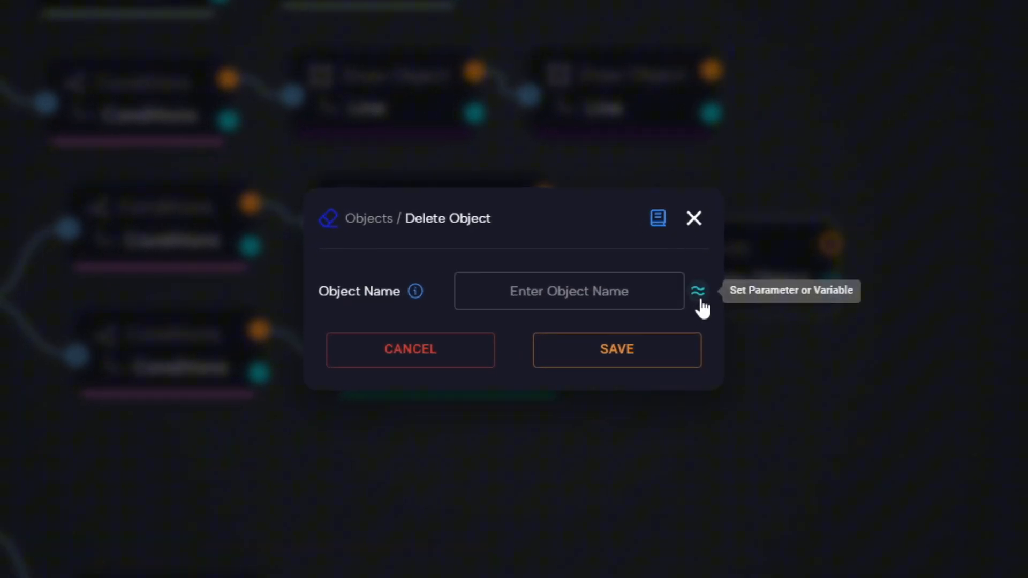
click(697, 291)
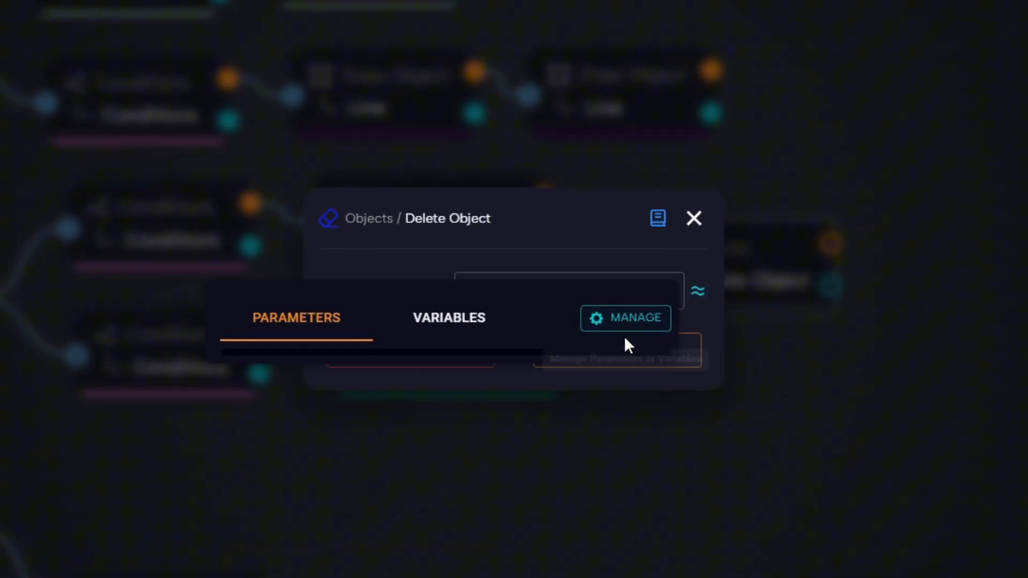
click(449, 318)
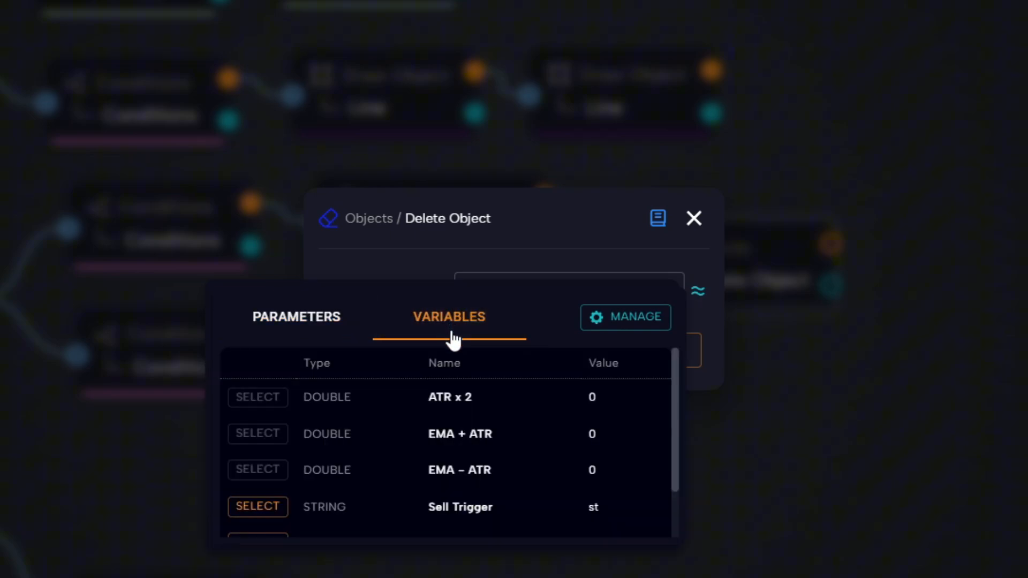
click(257, 506)
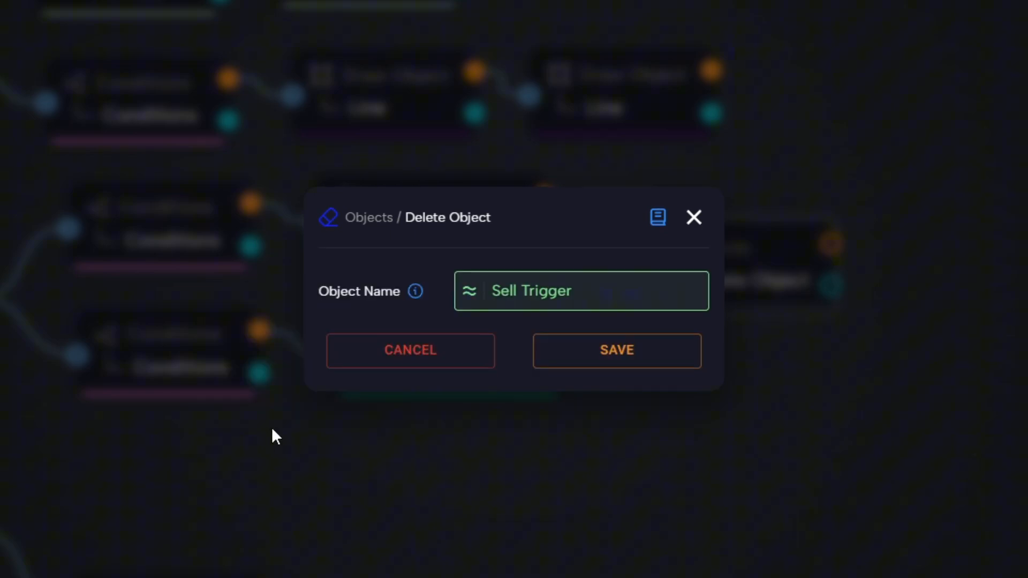
click(615, 350)
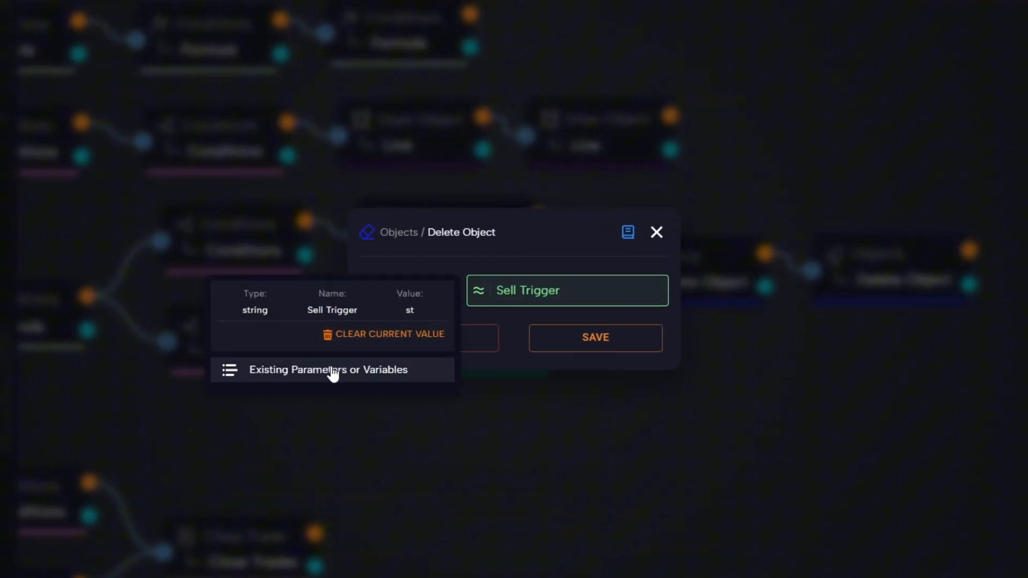
Set the second Delete Object block to remove the Buy Trigger line
click(328, 370)
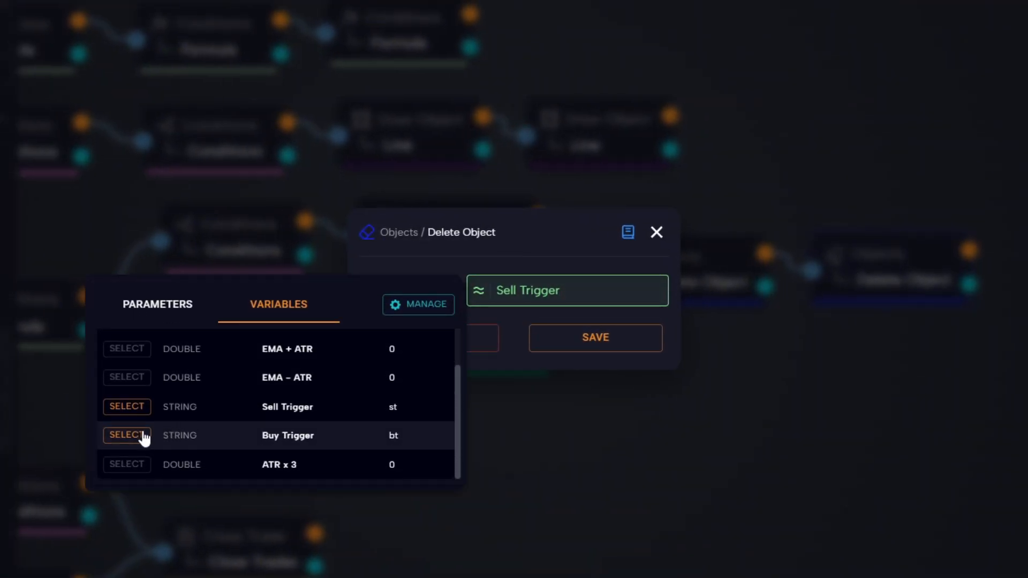
click(126, 436)
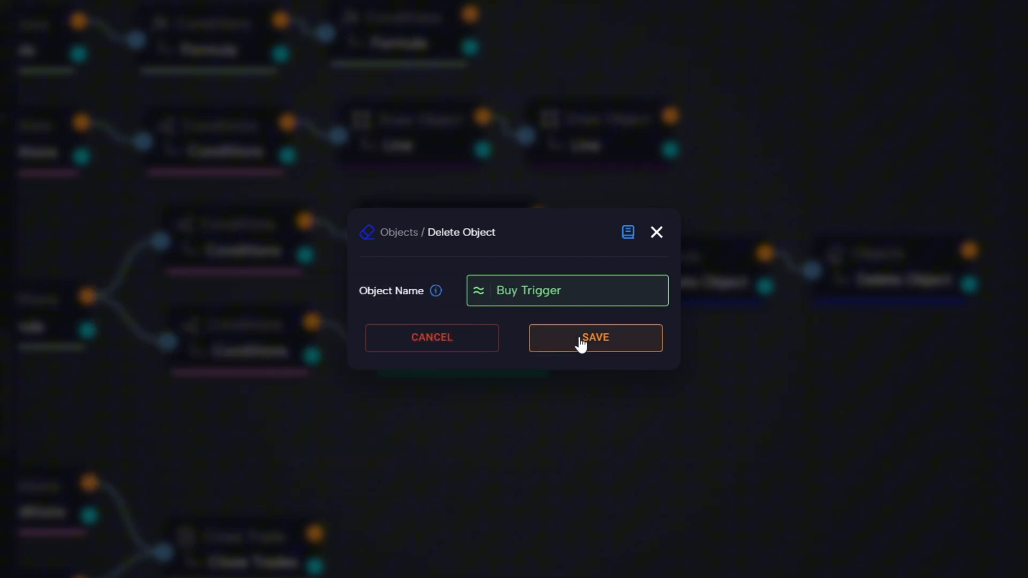
click(593, 336)
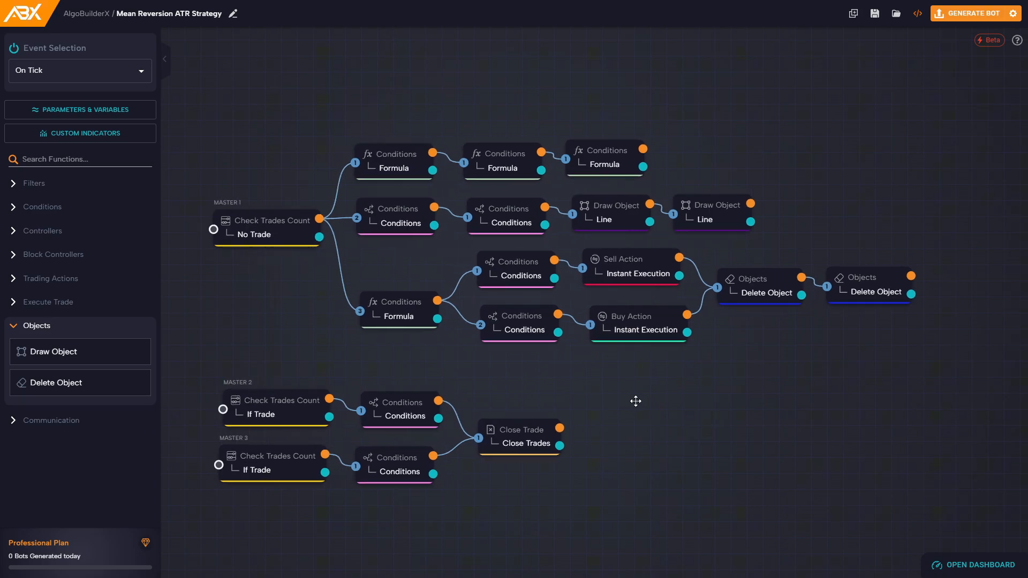
mouse_move(893, 56)
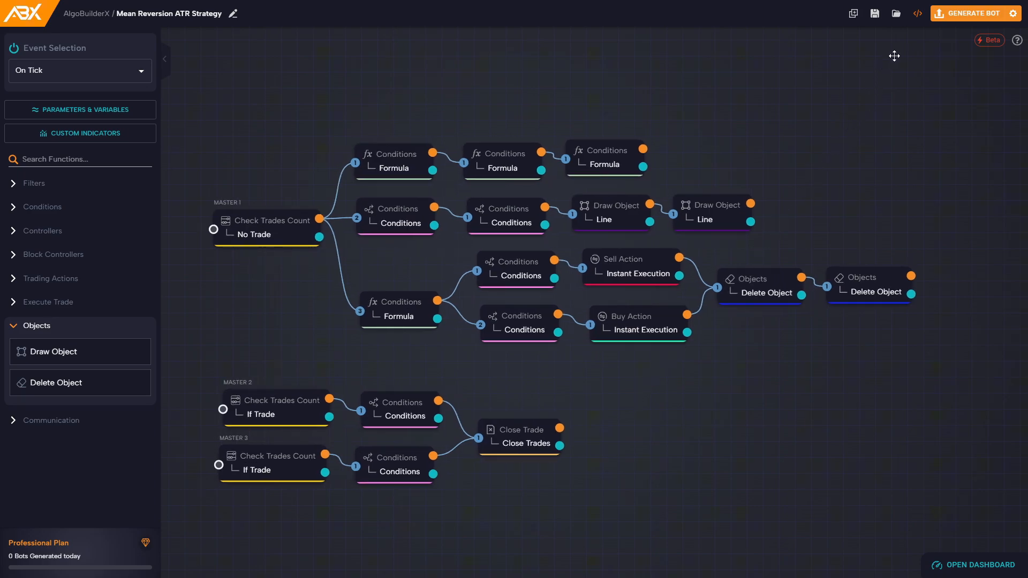
Open the real-time source code view for the Mean Reversion ATR bot and generate it
click(917, 13)
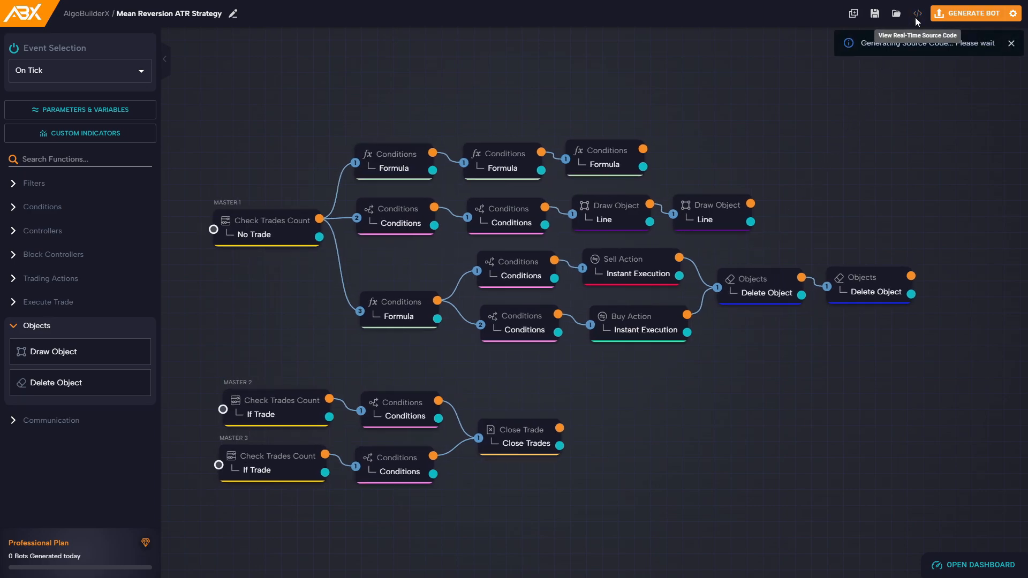
click(917, 12)
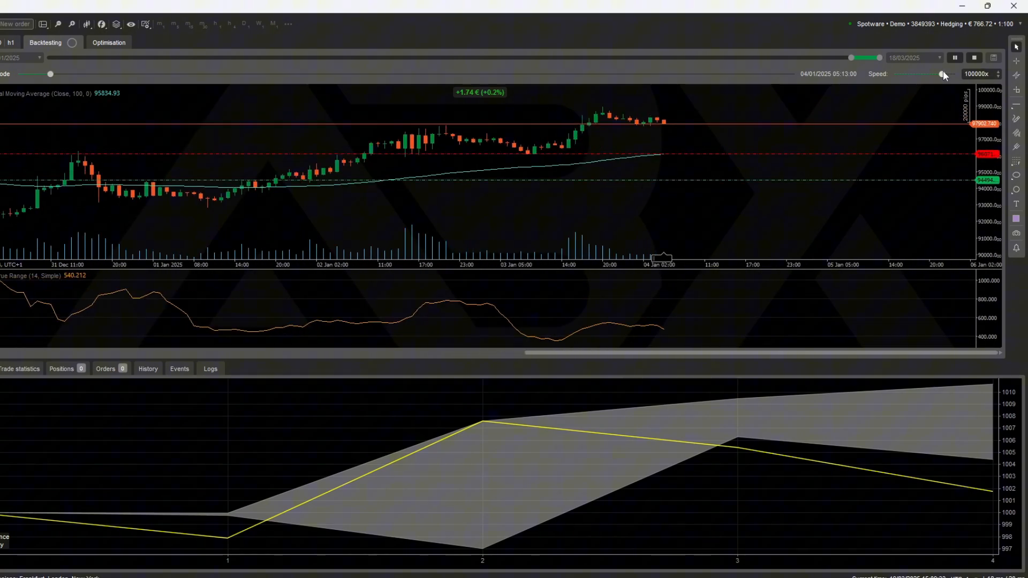
Run the cTrader backtest at 100000x speed over early January
click(946, 73)
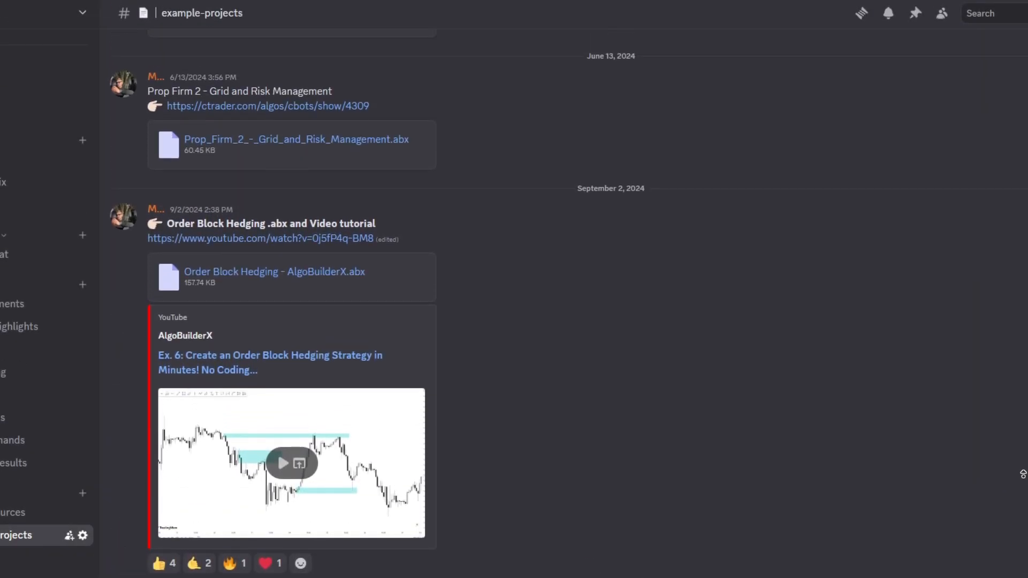
scroll(up, 3)
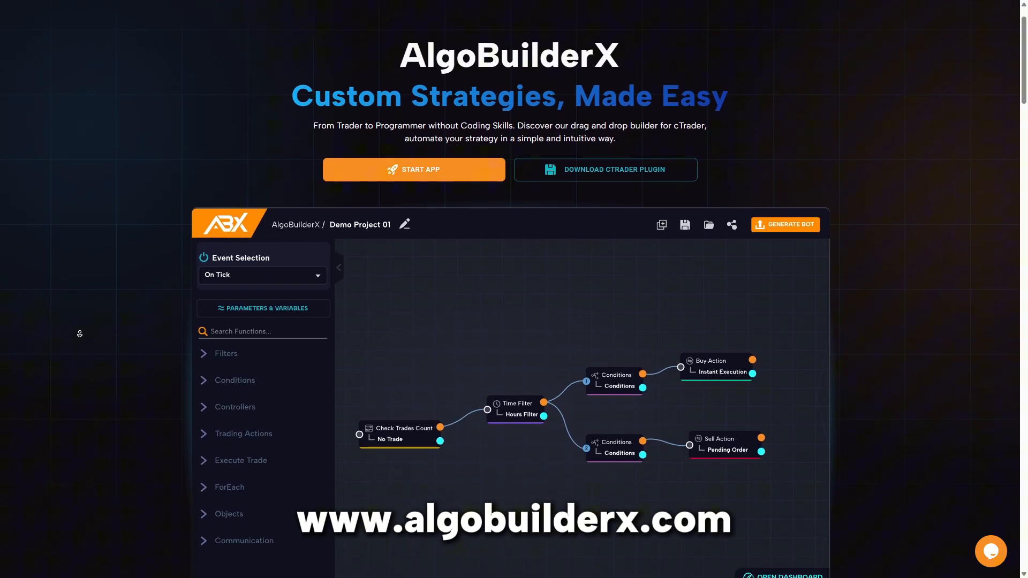
Scroll down the algobuilderx.com homepage to the demo project builder animation
scroll(down, 3)
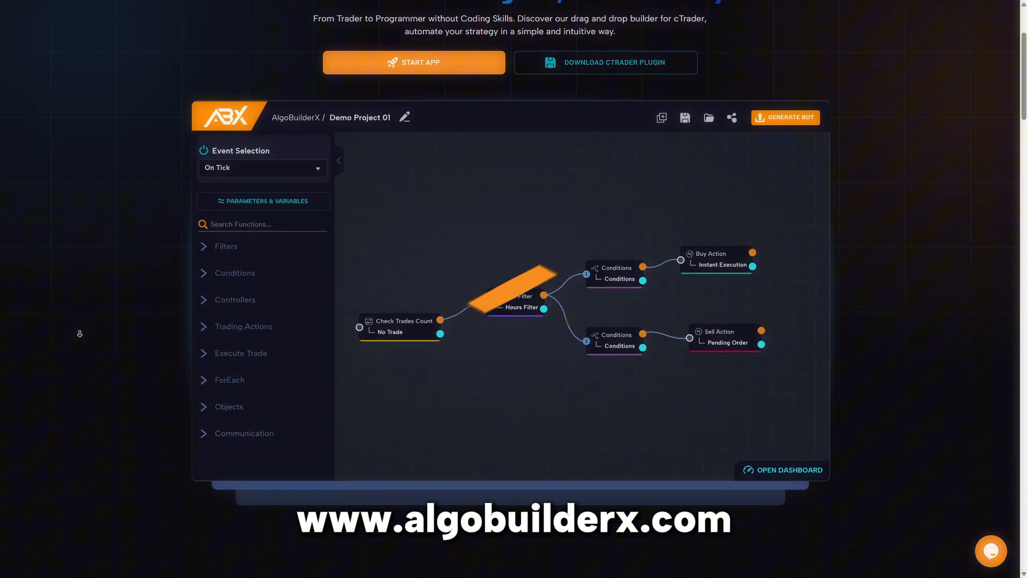